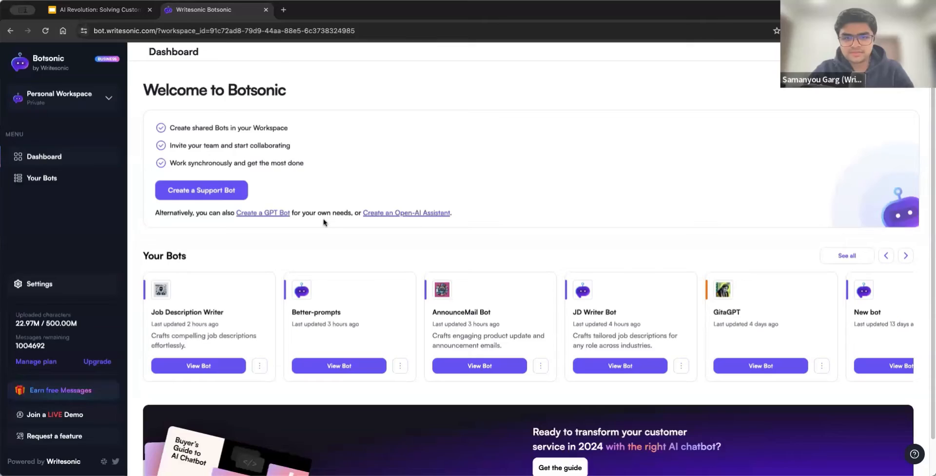
mouse_move(519, 264)
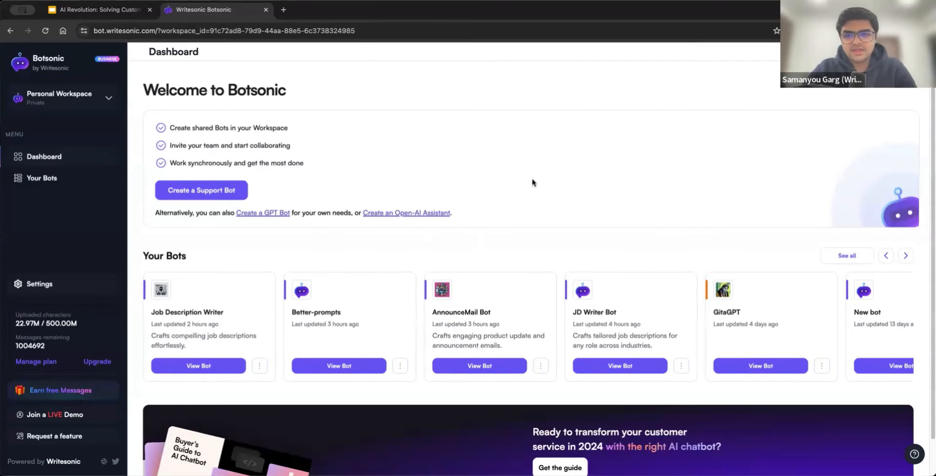
mouse_move(460, 163)
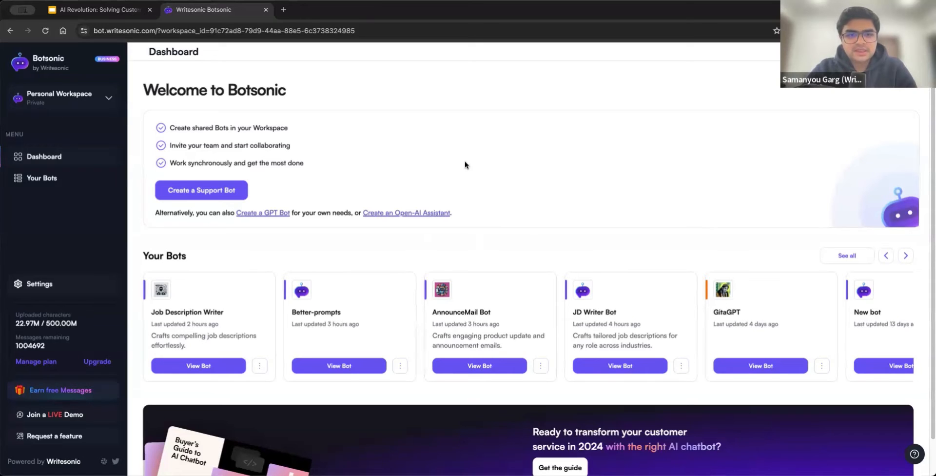
mouse_move(513, 186)
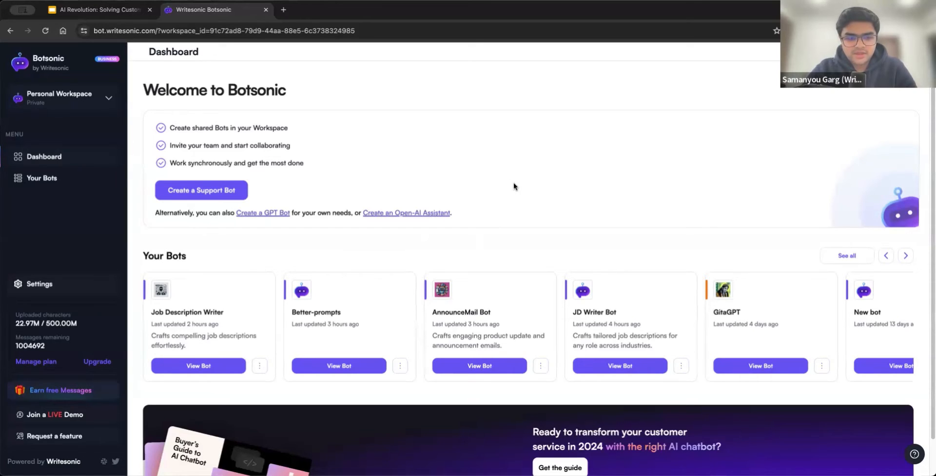
mouse_move(266, 212)
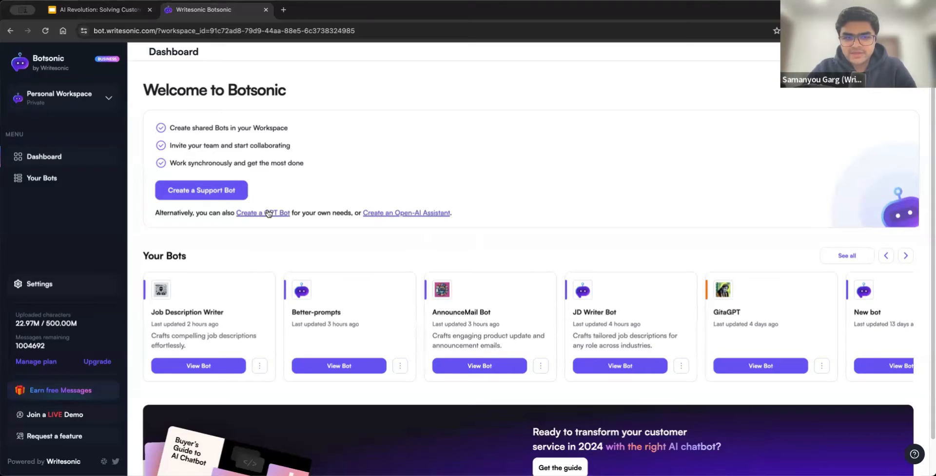
mouse_move(261, 188)
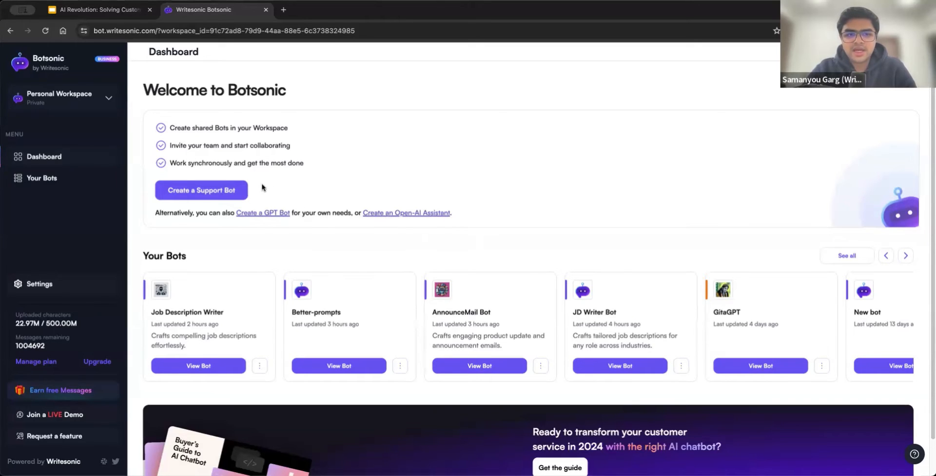
mouse_move(252, 195)
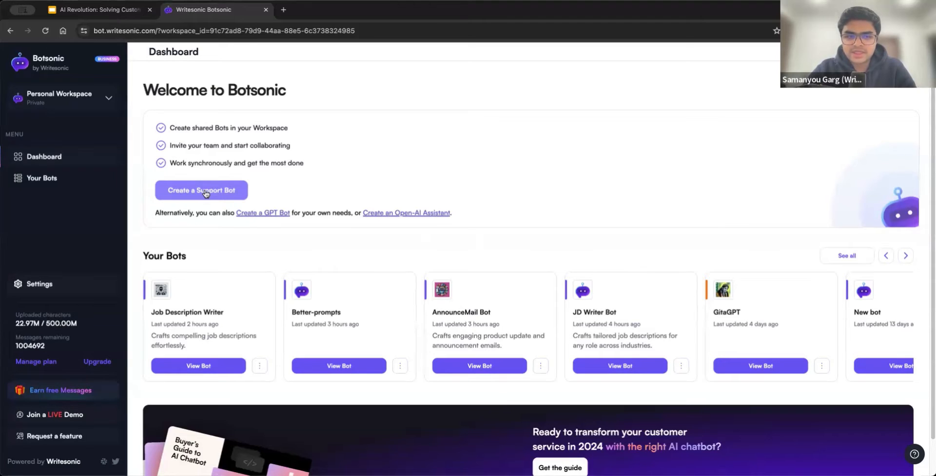
mouse_move(245, 191)
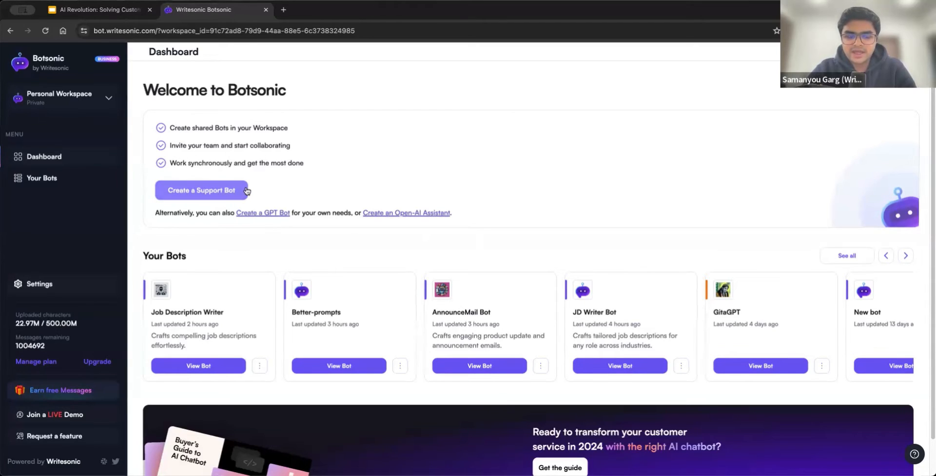
mouse_move(220, 191)
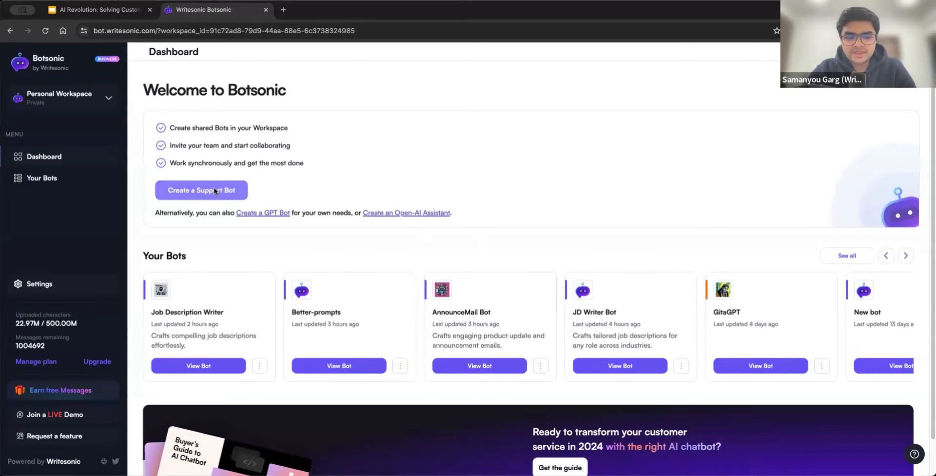
Step: Create a new support bot named 'Writesonic'
left_click(201, 190)
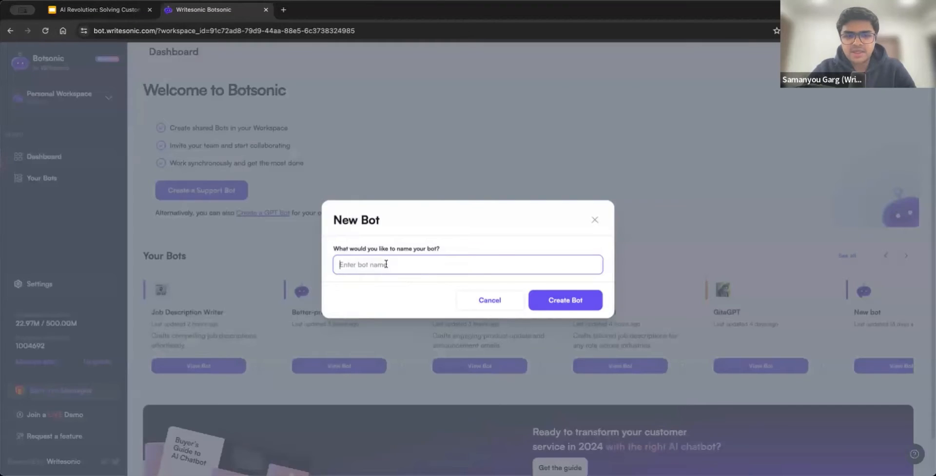
left_click(563, 300)
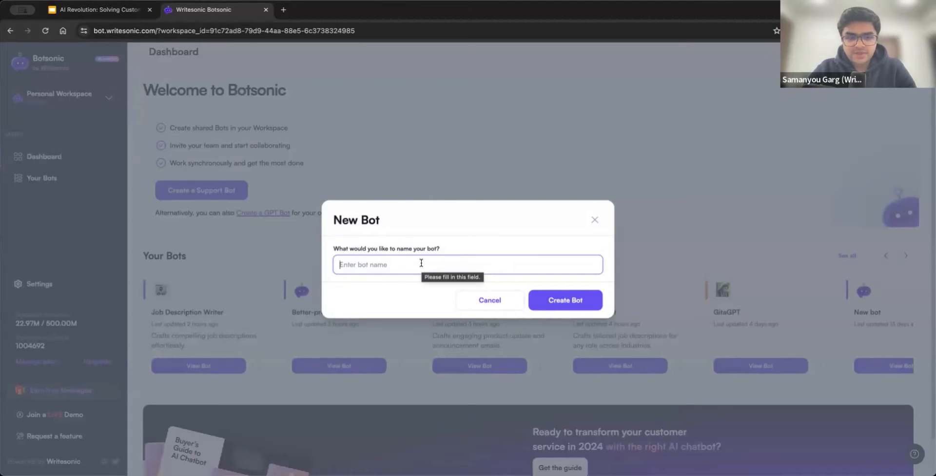
type("Writes")
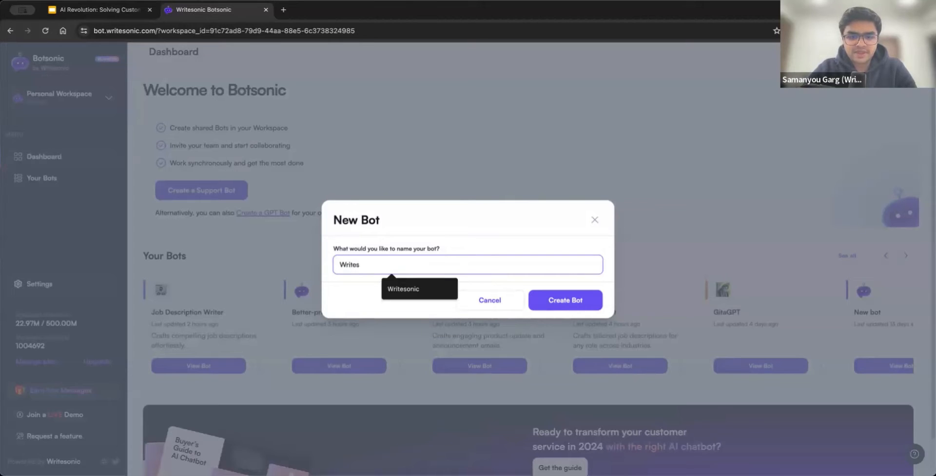
left_click(403, 288)
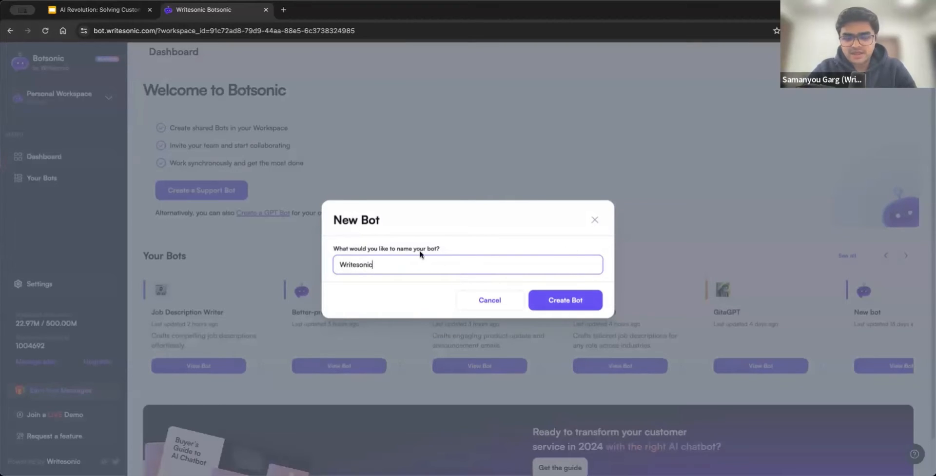
left_click(564, 299)
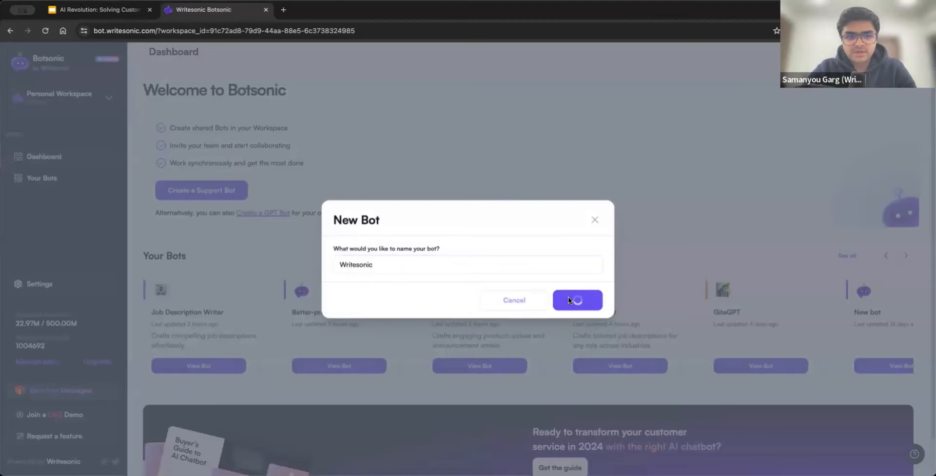
left_click(576, 300)
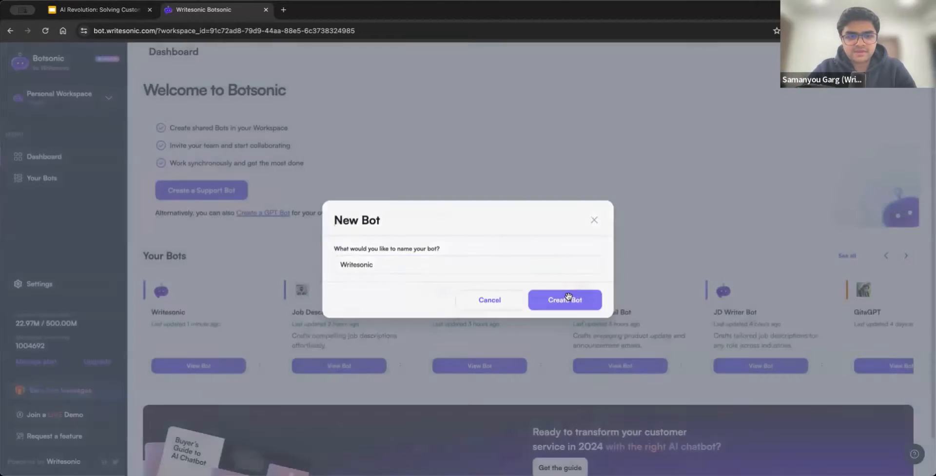
Step: Open the Writesonic bot and browse the Links, Sitemap, FAQs and Integrations source tabs
left_click(564, 299)
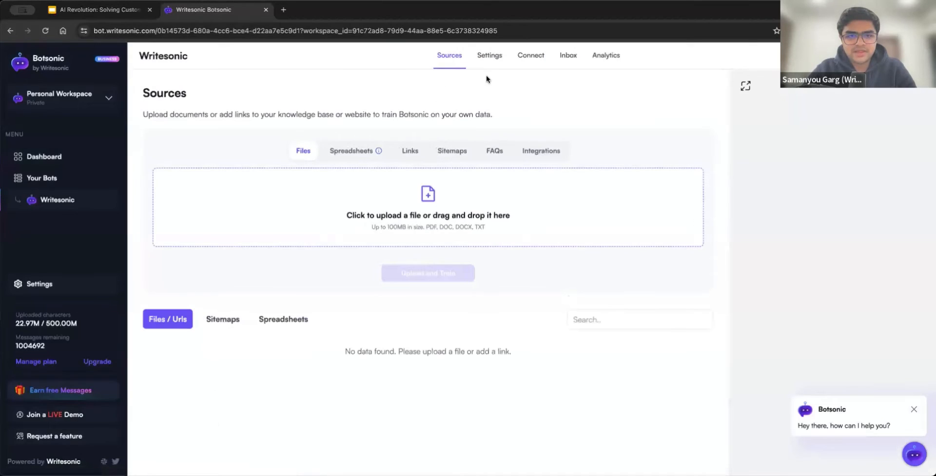
mouse_move(462, 77)
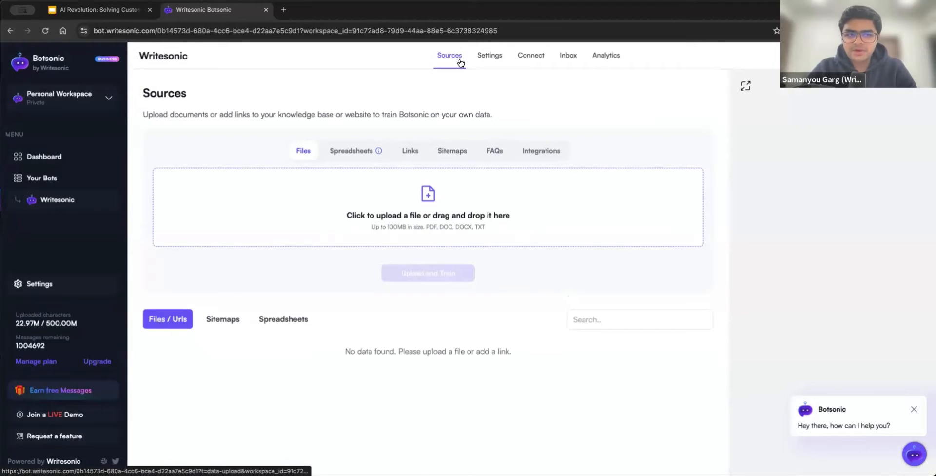
mouse_move(466, 82)
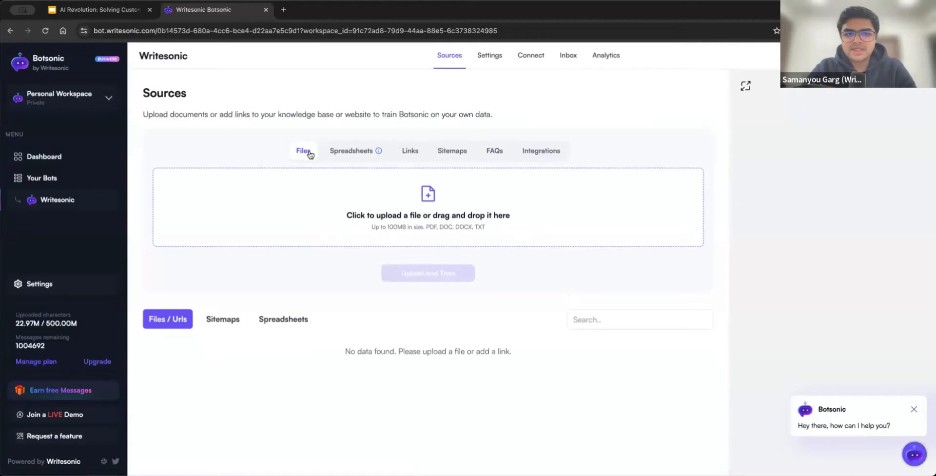
mouse_move(456, 193)
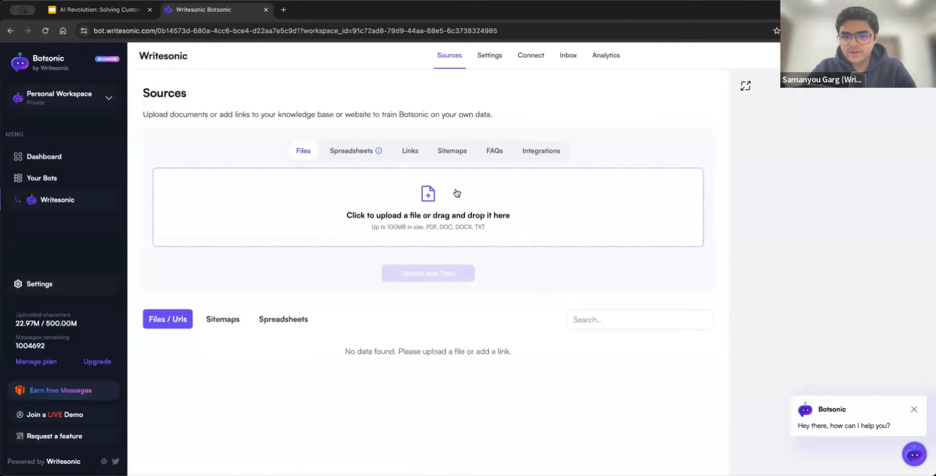
mouse_move(440, 195)
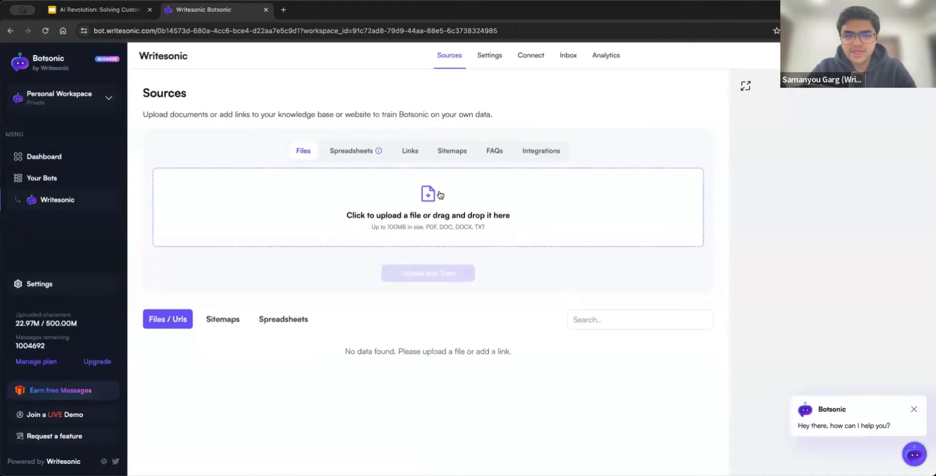
mouse_move(373, 175)
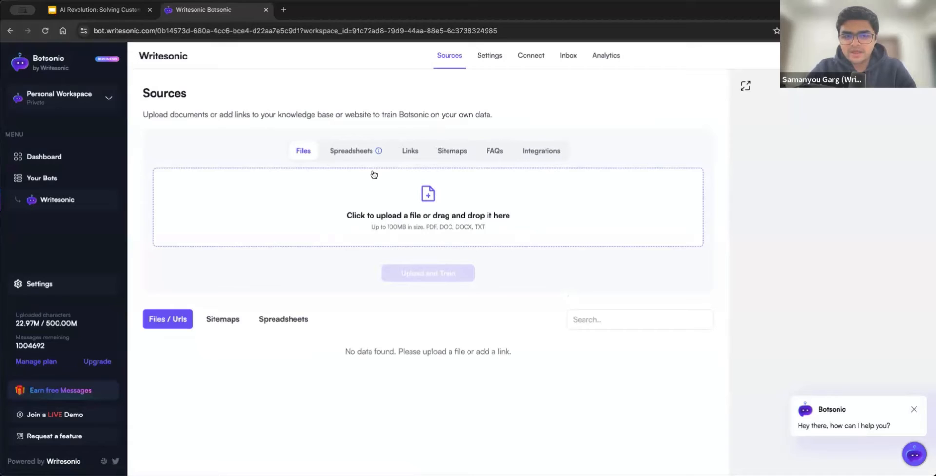
mouse_move(313, 164)
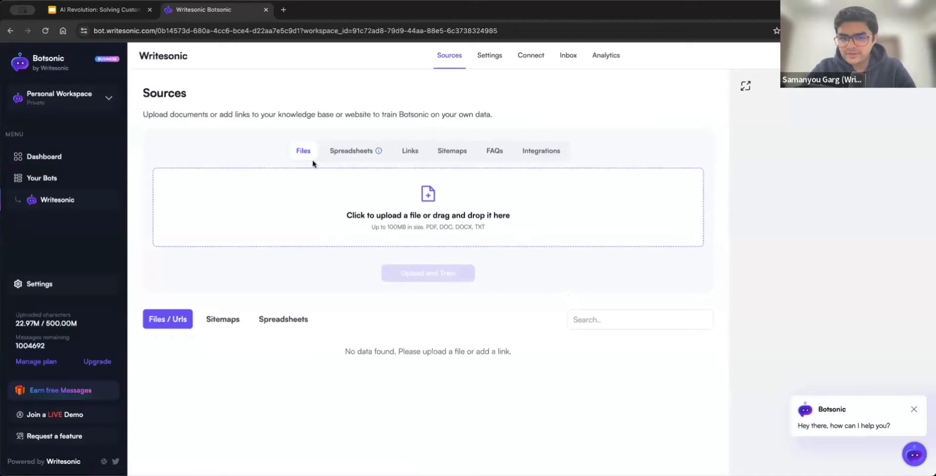
mouse_move(475, 245)
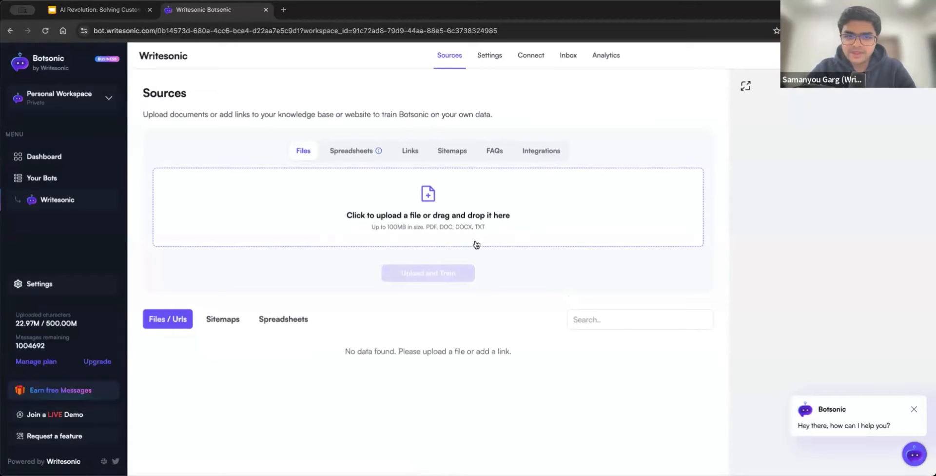
mouse_move(454, 245)
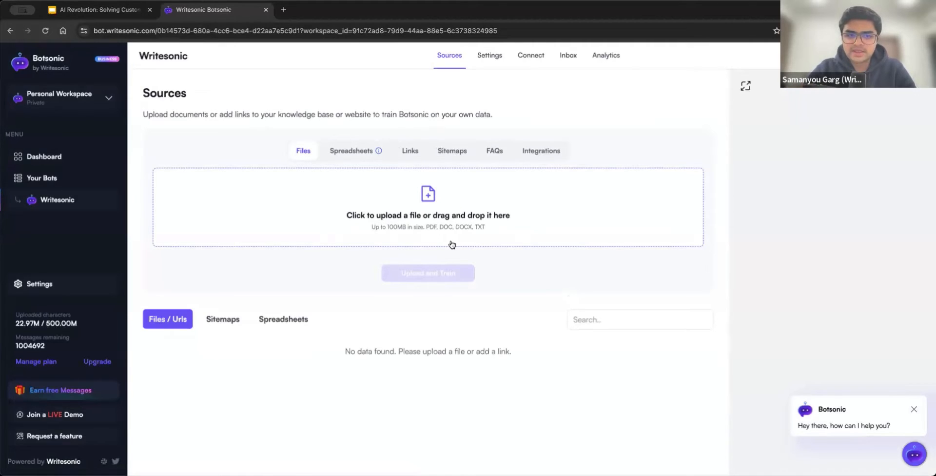
mouse_move(425, 227)
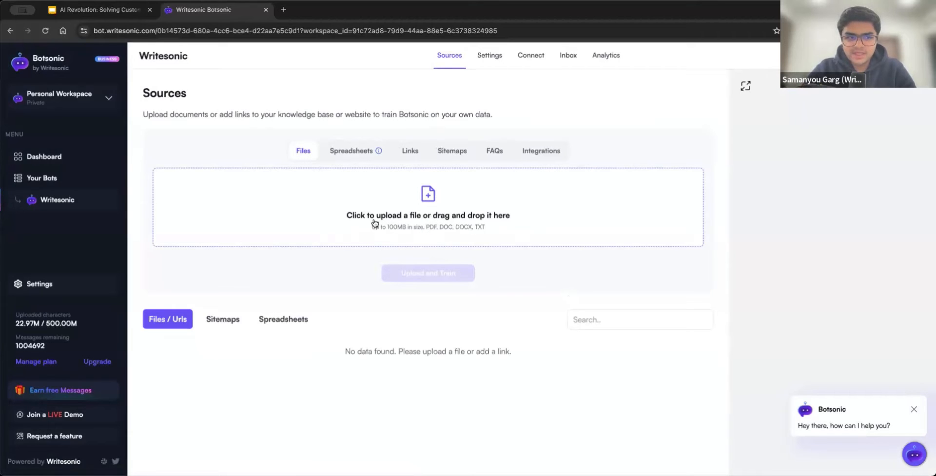
left_click(409, 150)
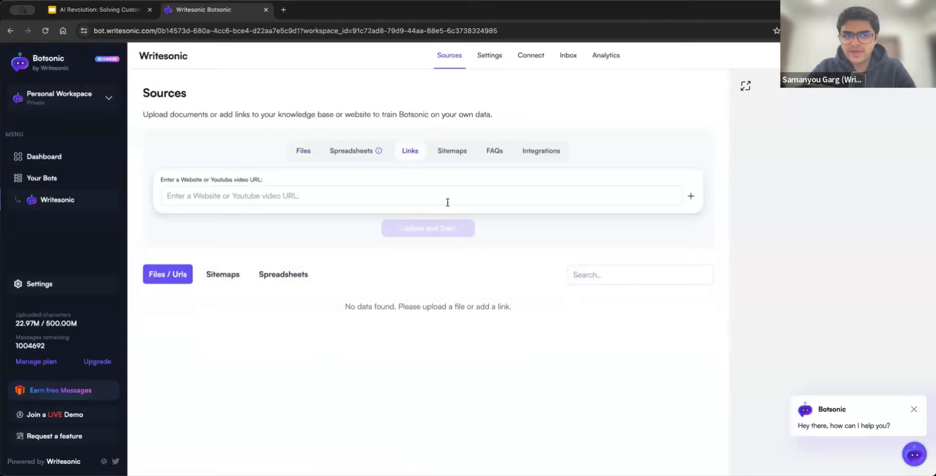
left_click(428, 228)
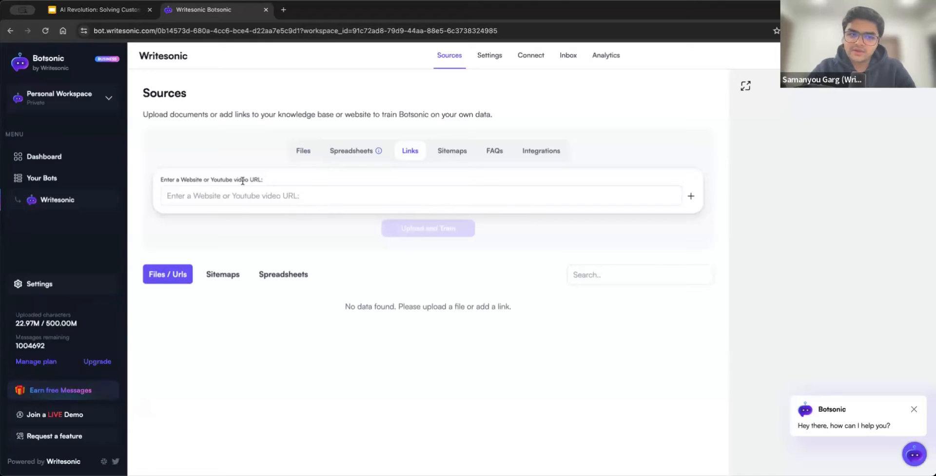
mouse_move(253, 183)
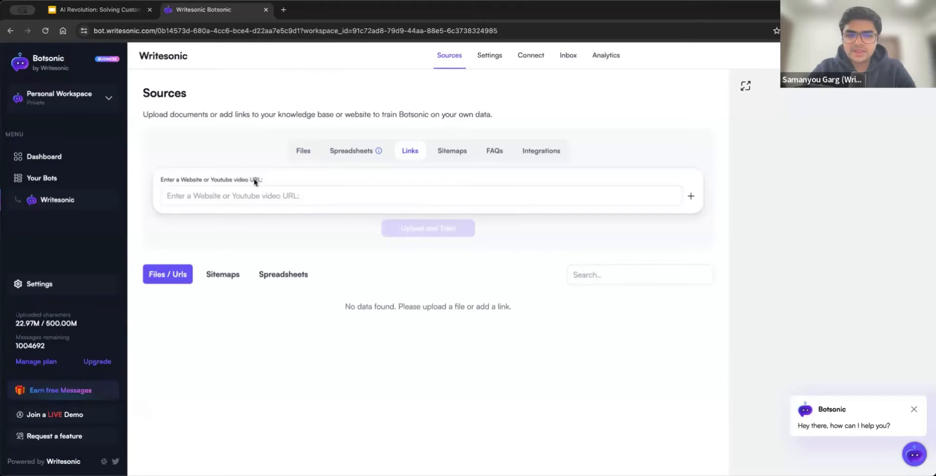
mouse_move(455, 148)
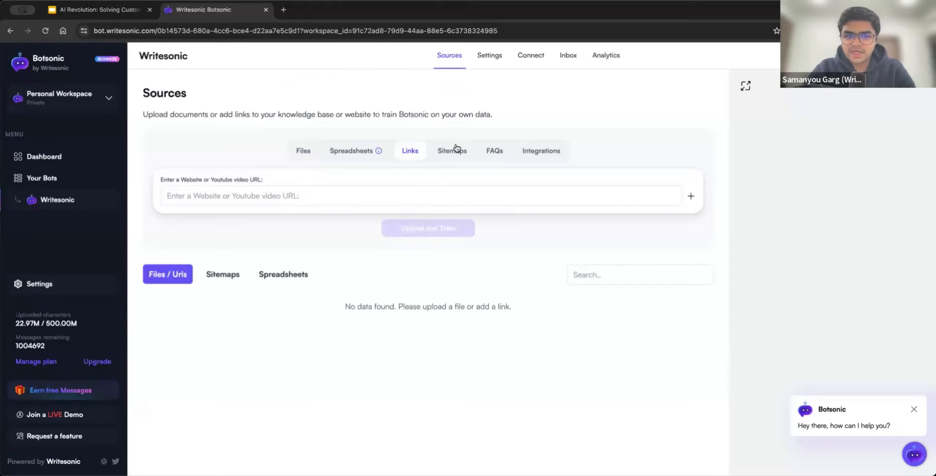
left_click(452, 150)
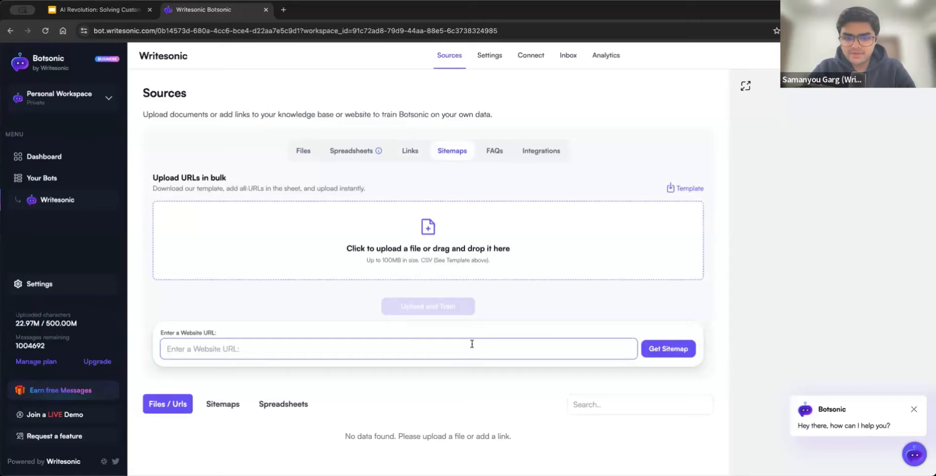
left_click(494, 150)
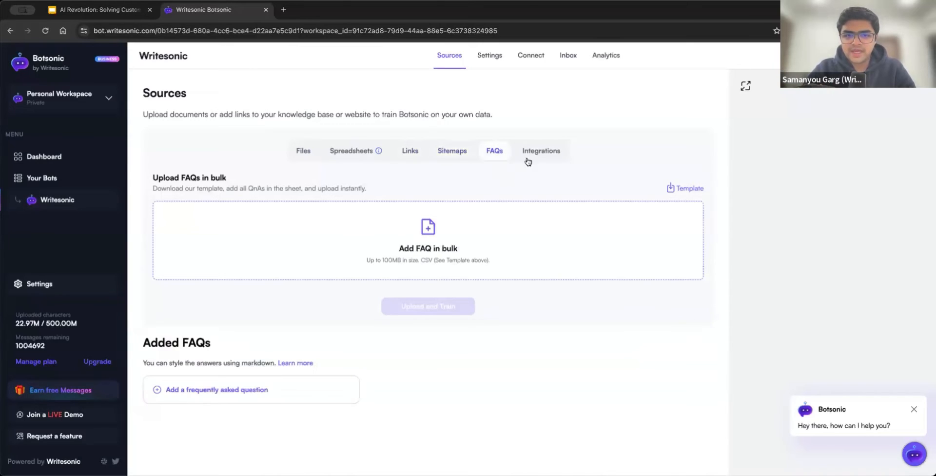
mouse_move(540, 169)
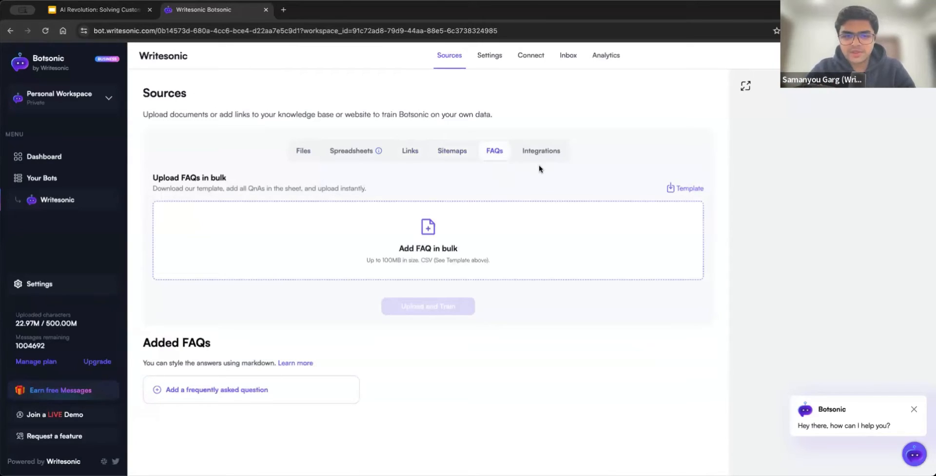
left_click(537, 151)
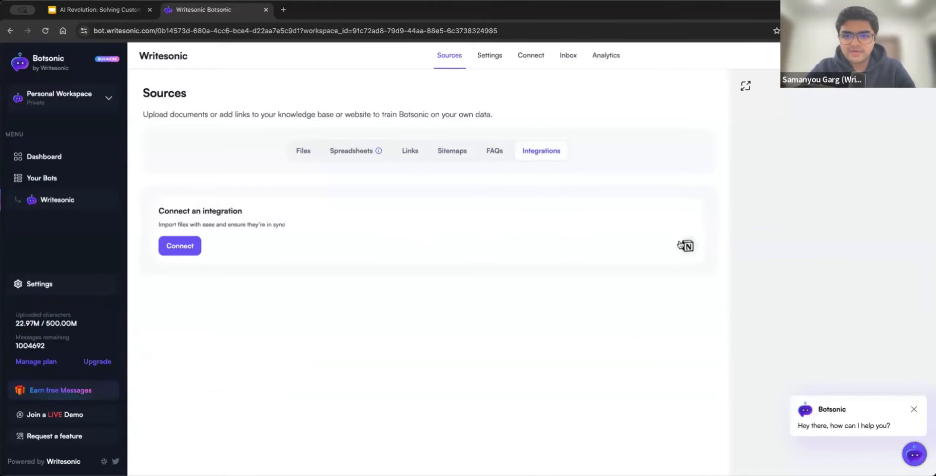
mouse_move(688, 247)
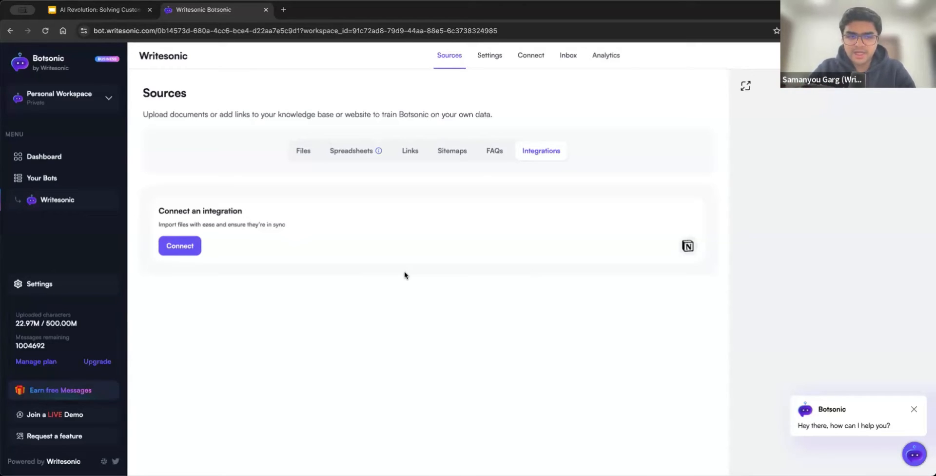
mouse_move(410, 151)
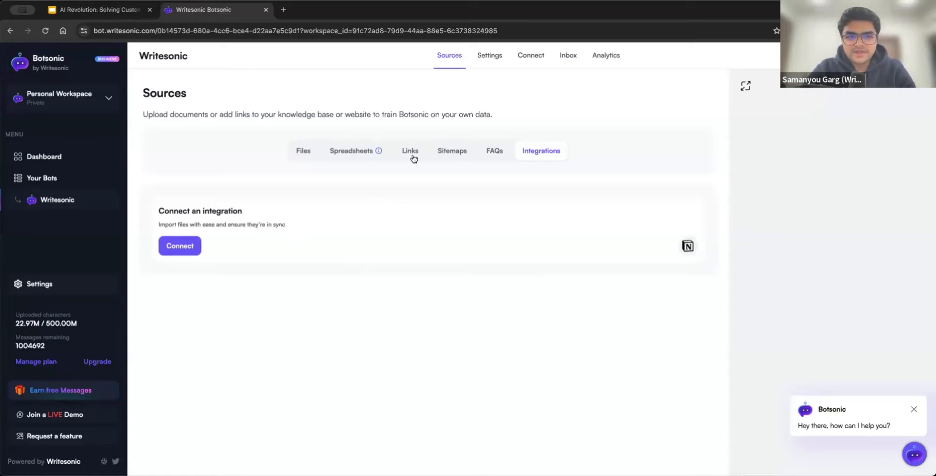
Step: Add writesonic.com, /pricing, /botsonic/pricing and /botsonic as link sources
left_click(409, 151)
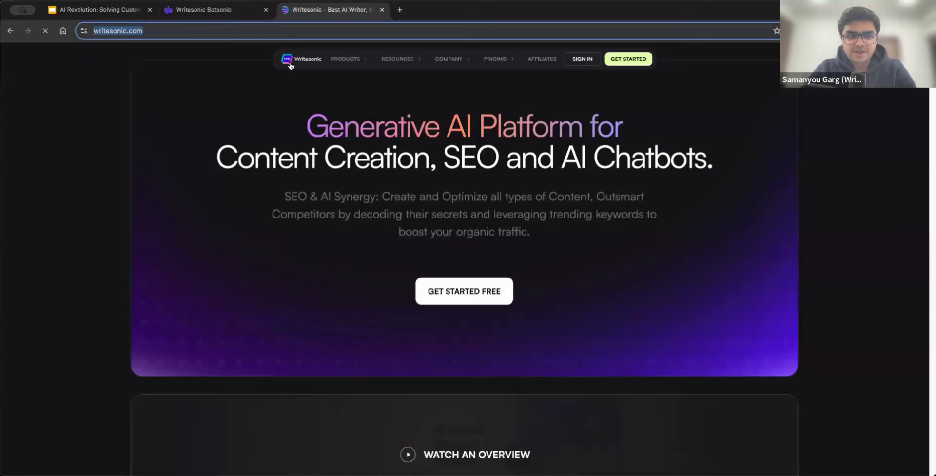
left_click(202, 10)
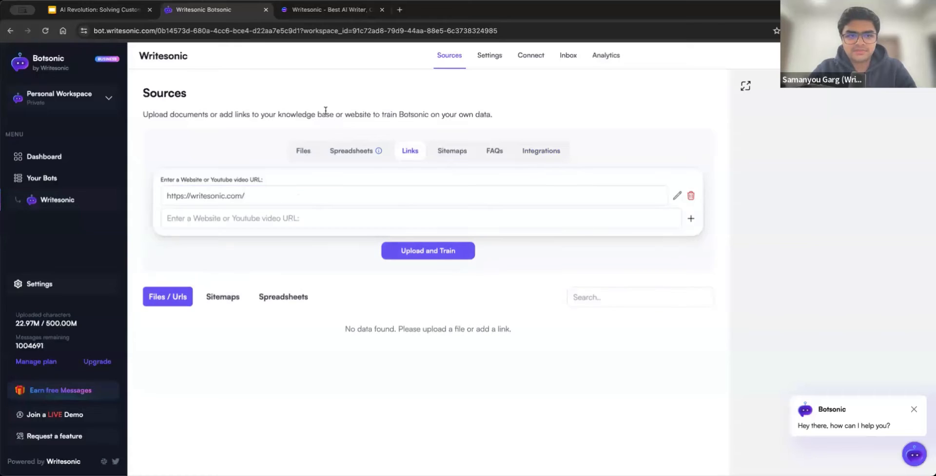
left_click(328, 9)
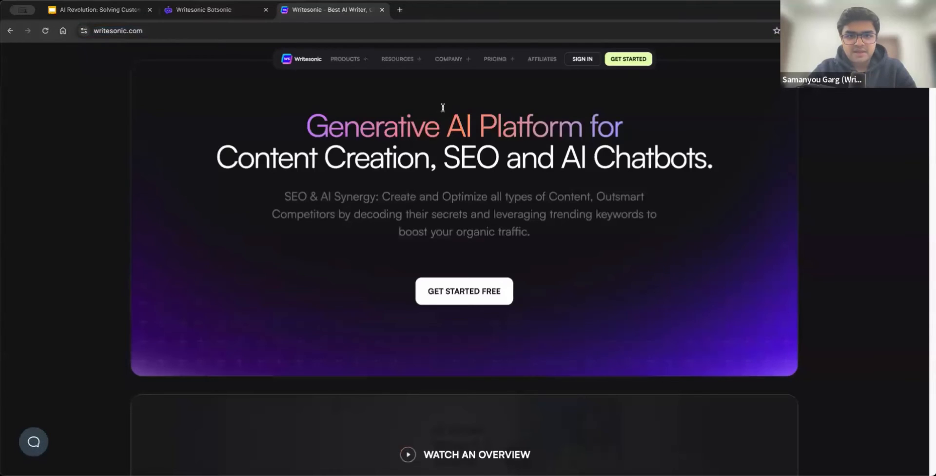
left_click(494, 59)
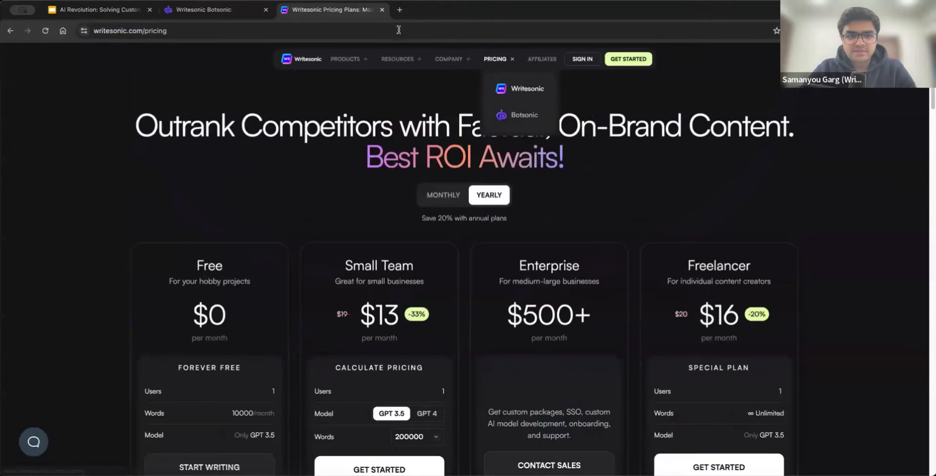
left_click(215, 10)
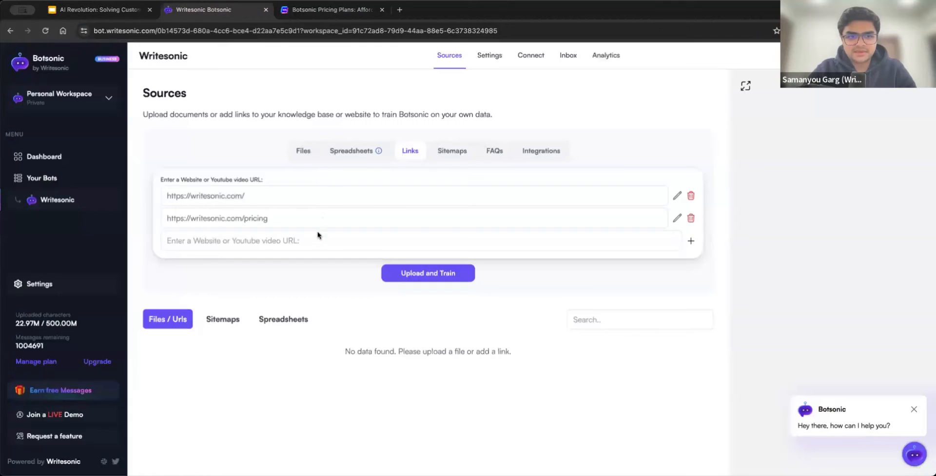
left_click(691, 240)
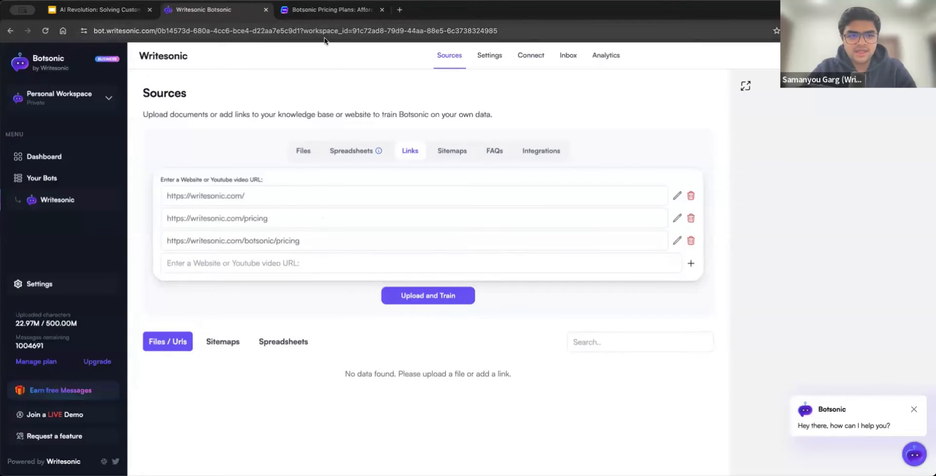
left_click(331, 9)
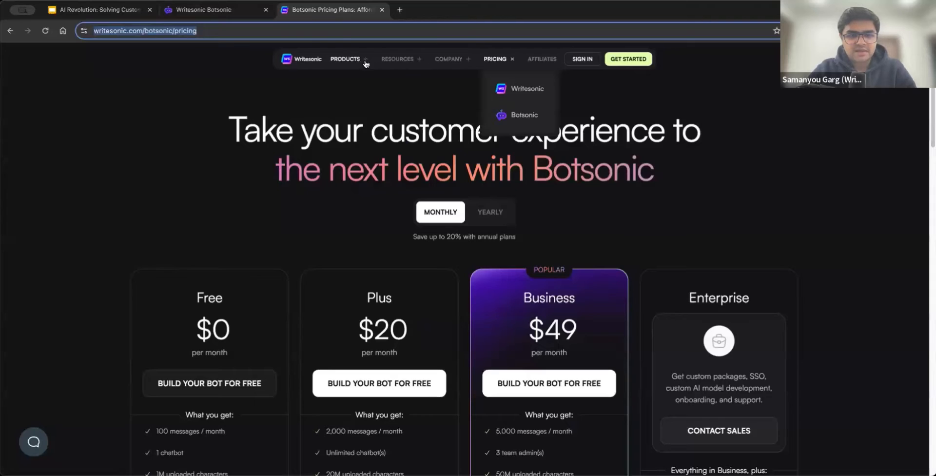
left_click(523, 114)
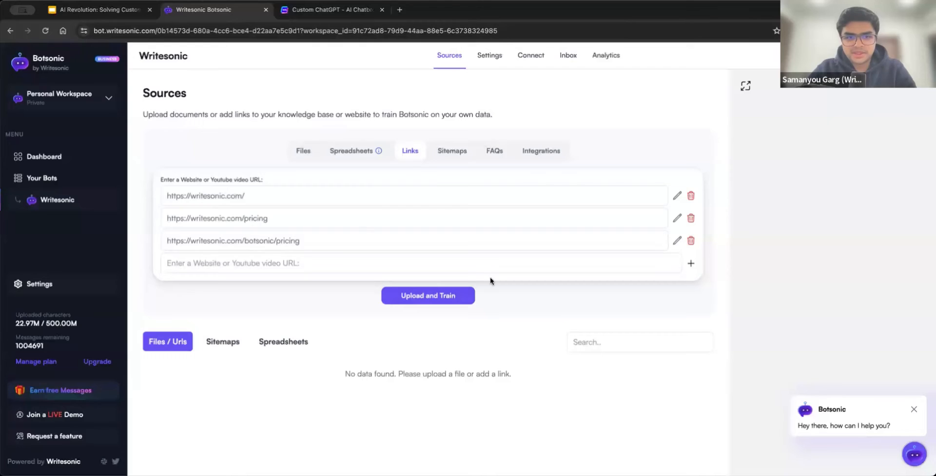
type("https://writesonic.com/botsonic")
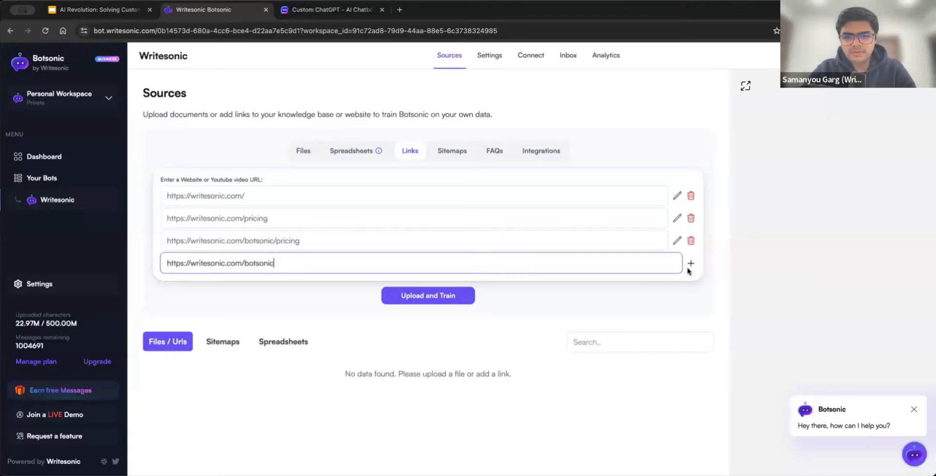
left_click(691, 263)
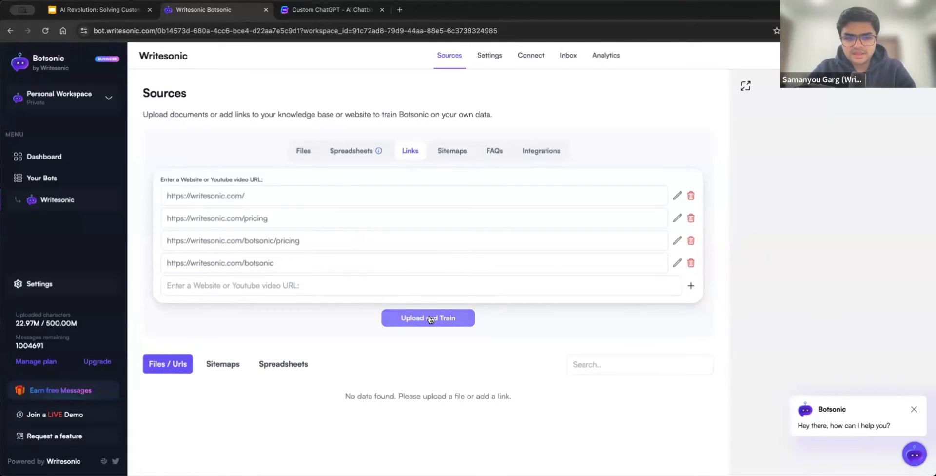
Step: Upload and train the bot on the four writesonic.com links until all show Trained
left_click(428, 318)
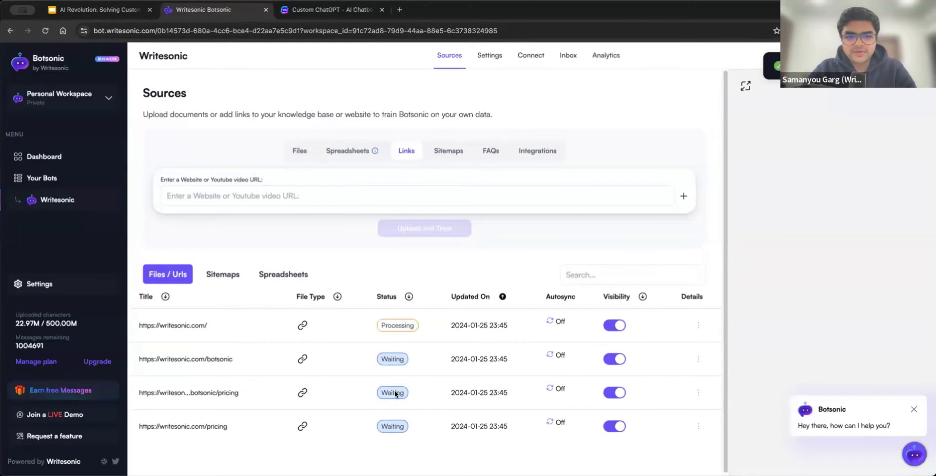
mouse_move(414, 337)
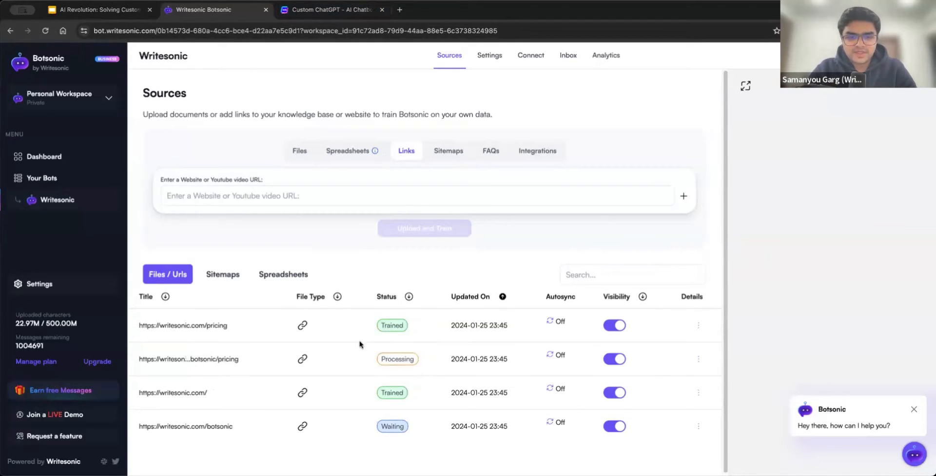
mouse_move(417, 371)
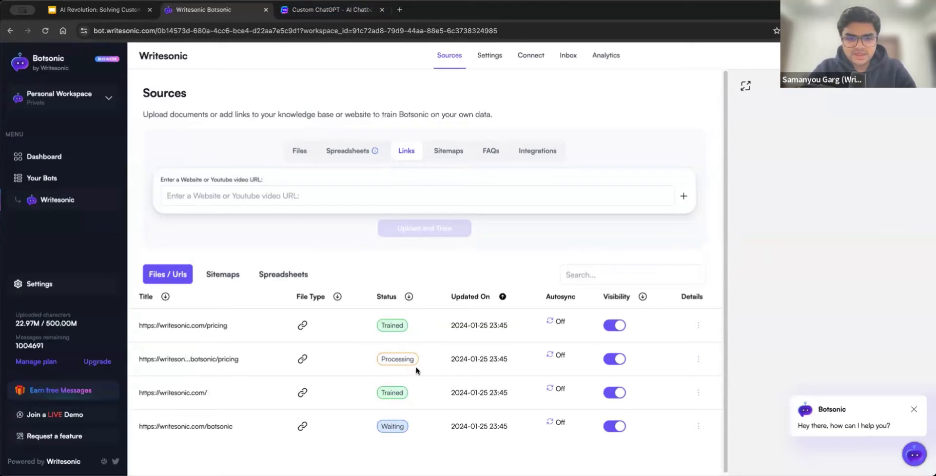
mouse_move(326, 322)
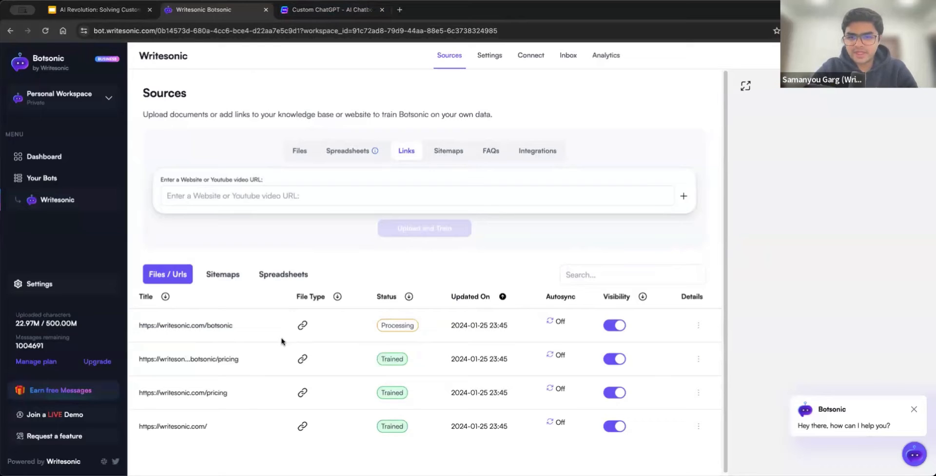
mouse_move(471, 195)
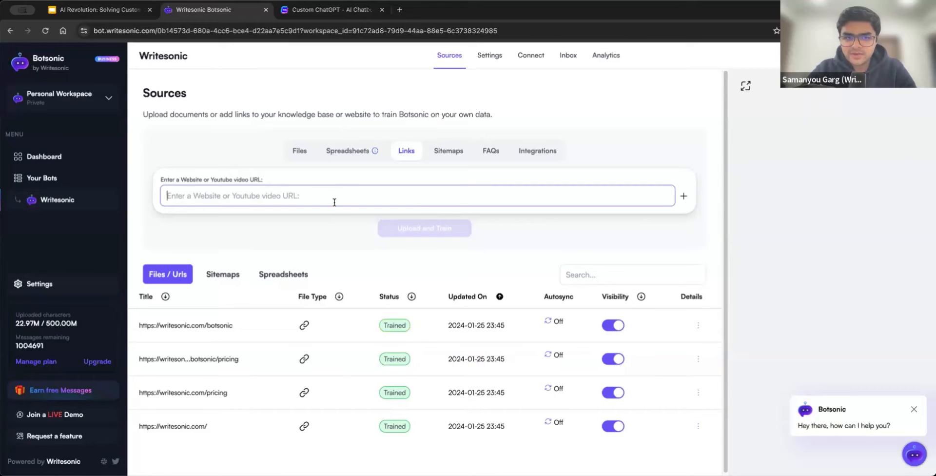
left_click(424, 228)
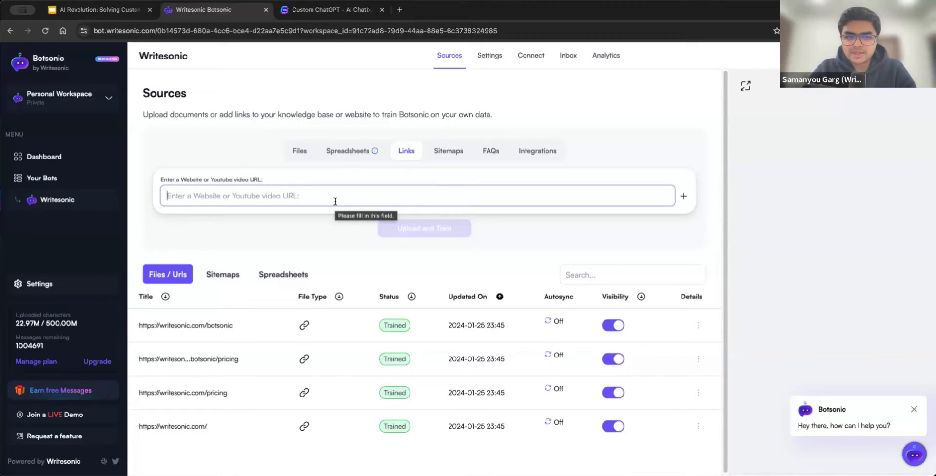
mouse_move(262, 81)
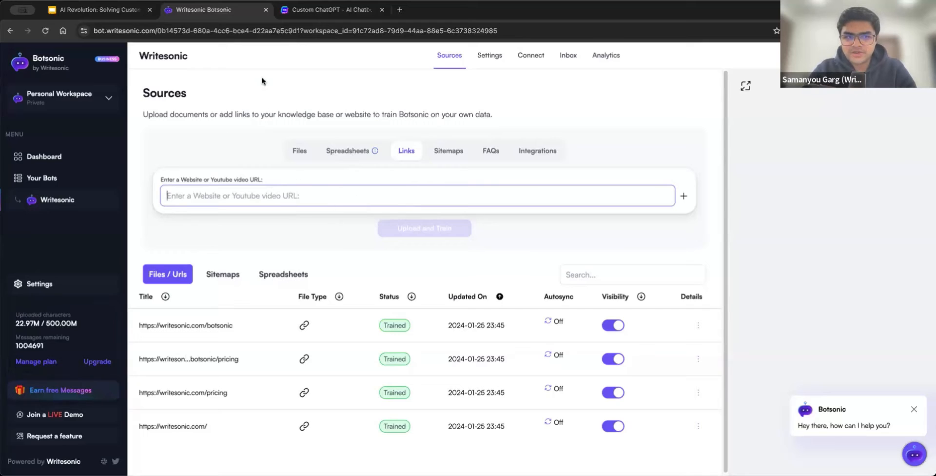
mouse_move(457, 98)
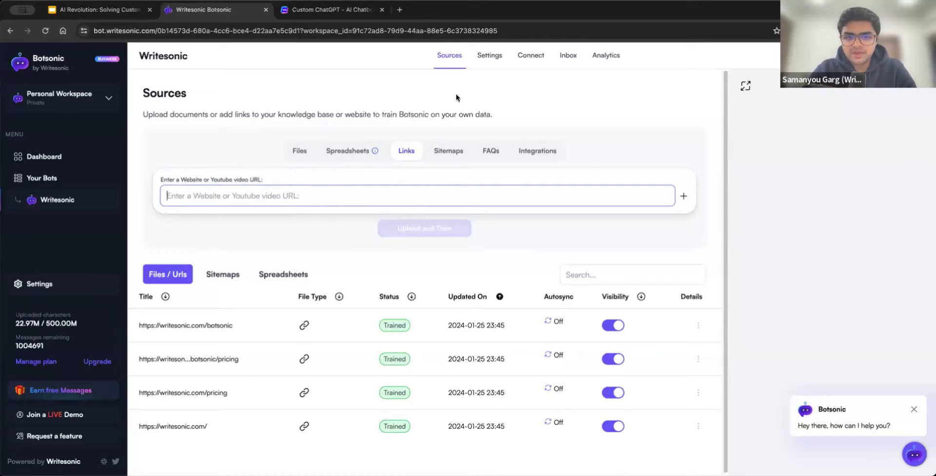
mouse_move(505, 108)
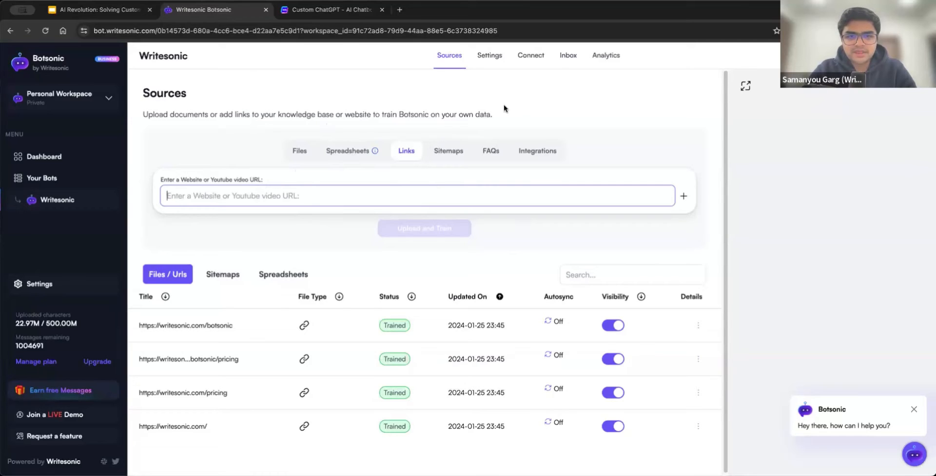
mouse_move(907, 444)
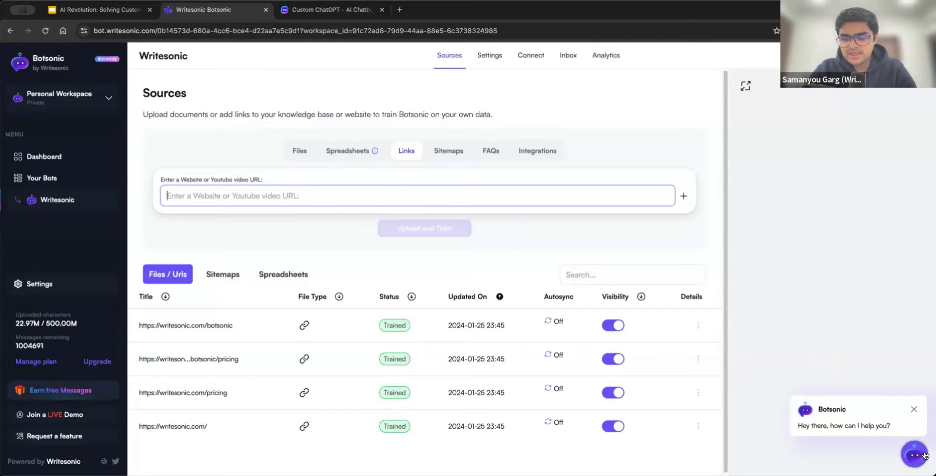
Step: In the chat preview, greet the bot, ask 'what is writesonic', and expand its sources
left_click(917, 455)
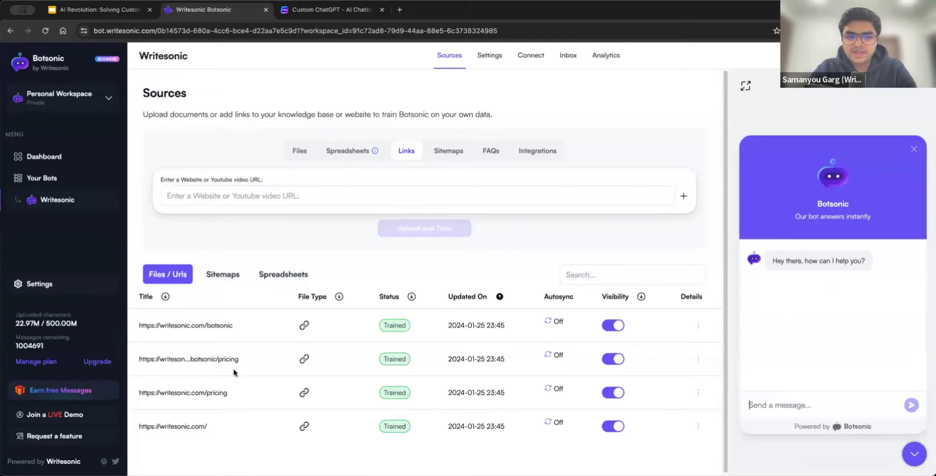
mouse_move(183, 410)
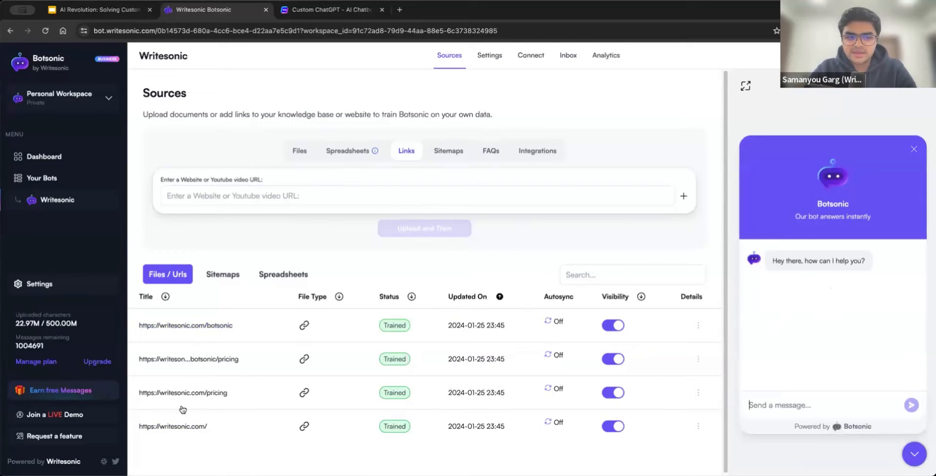
mouse_move(575, 390)
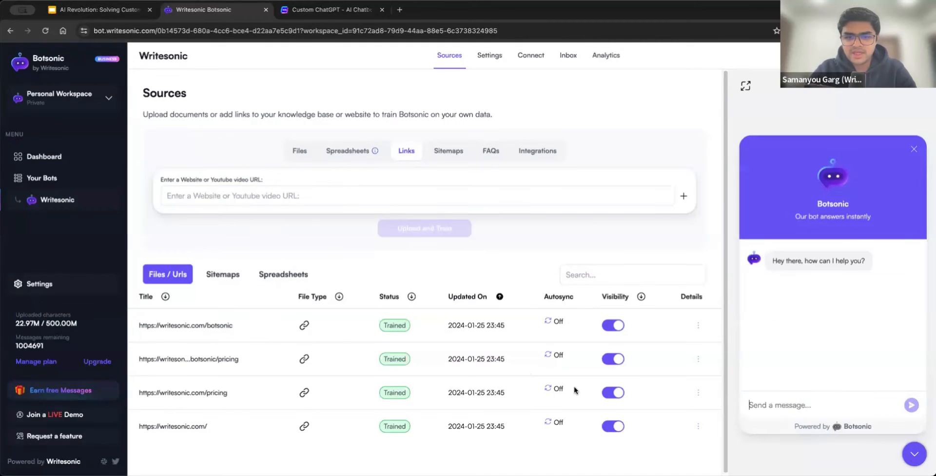
mouse_move(304, 367)
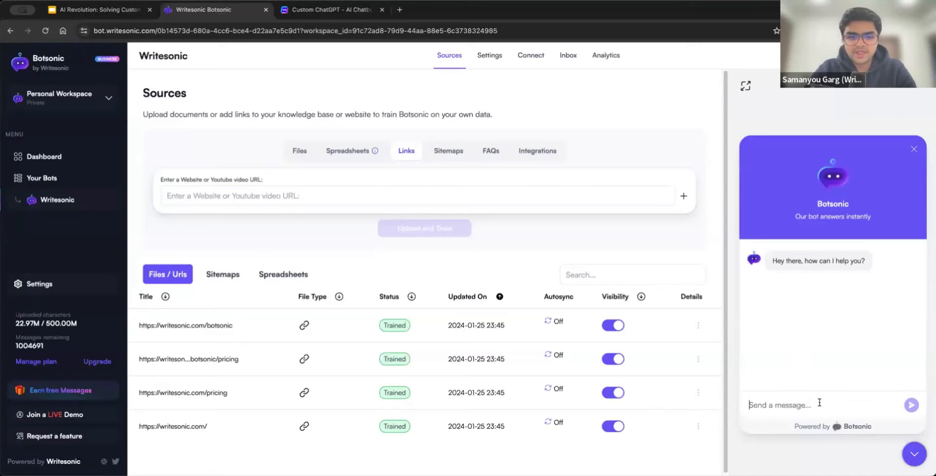
type("Hey")
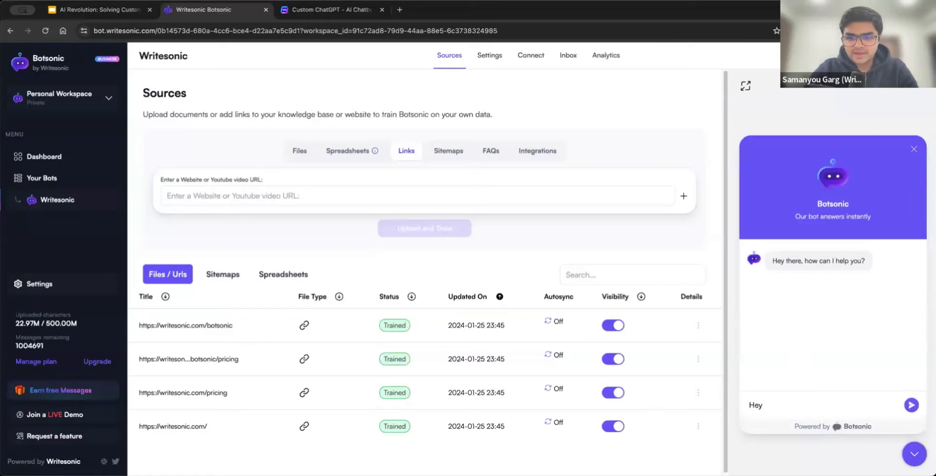
left_click(911, 405)
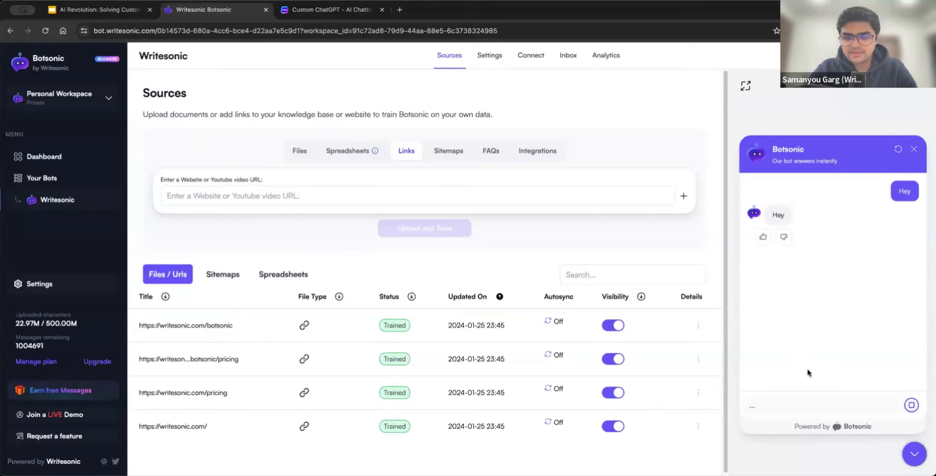
type("what is writesoni")
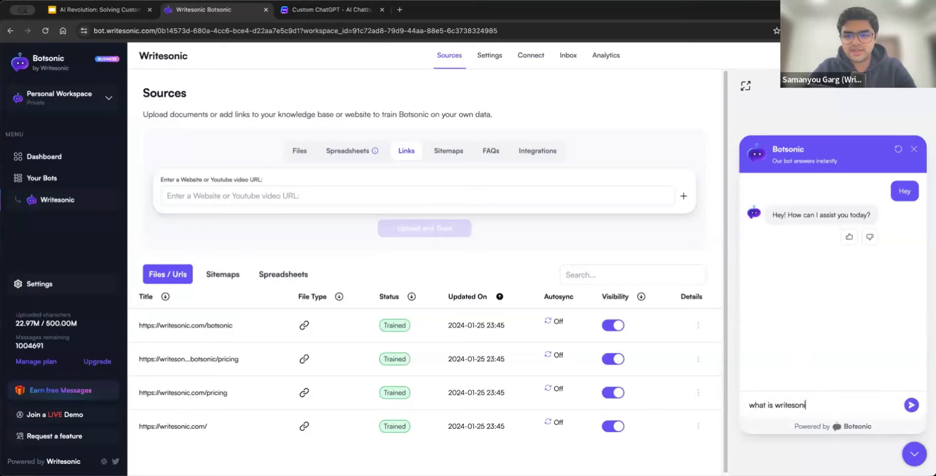
left_click(912, 405)
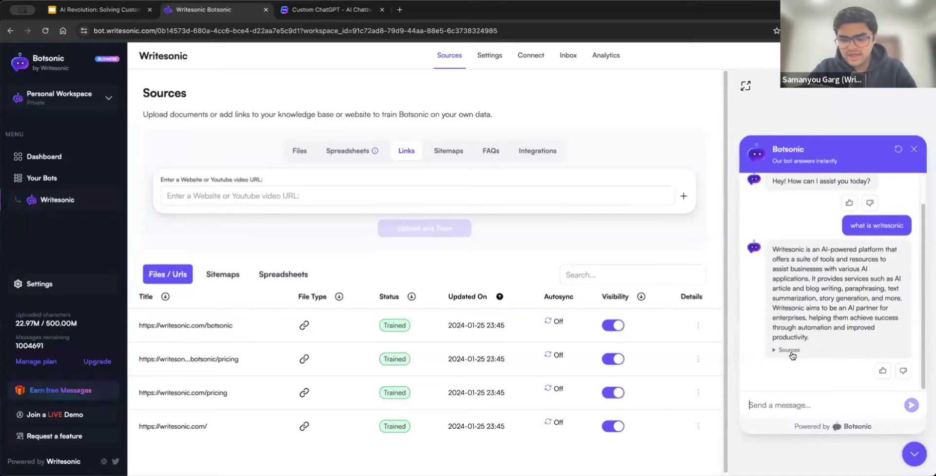
left_click(790, 349)
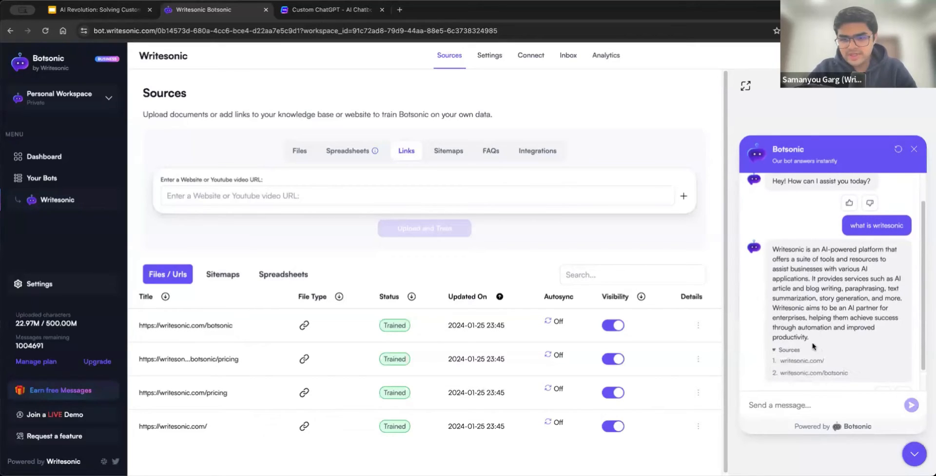
scroll("down", 3)
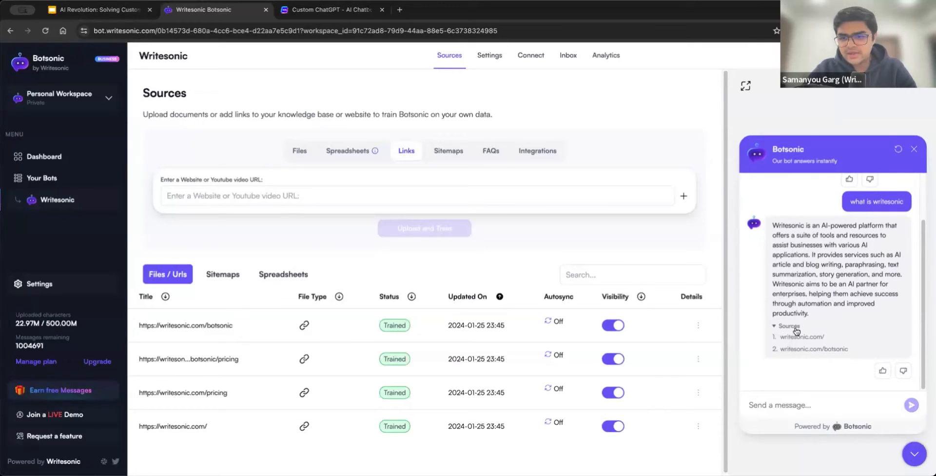
mouse_move(800, 336)
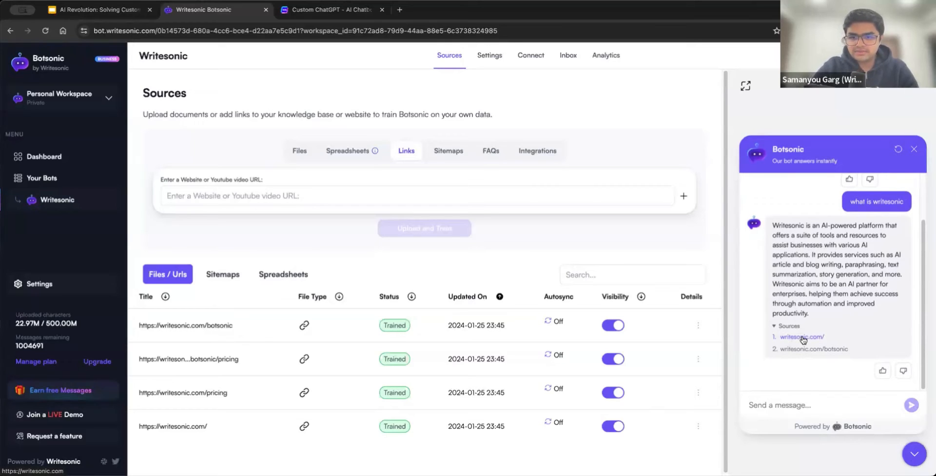
mouse_move(824, 336)
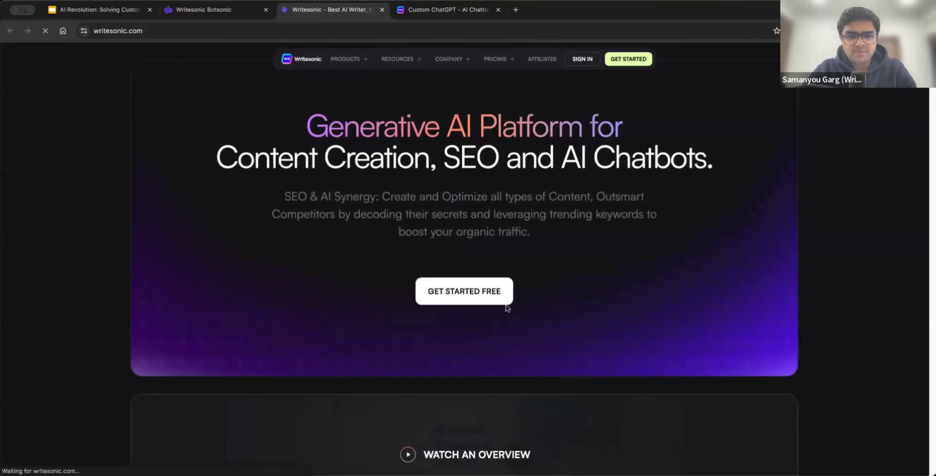
Step: Ask 'what is the pricing', open the cited writesonic.com/pricing page, then reset the chat
left_click(203, 10)
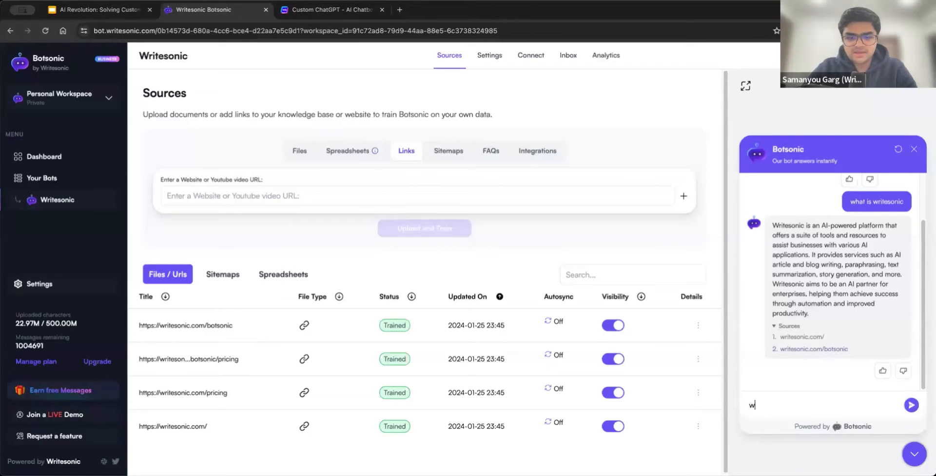
type("hat is the pricing")
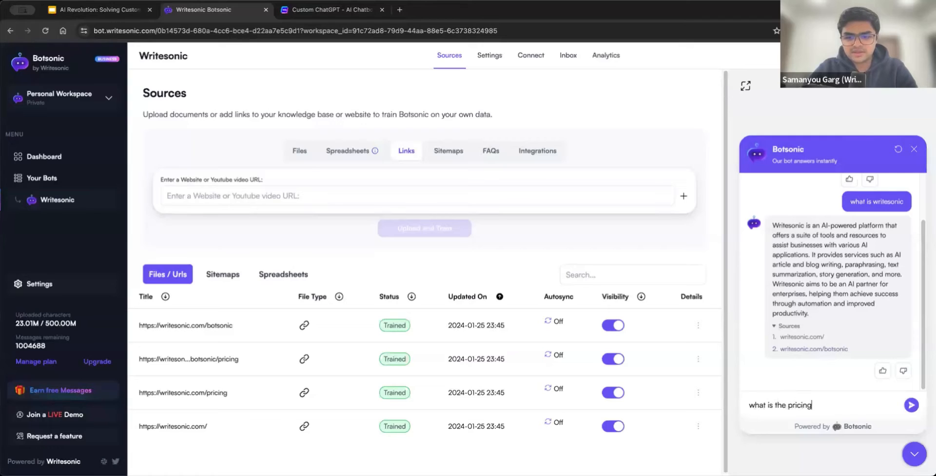
left_click(911, 405)
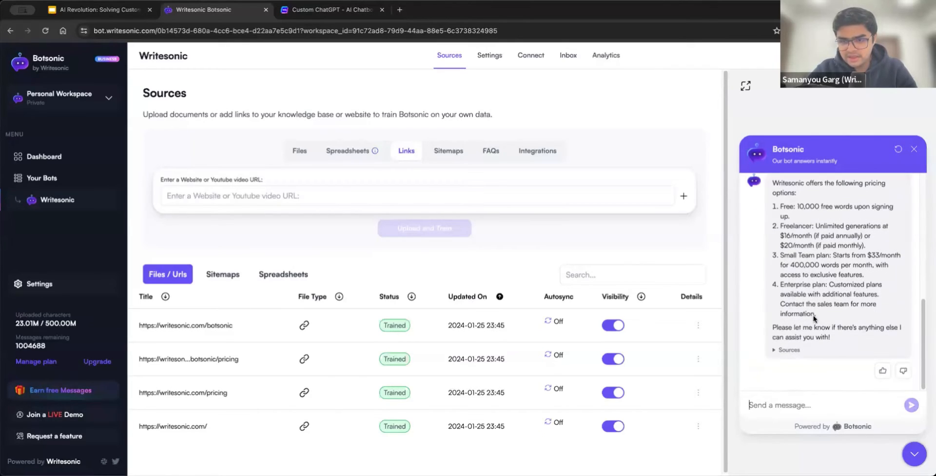
left_click(789, 349)
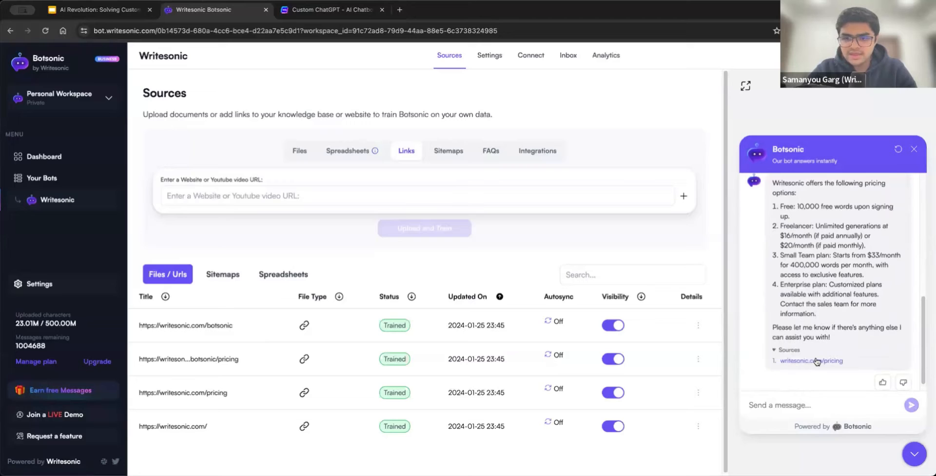
left_click(811, 361)
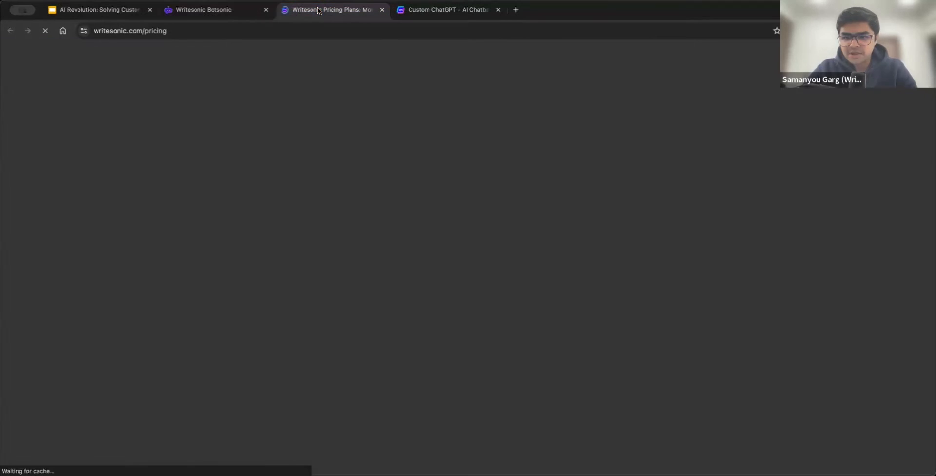
left_click(202, 9)
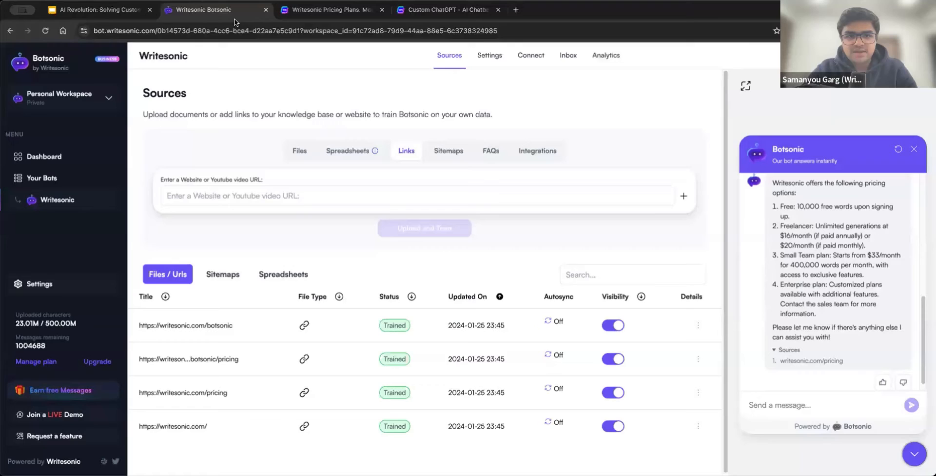
mouse_move(864, 338)
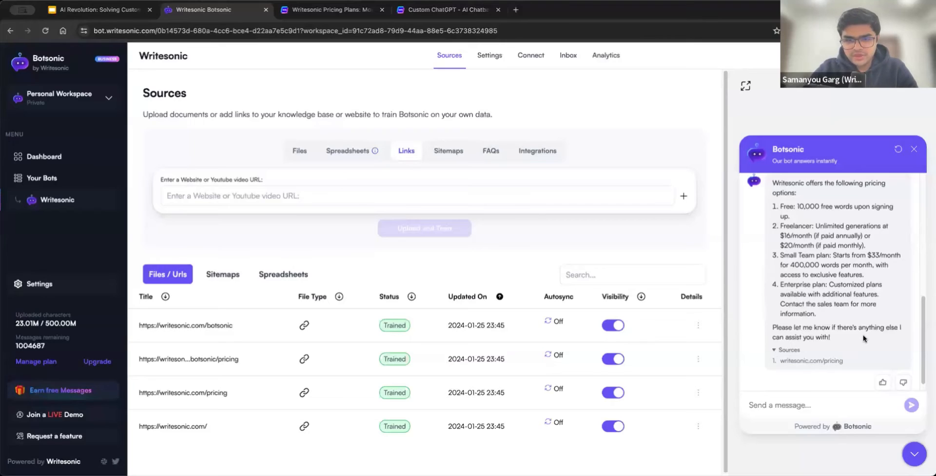
mouse_move(737, 99)
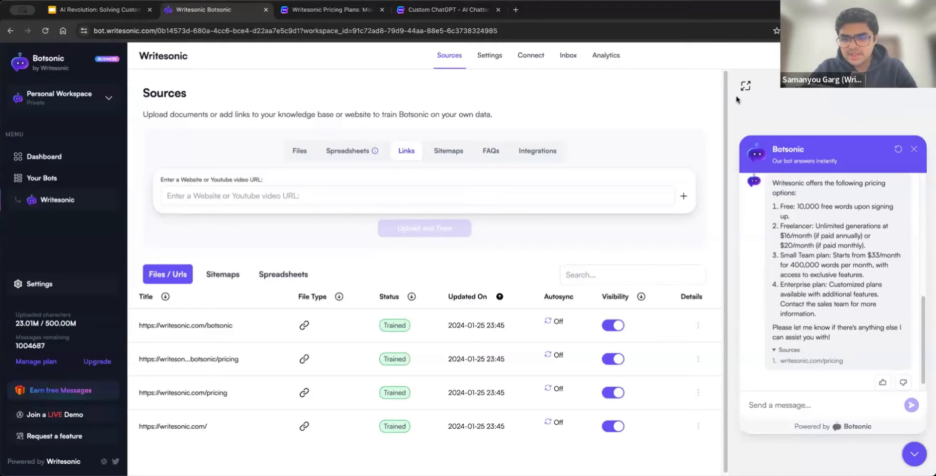
mouse_move(899, 150)
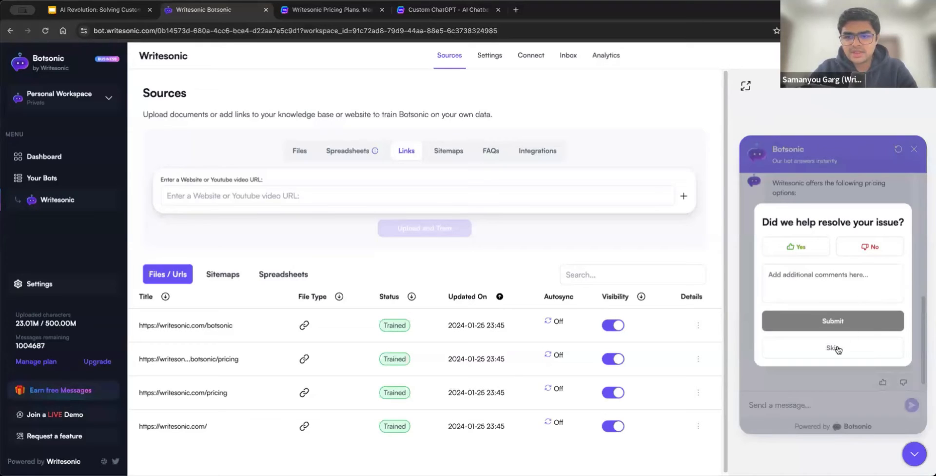
left_click(832, 348)
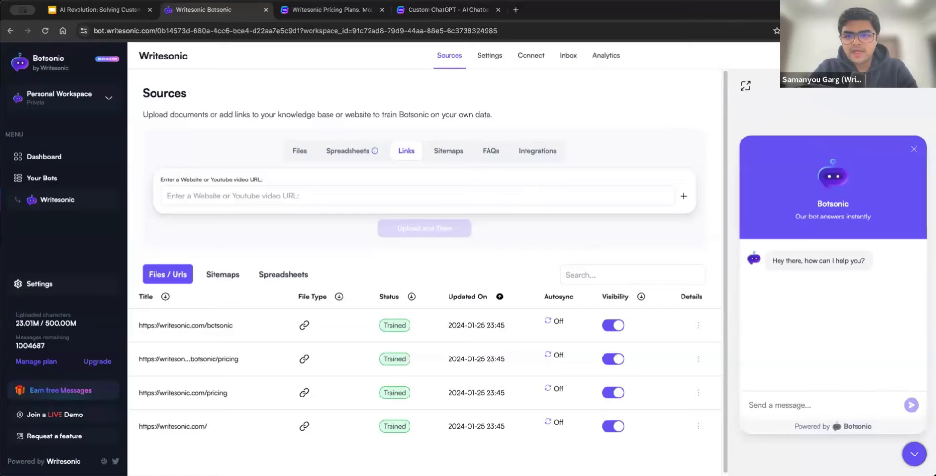
mouse_move(351, 208)
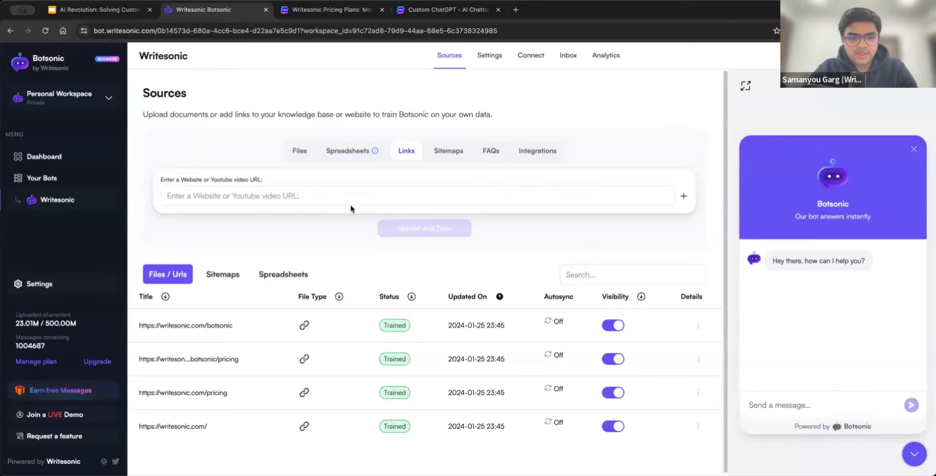
Step: Under Sources > FAQs, open the 'Add a frequently asked question' form
left_click(494, 151)
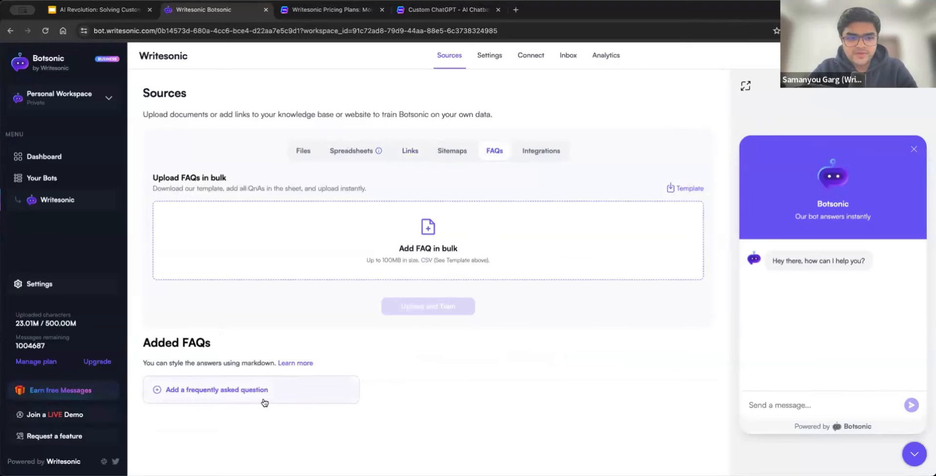
mouse_move(356, 383)
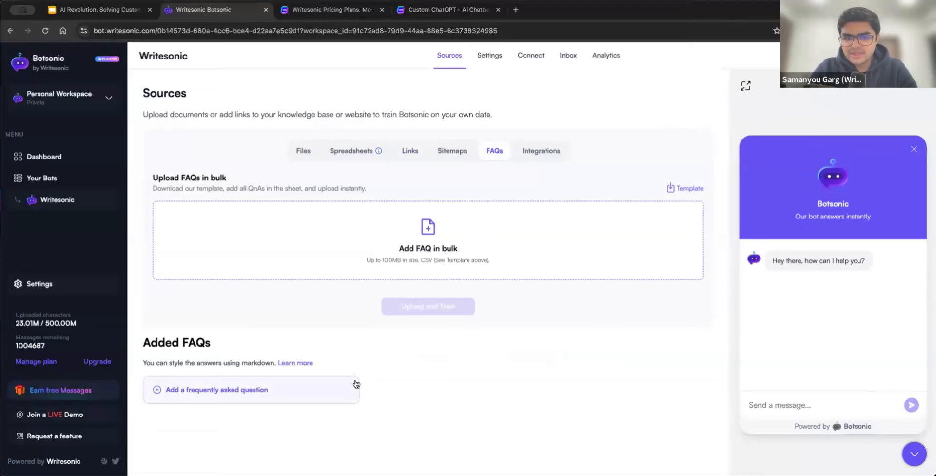
left_click(216, 389)
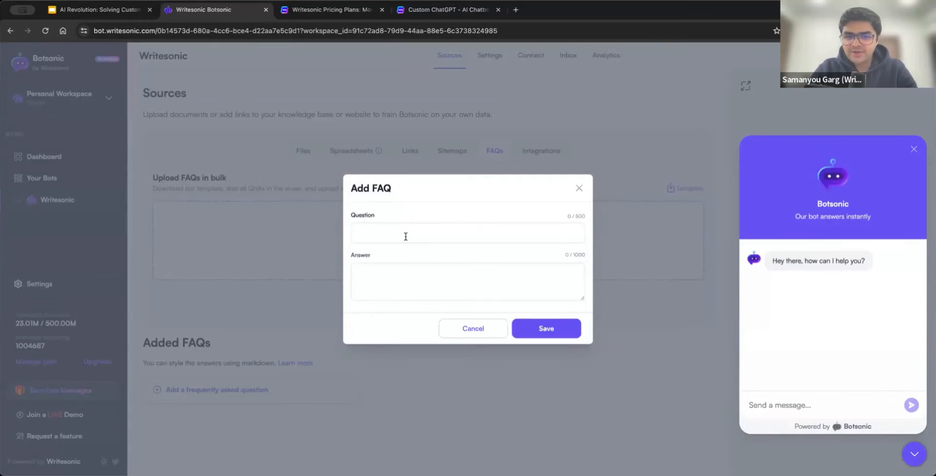
Step: Save an FAQ 'Who built Botsonic?' with the answer 'Writesonic built Botsonic.'
left_click(468, 233)
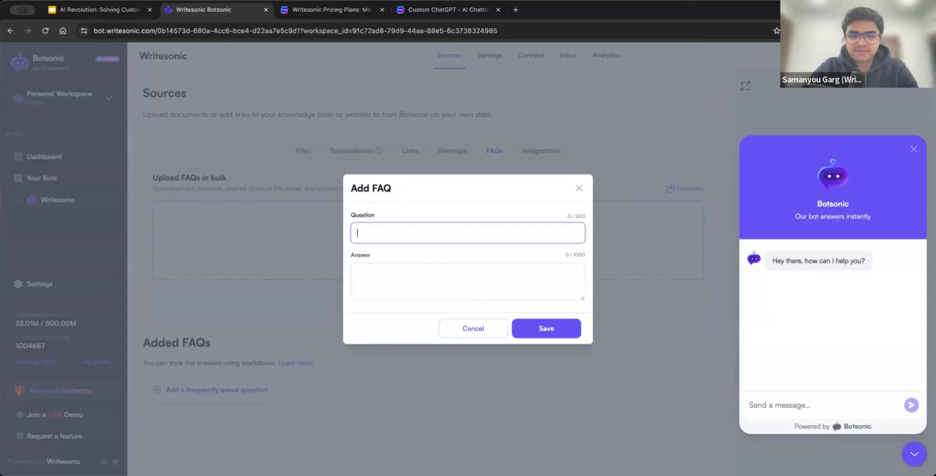
type("W")
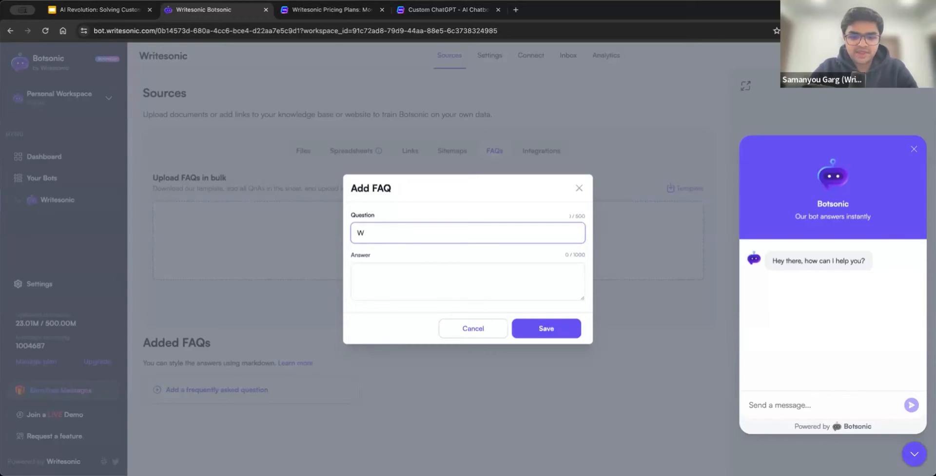
type("ho build")
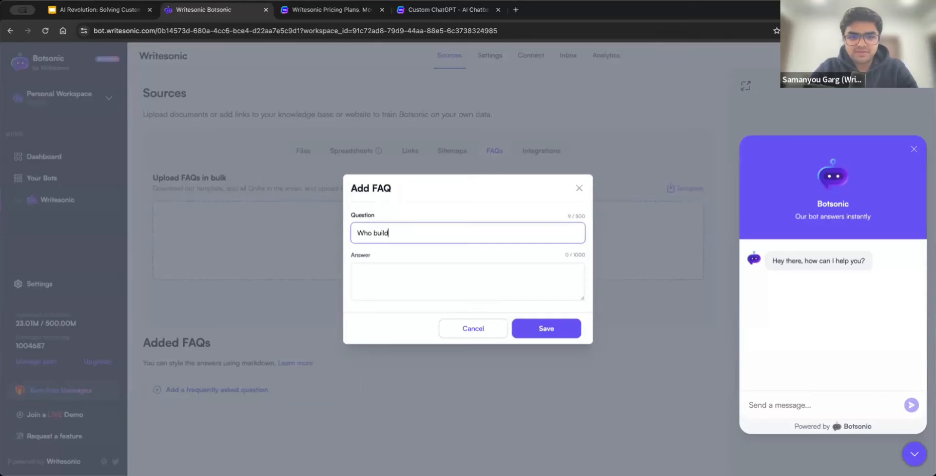
type("t Botsonic?")
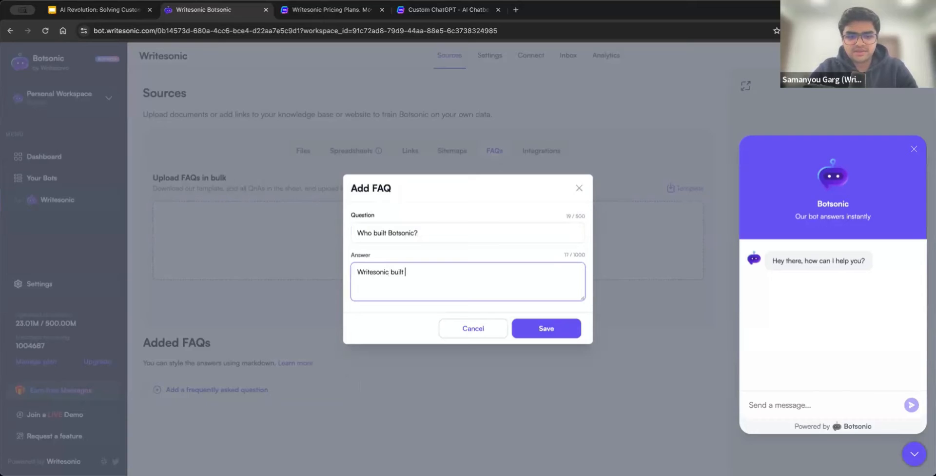
type("Botsonic.")
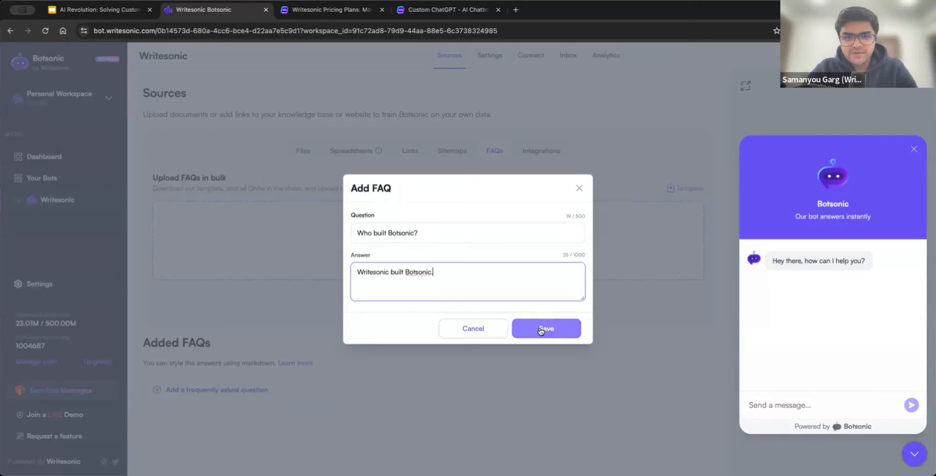
left_click(545, 328)
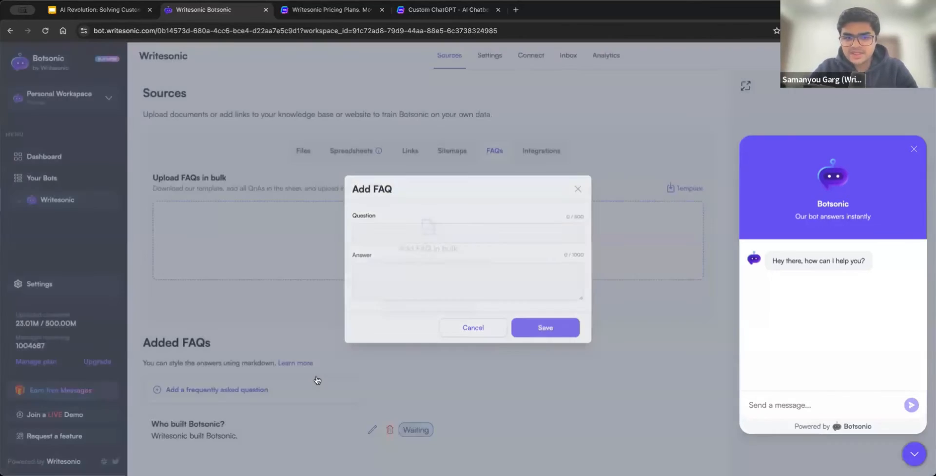
Step: Train the 'Who built Botsonic?' FAQ, then look over the Files sources tab
left_click(473, 328)
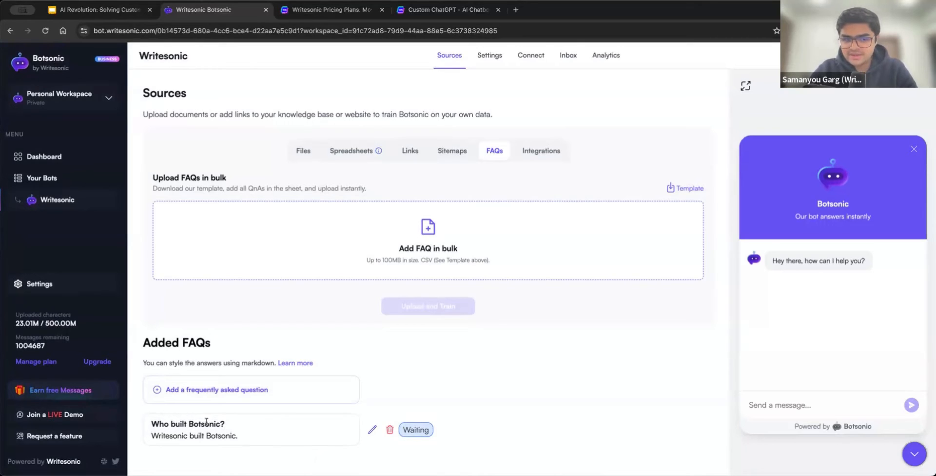
mouse_move(414, 409)
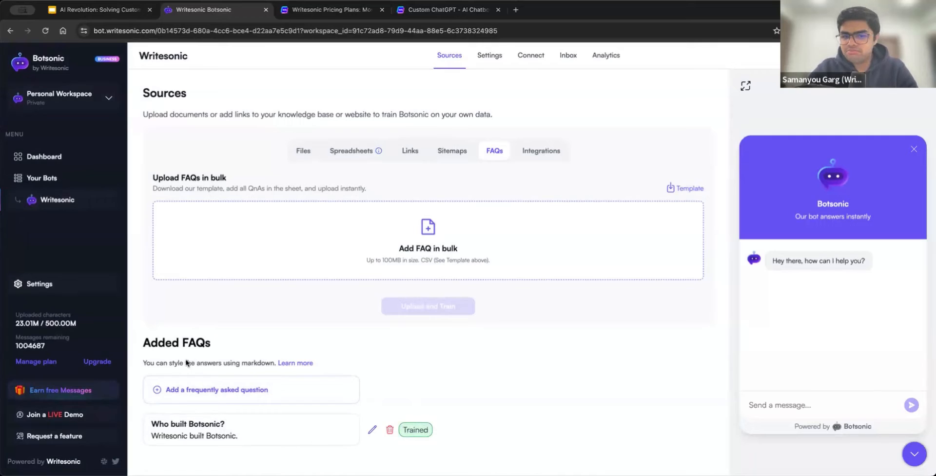
mouse_move(325, 376)
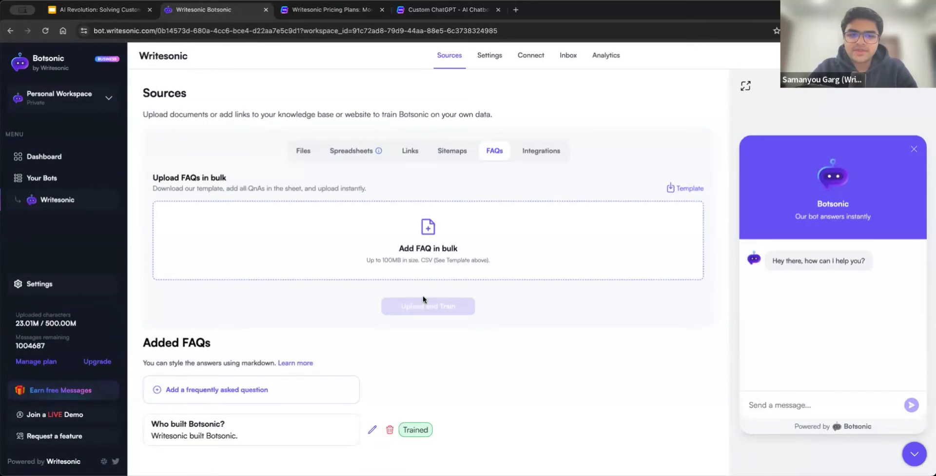
mouse_move(545, 351)
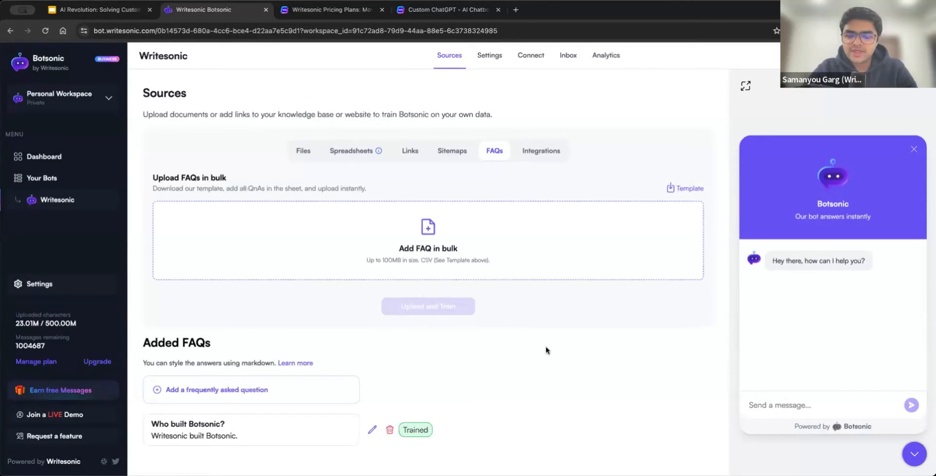
mouse_move(341, 218)
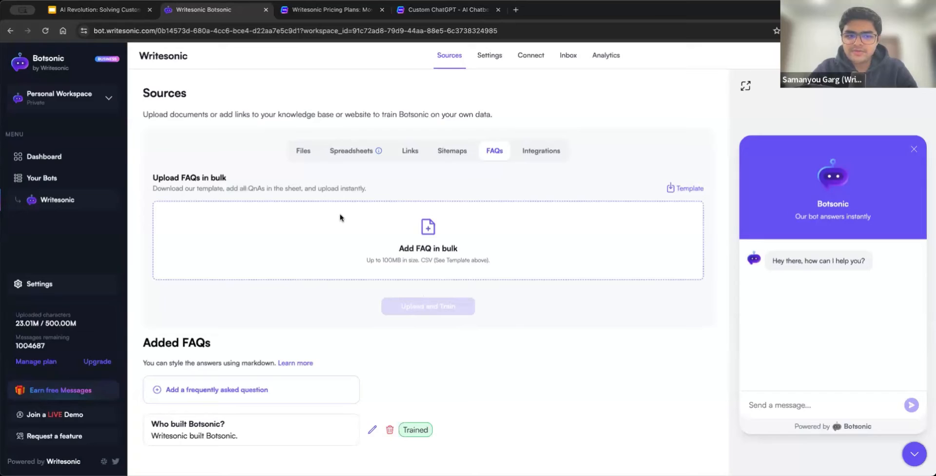
left_click(303, 151)
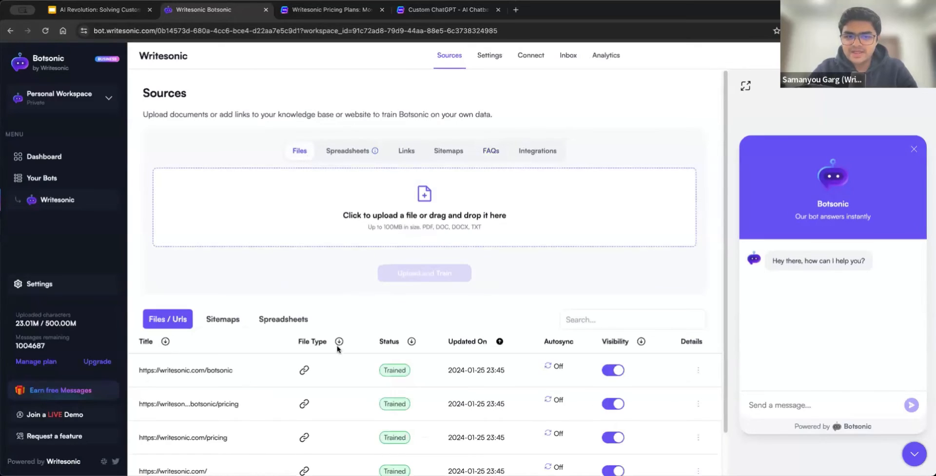
scroll("down", 3)
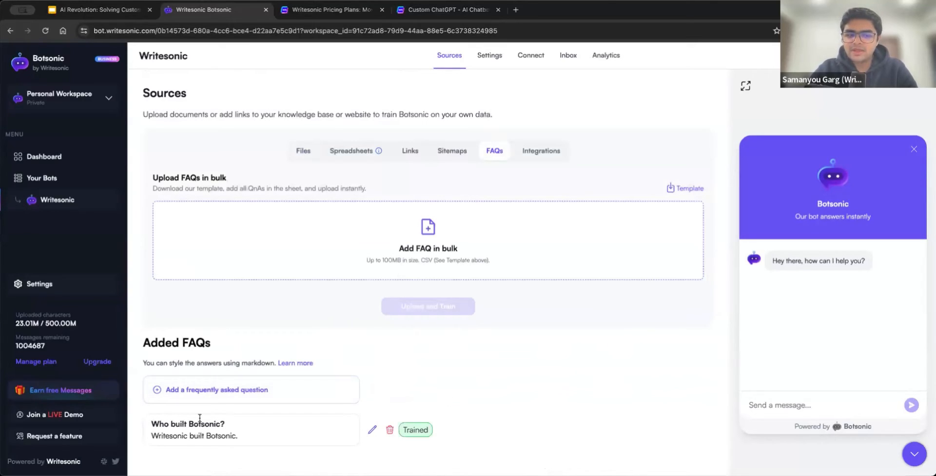
mouse_move(426, 390)
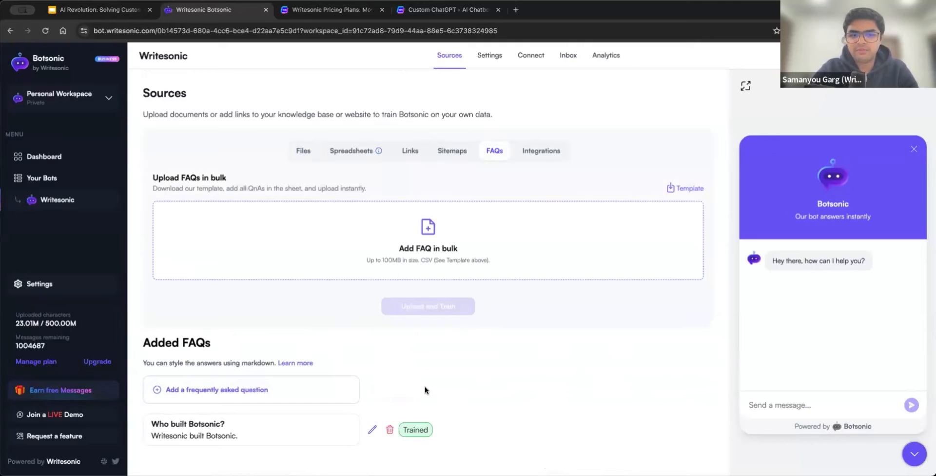
mouse_move(530, 55)
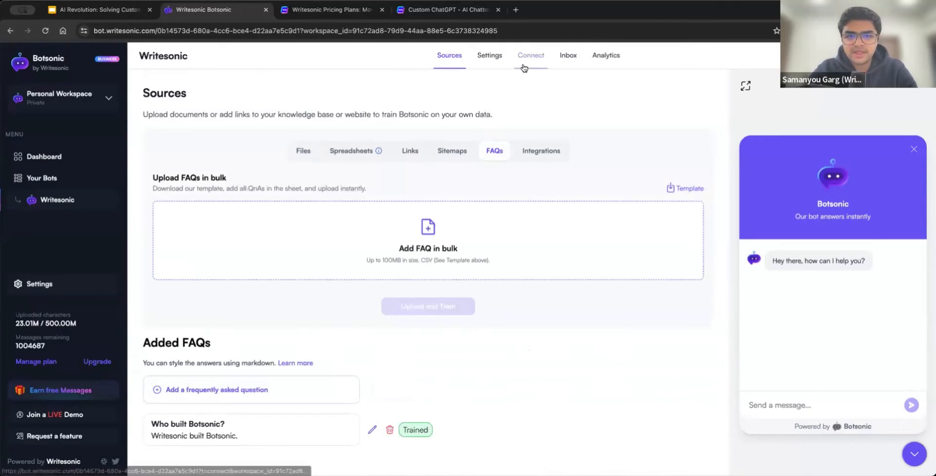
Step: In Appearance settings, replace the company name Botsonic with Writesonic
left_click(489, 55)
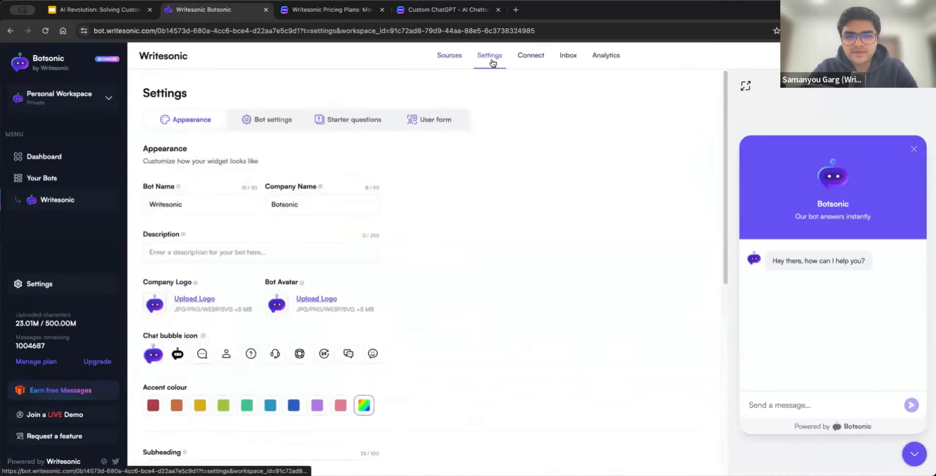
mouse_move(425, 207)
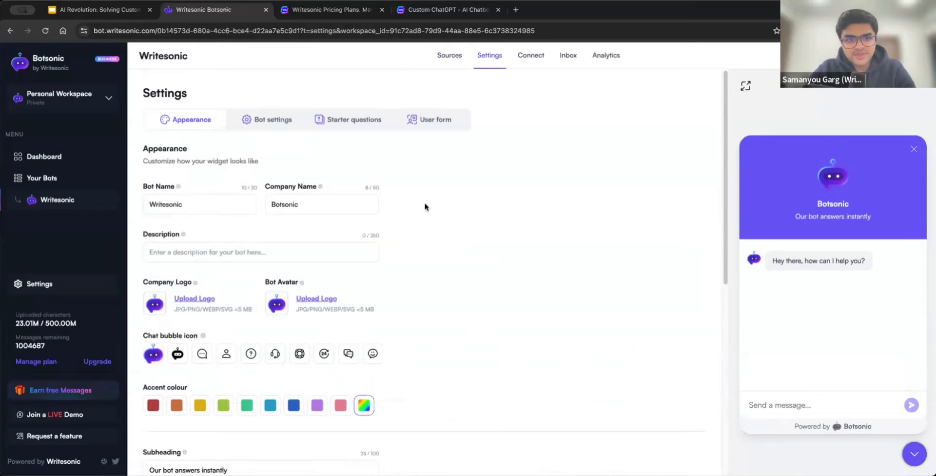
mouse_move(388, 188)
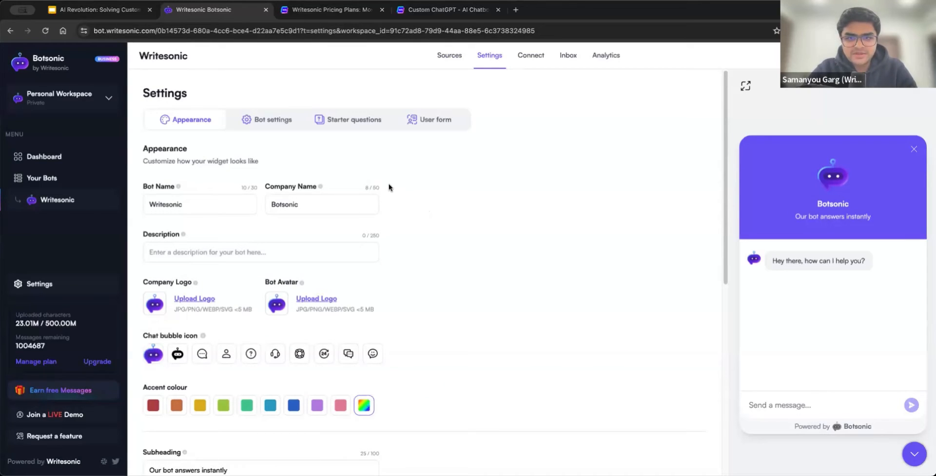
mouse_move(428, 225)
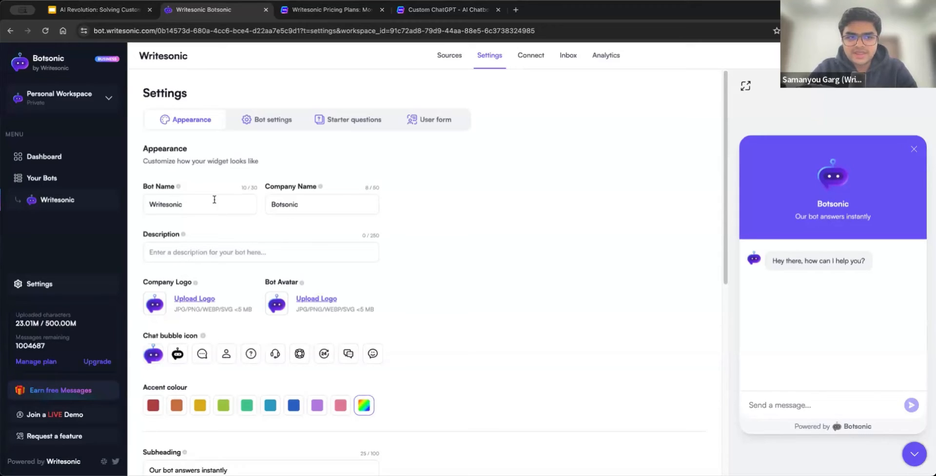
mouse_move(237, 228)
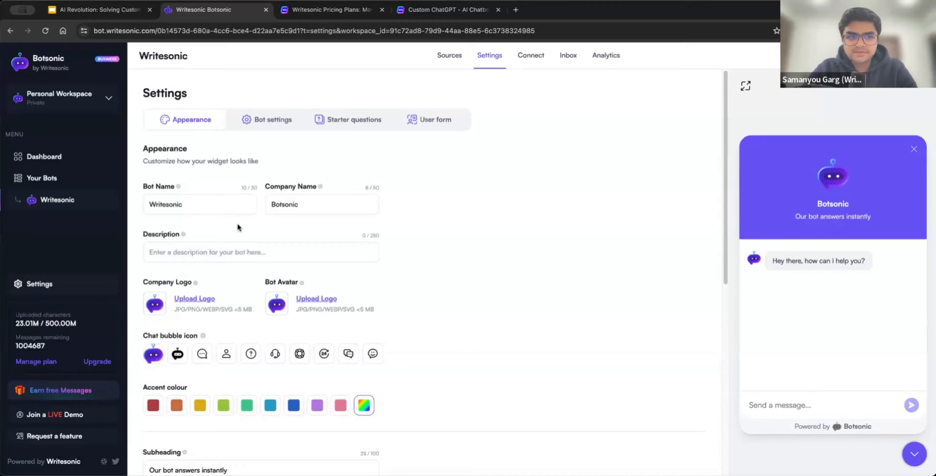
left_click(199, 204)
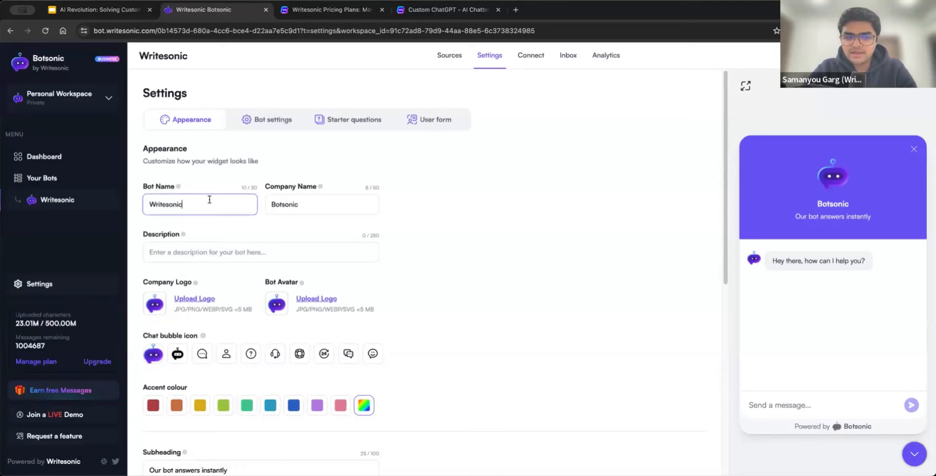
mouse_move(203, 218)
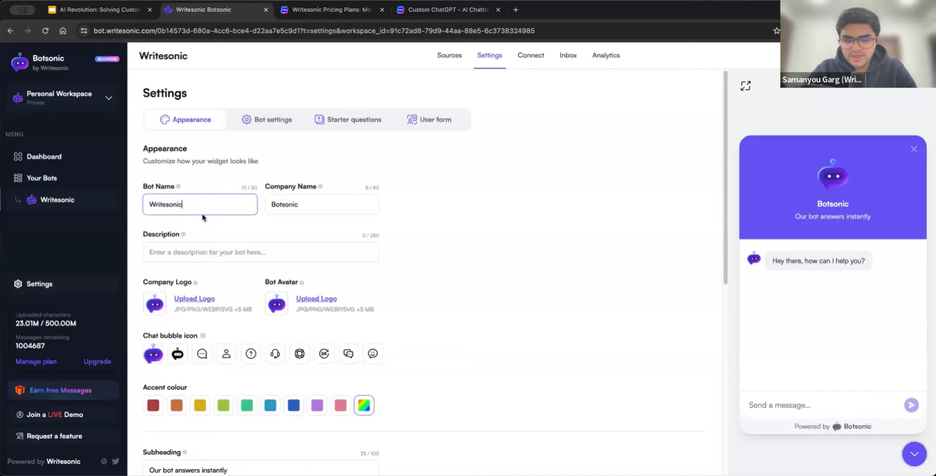
left_click(322, 205)
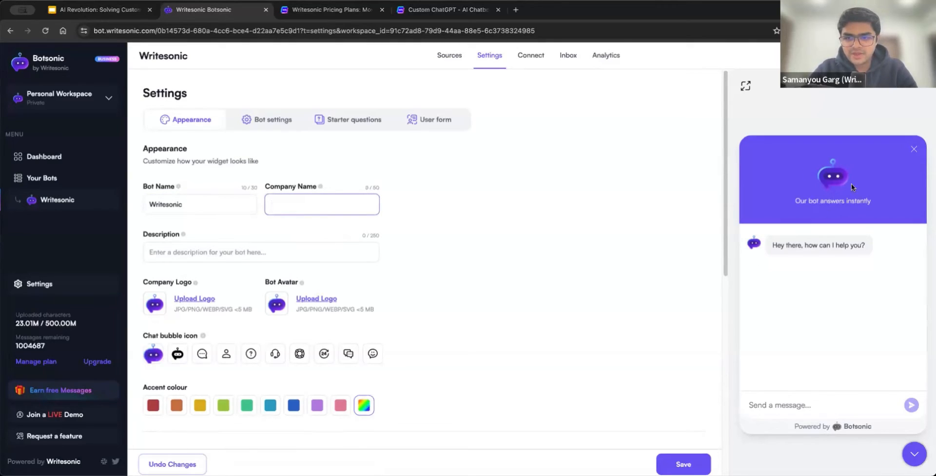
mouse_move(559, 245)
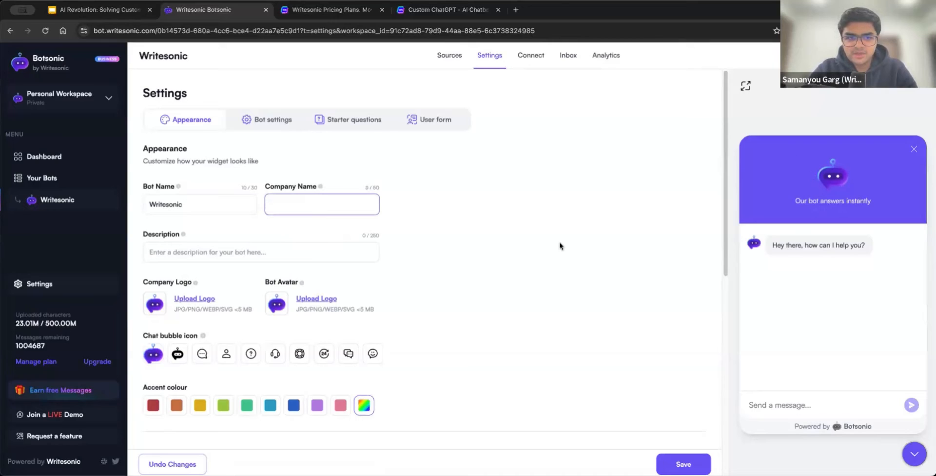
type("Writesonic")
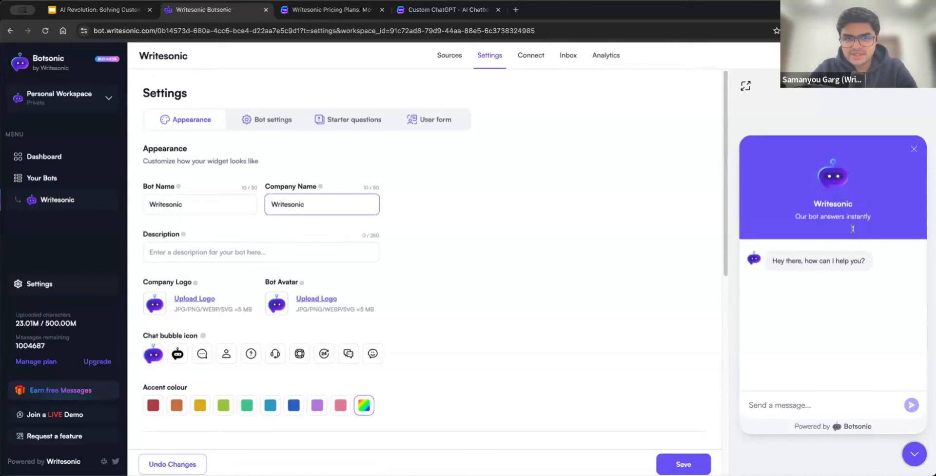
scroll("down", 3)
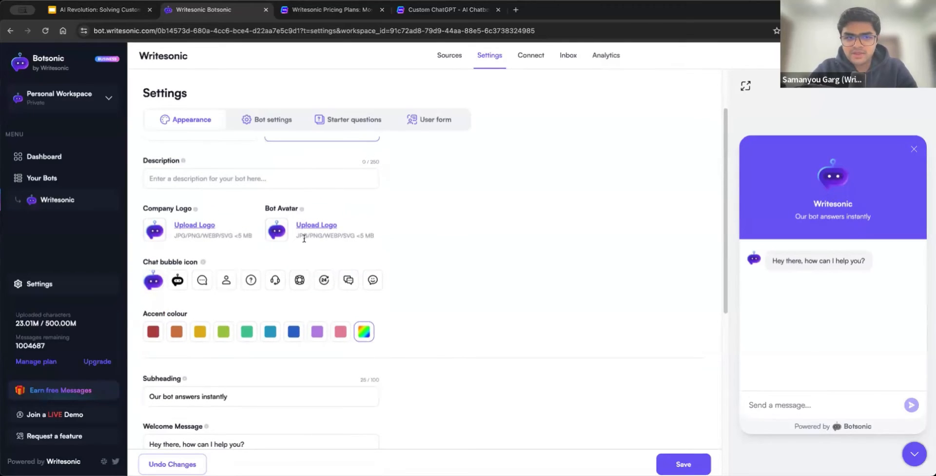
mouse_move(827, 179)
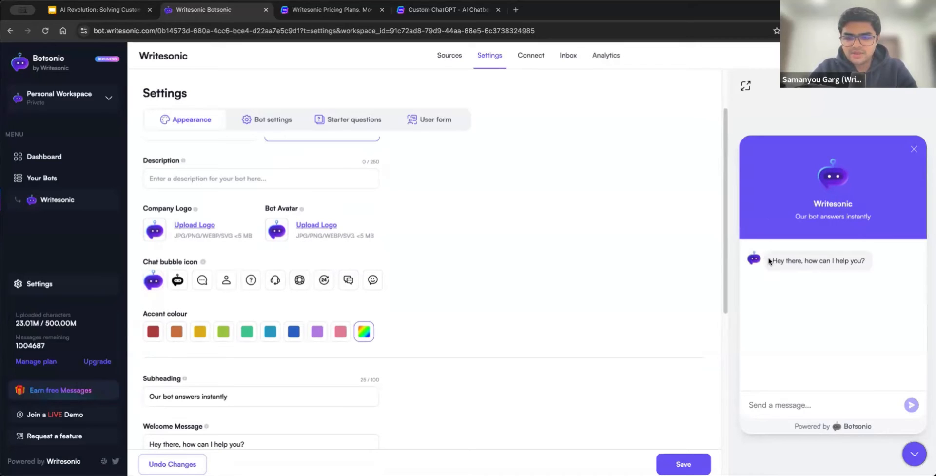
mouse_move(268, 242)
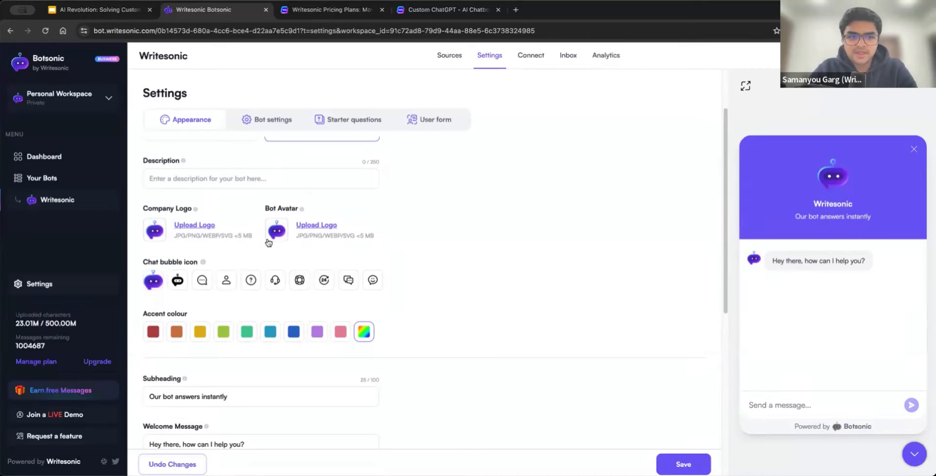
Step: Upload and crop the WS logo as both the company logo and bot avatar
left_click(194, 224)
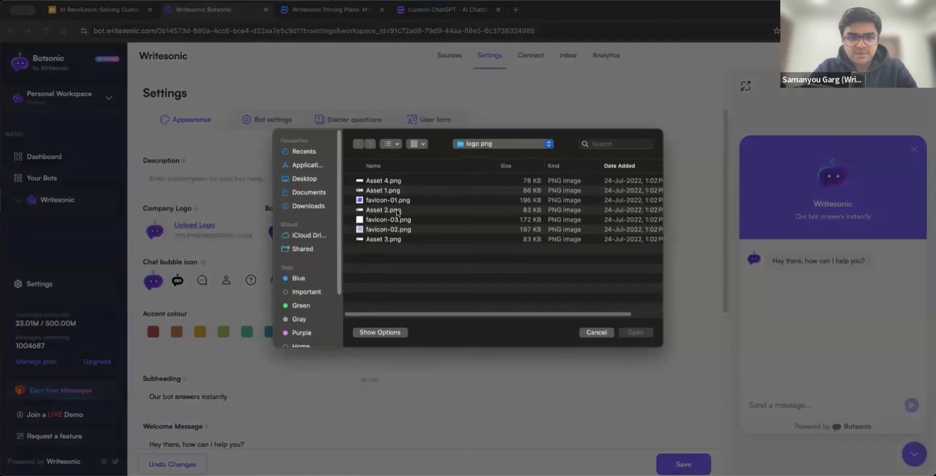
left_click(635, 332)
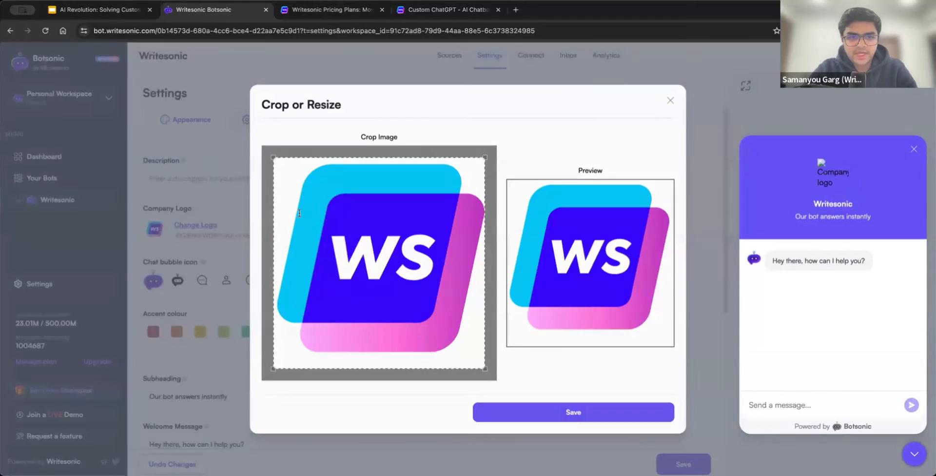
left_click(670, 100)
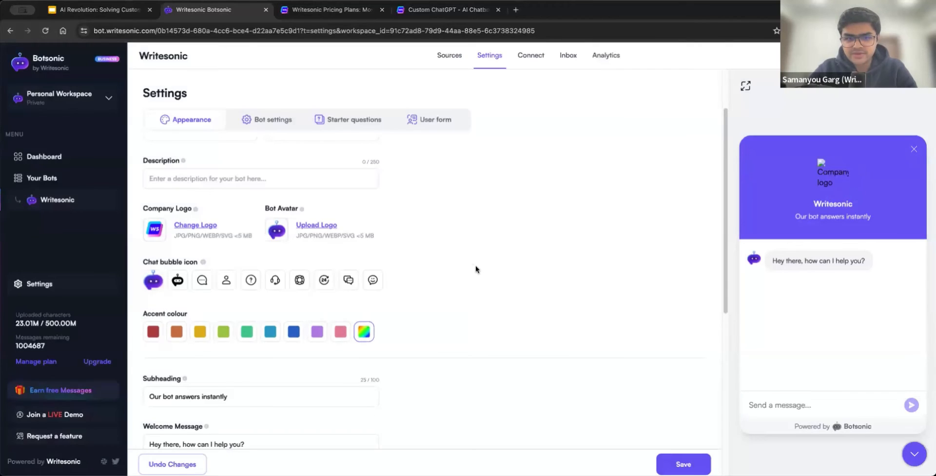
left_click(195, 225)
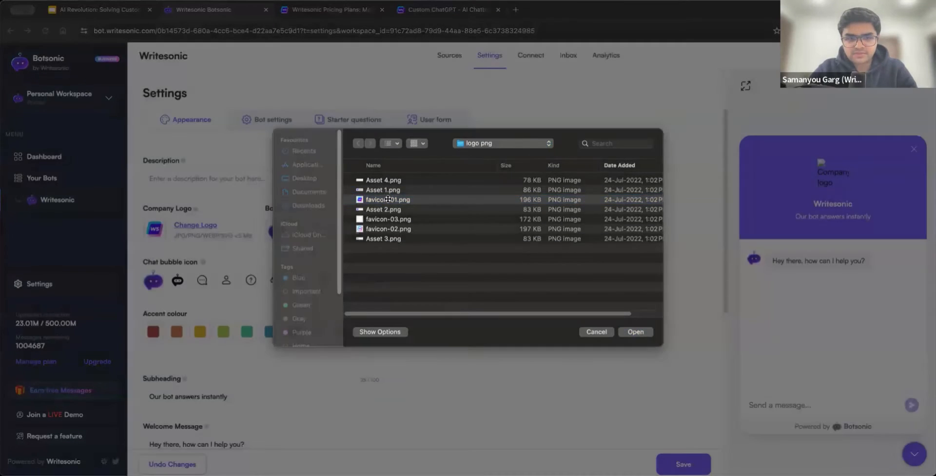
left_click(635, 331)
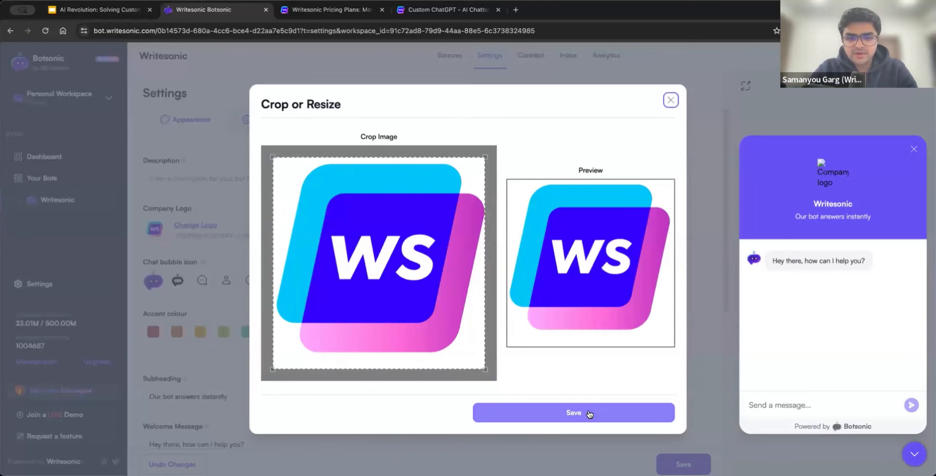
left_click(573, 412)
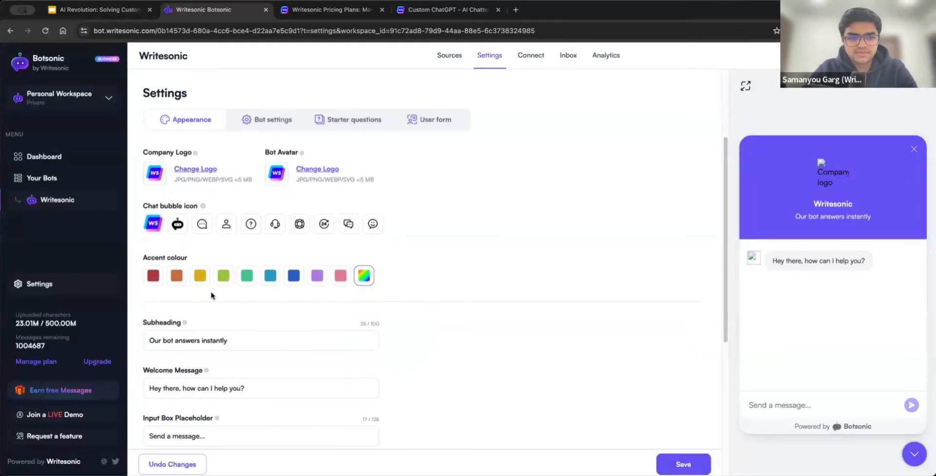
mouse_move(684, 464)
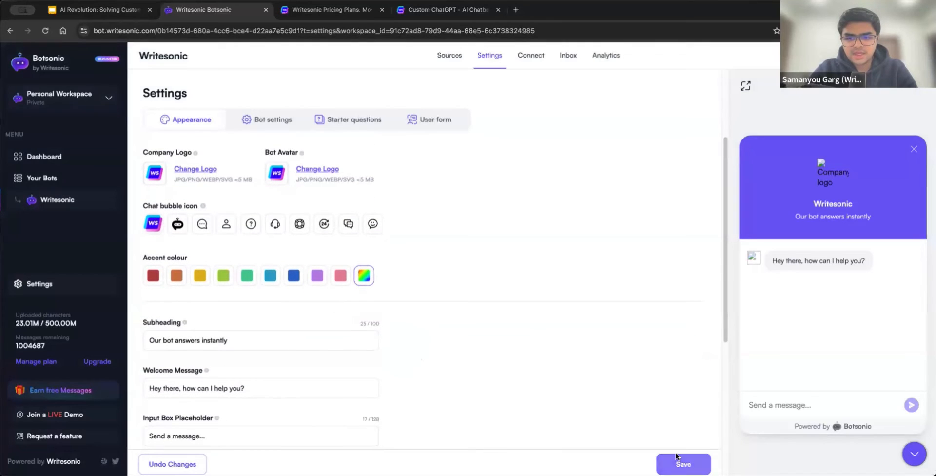
Step: Save the appearance settings, open the widget preview from its greeting popup, and save again
scroll("up", 3)
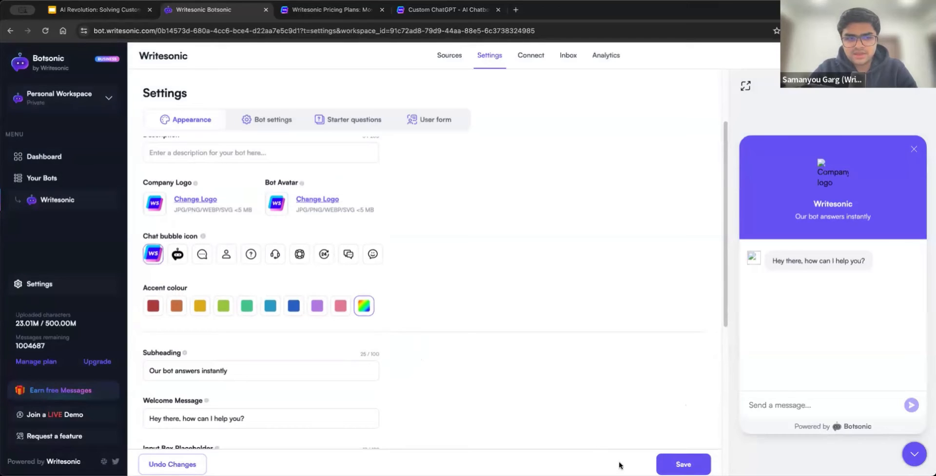
left_click(683, 465)
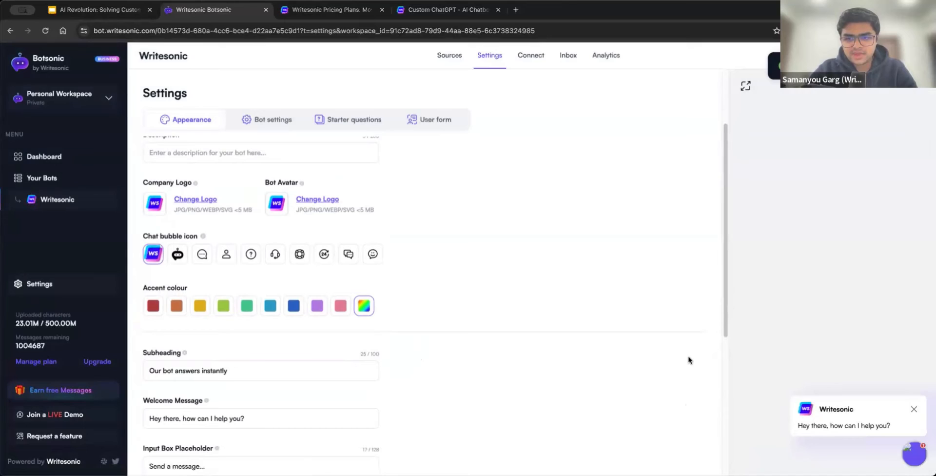
mouse_move(829, 415)
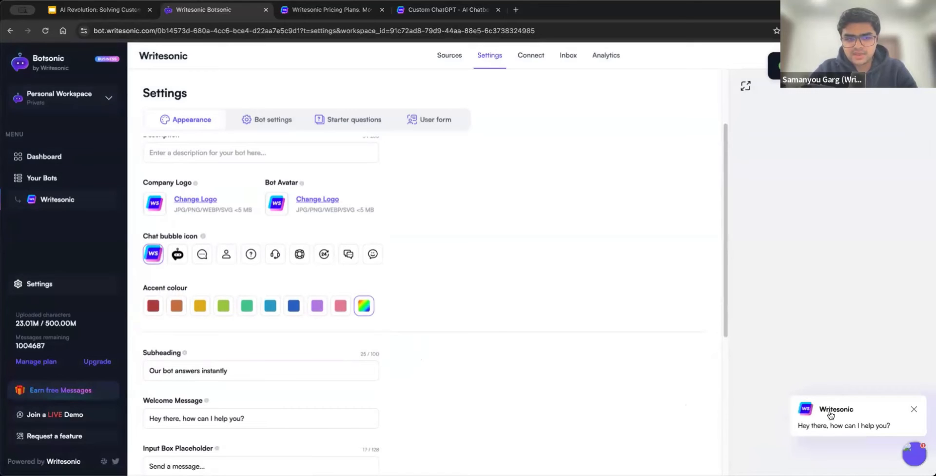
left_click(177, 254)
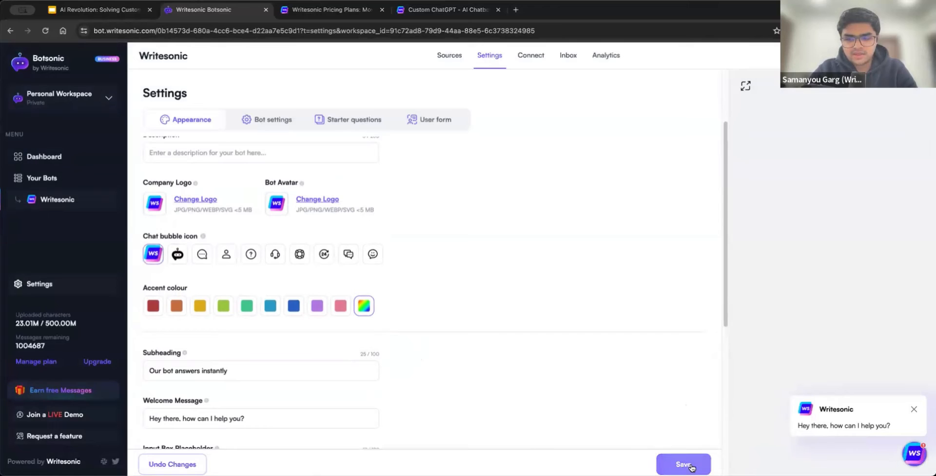
left_click(683, 464)
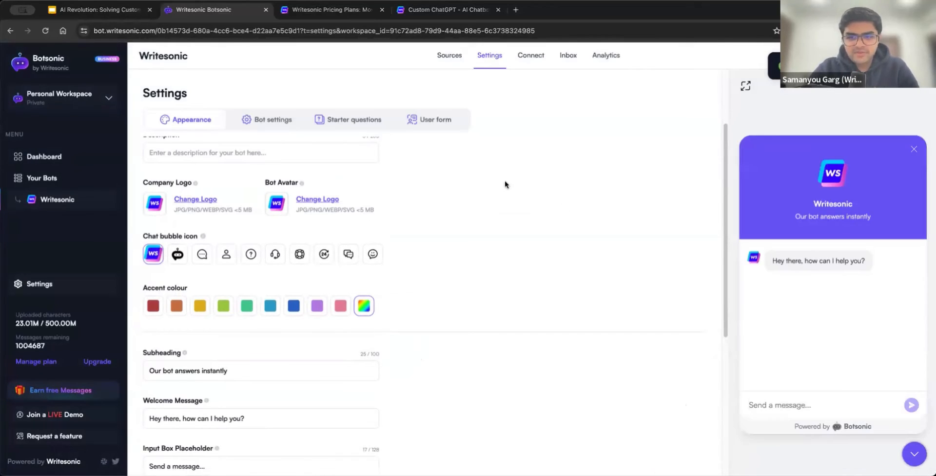
scroll("down", 3)
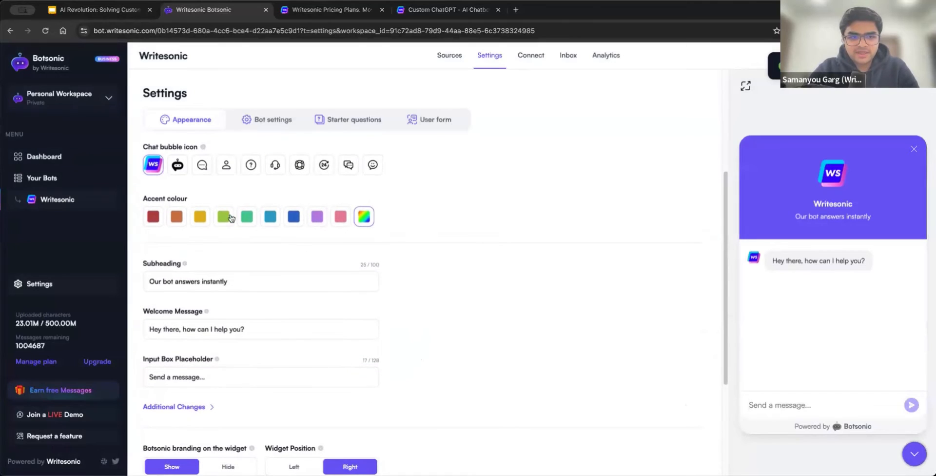
left_click(199, 216)
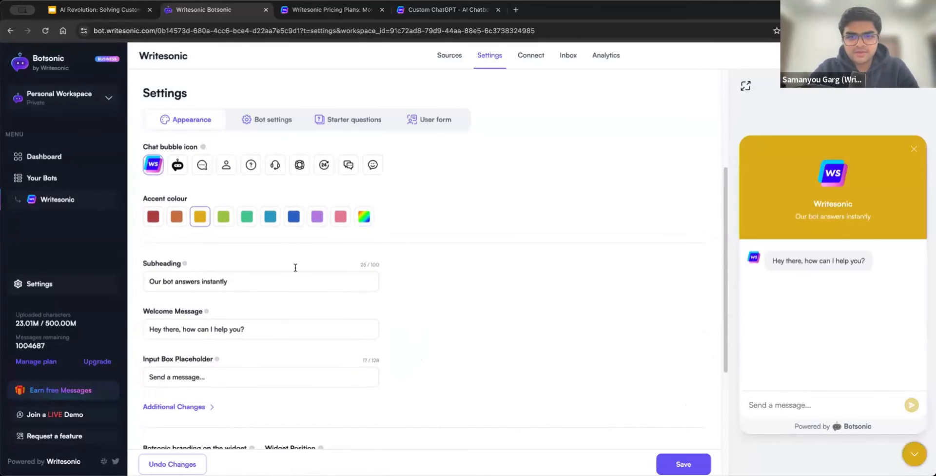
scroll("down", 3)
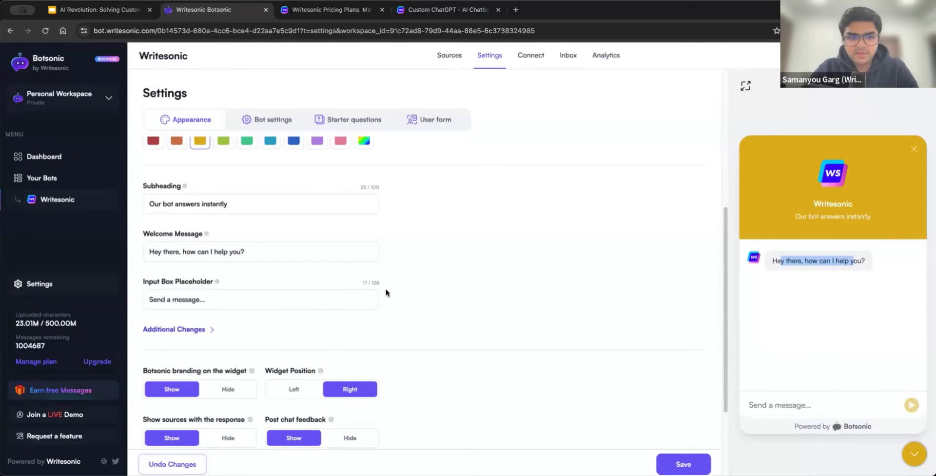
scroll("down", 3)
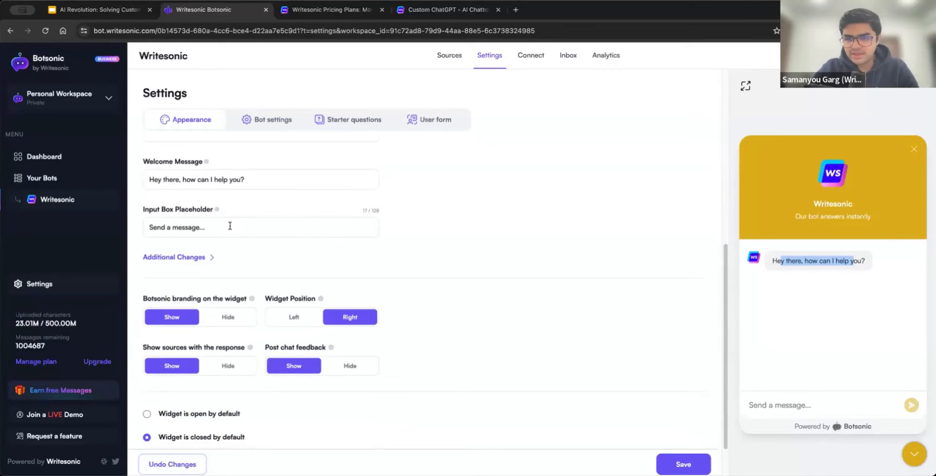
mouse_move(256, 179)
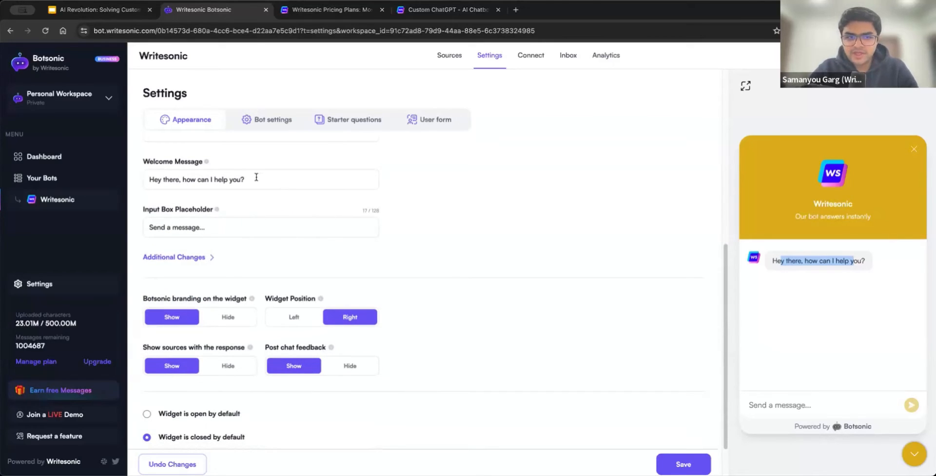
scroll("down", 3)
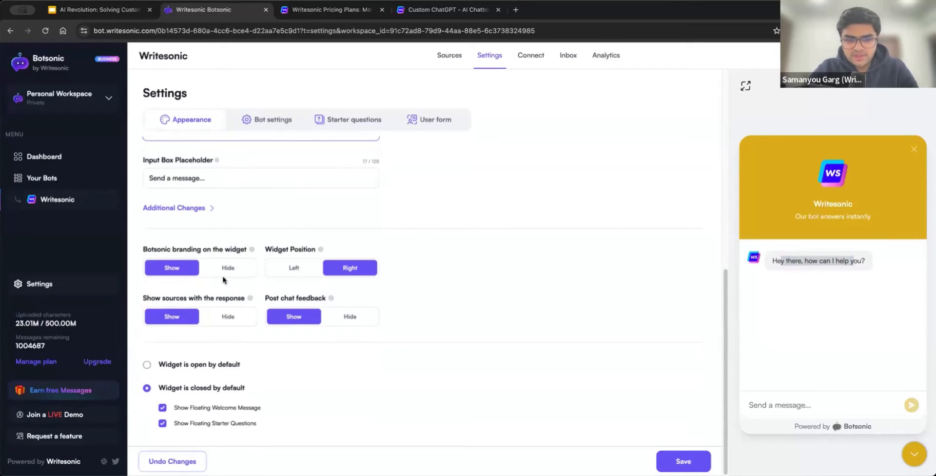
mouse_move(820, 428)
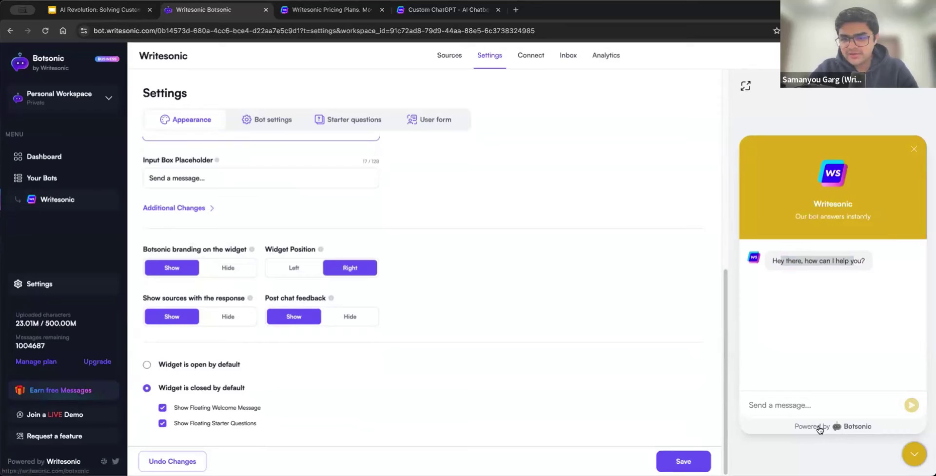
mouse_move(869, 435)
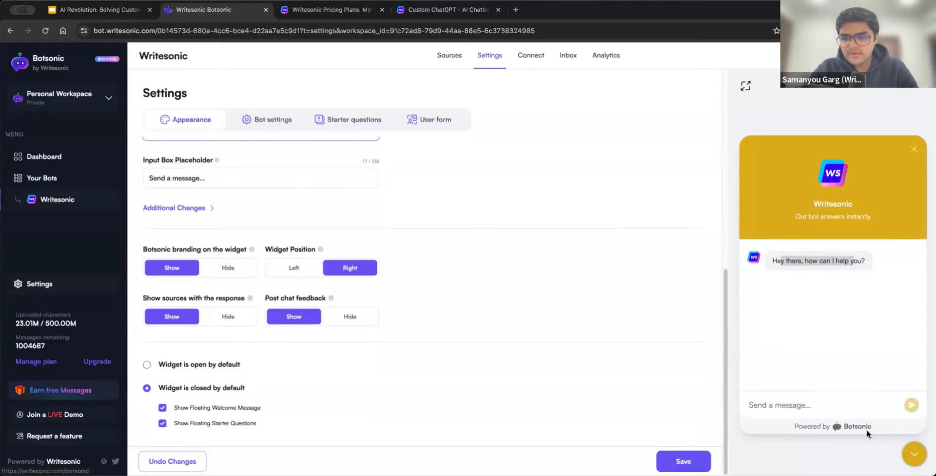
mouse_move(841, 430)
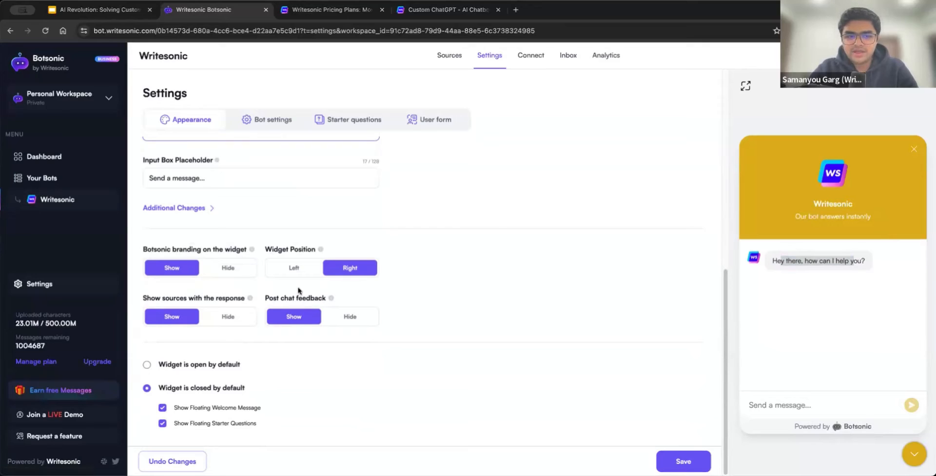
Step: Set Botsonic branding on the widget to Hide and adjust a further widget display option
left_click(227, 267)
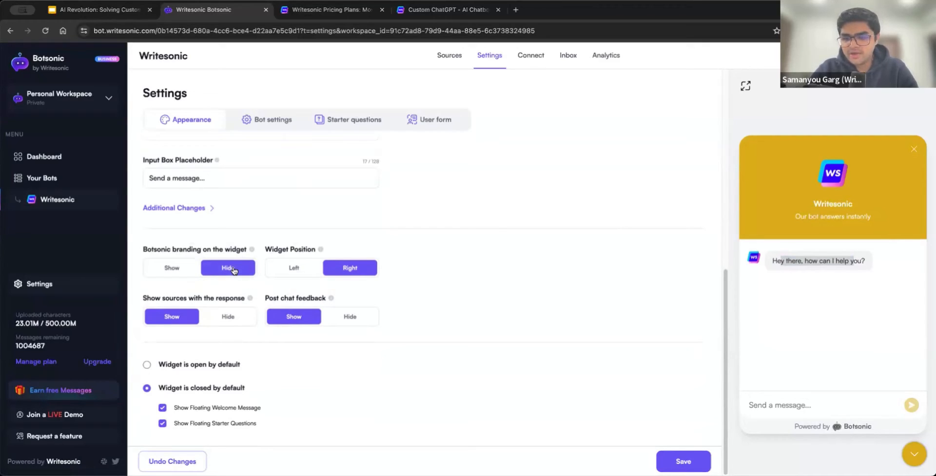
mouse_move(194, 272)
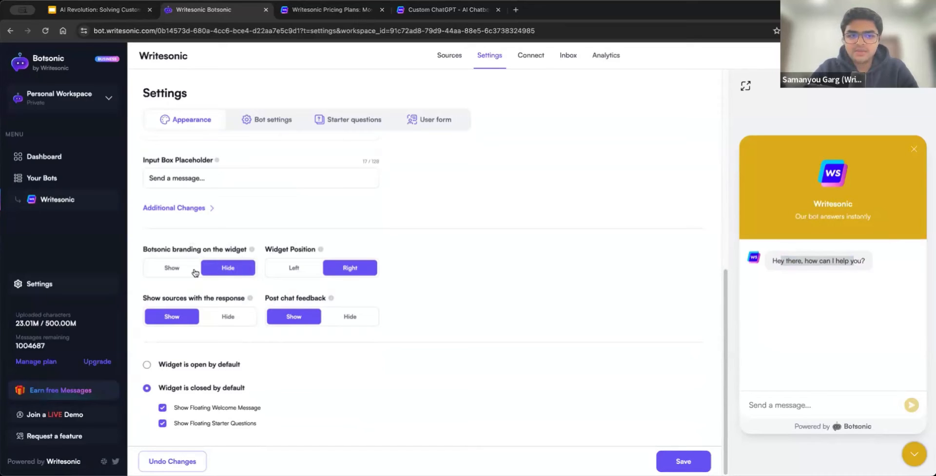
mouse_move(322, 291)
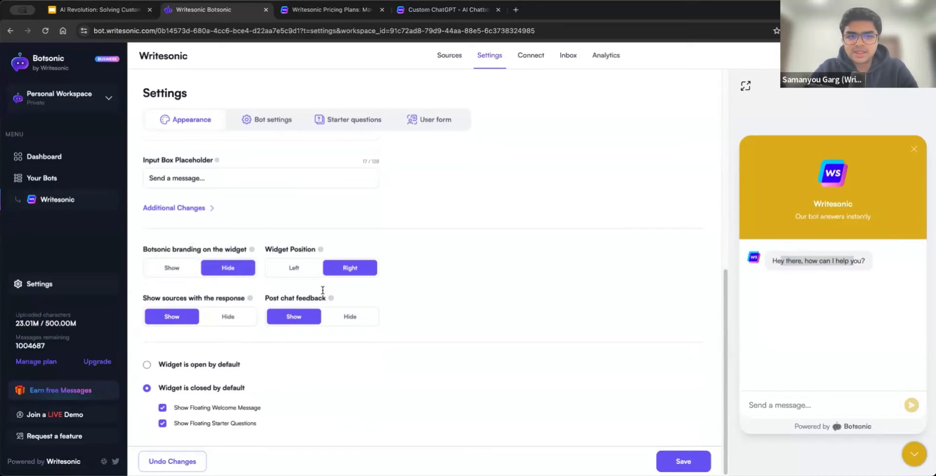
mouse_move(681, 286)
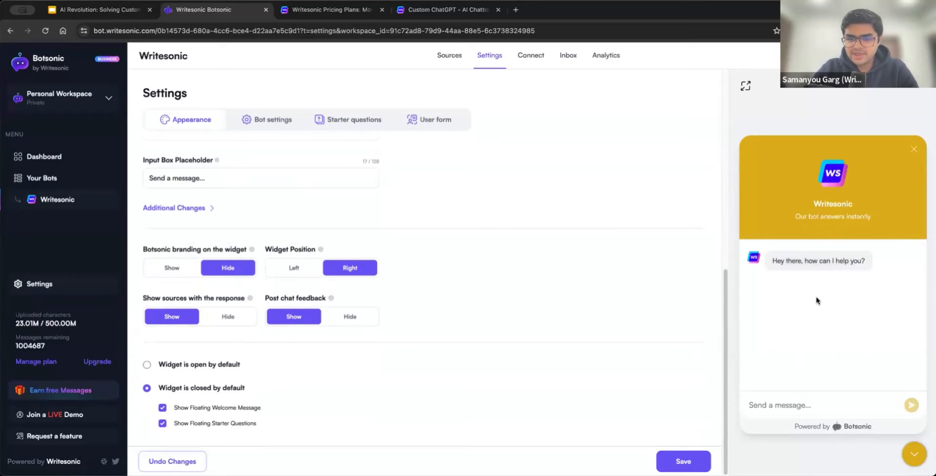
mouse_move(273, 253)
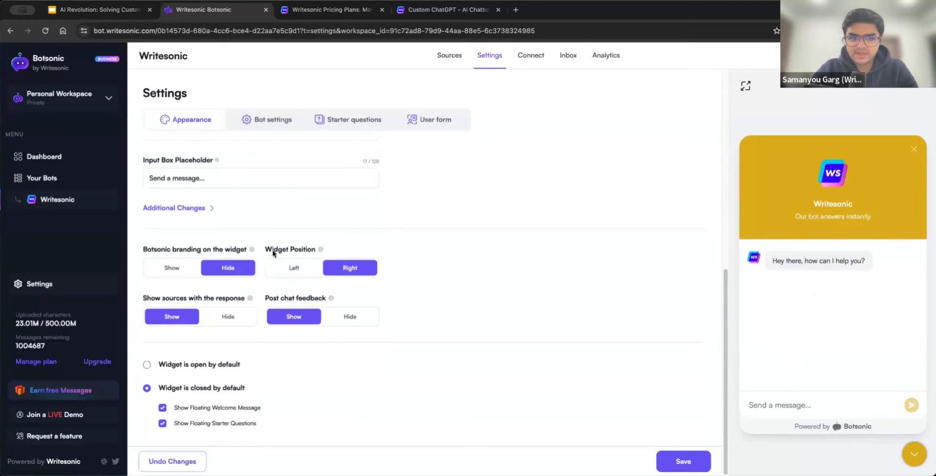
mouse_move(185, 296)
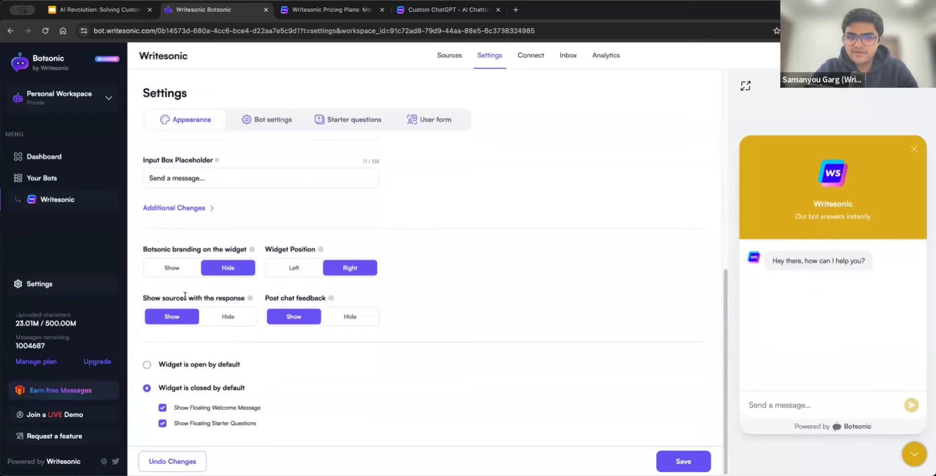
mouse_move(805, 356)
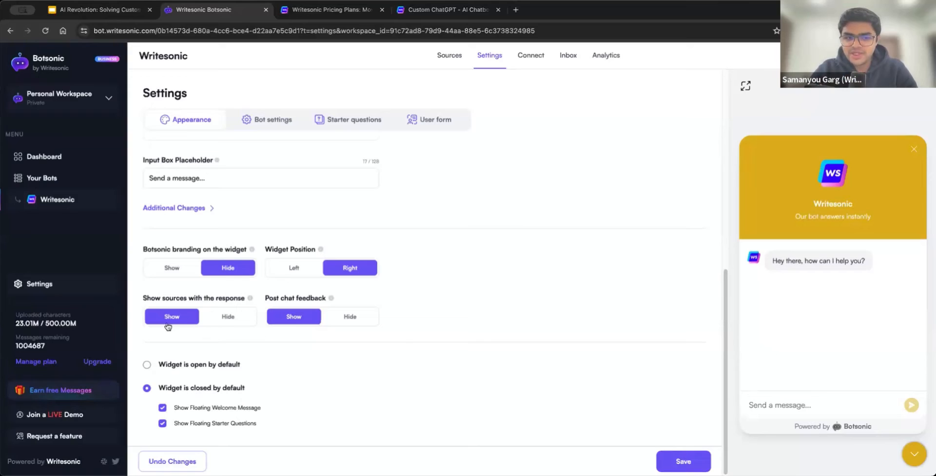
left_click(228, 316)
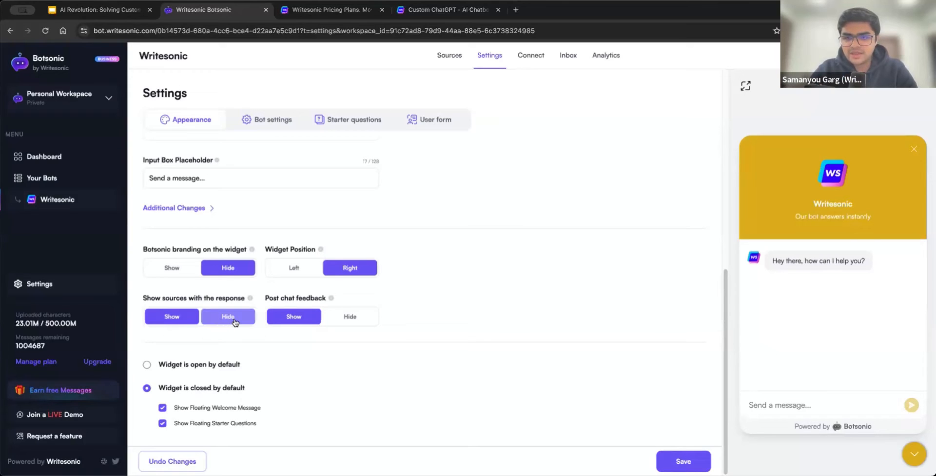
left_click(171, 317)
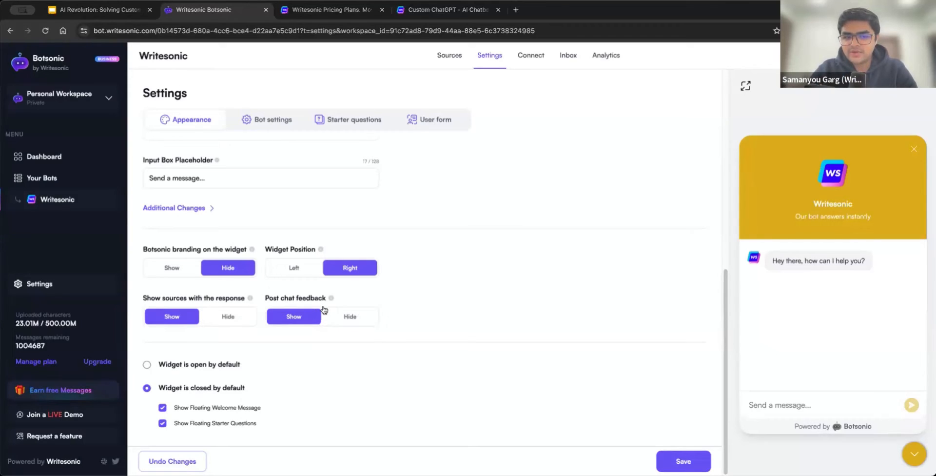
mouse_move(547, 337)
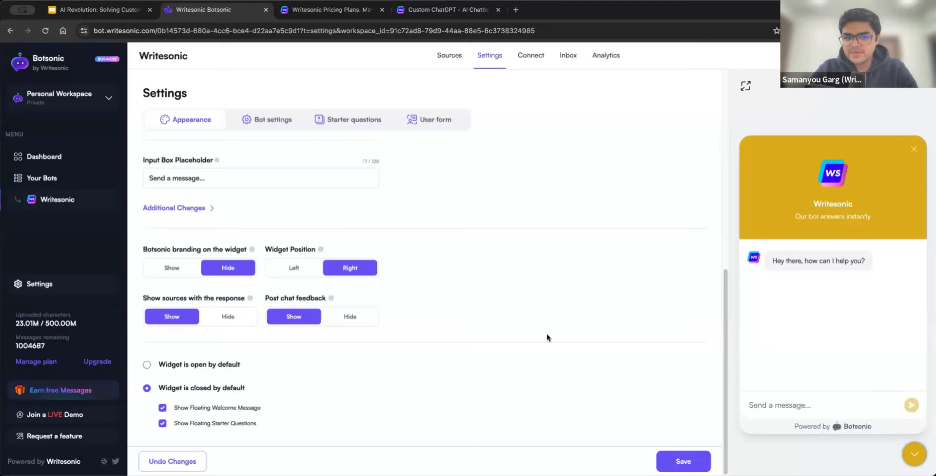
mouse_move(842, 231)
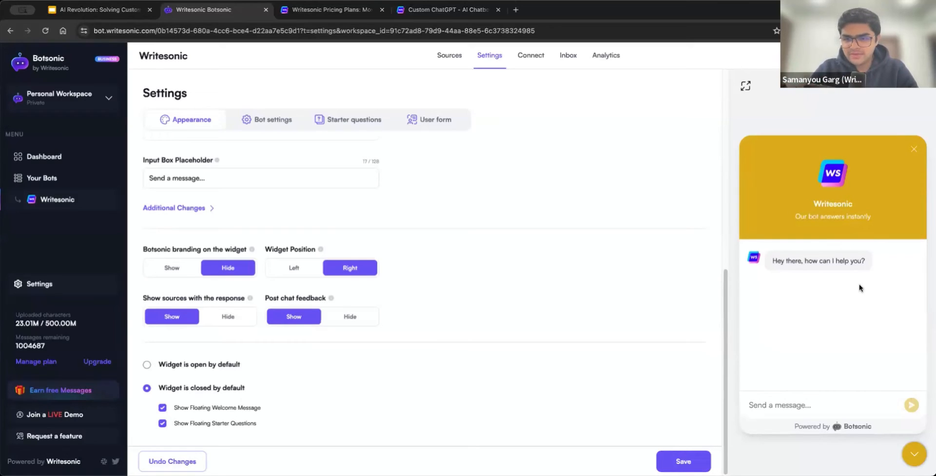
mouse_move(330, 316)
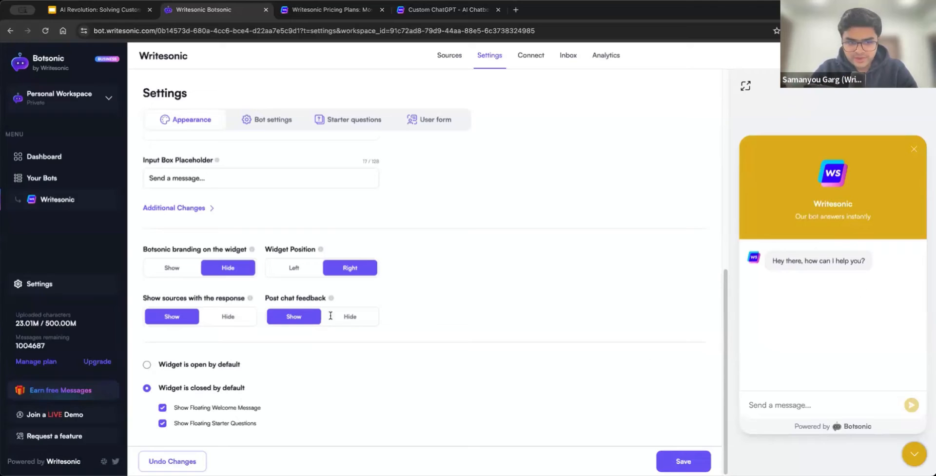
Step: Send 'hey' in the preview chat, skip the feedback survey, and reopen the widget
left_click(683, 461)
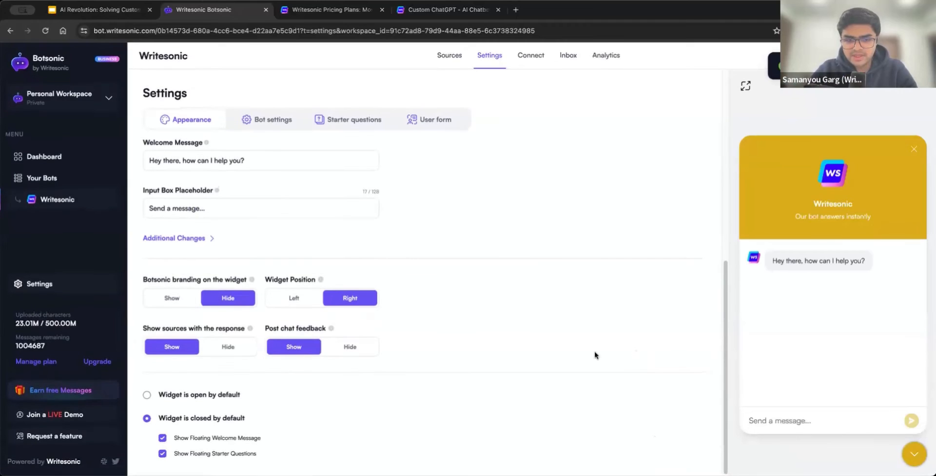
type("hey")
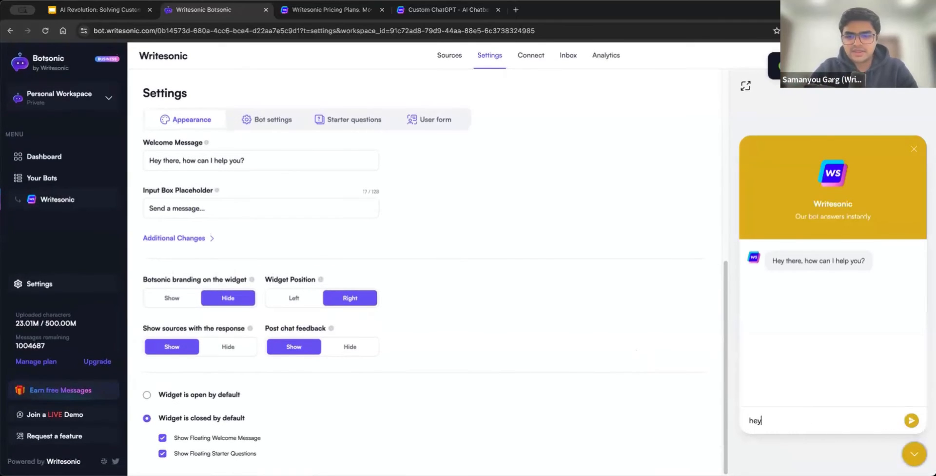
left_click(911, 420)
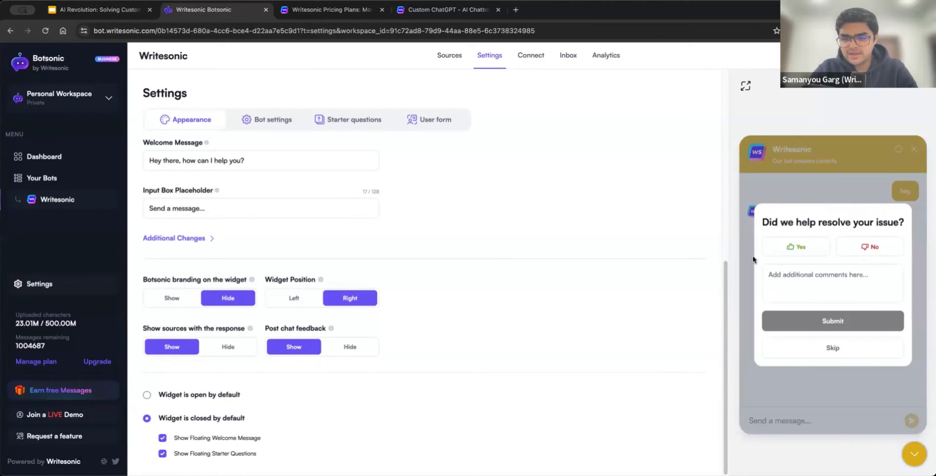
mouse_move(877, 258)
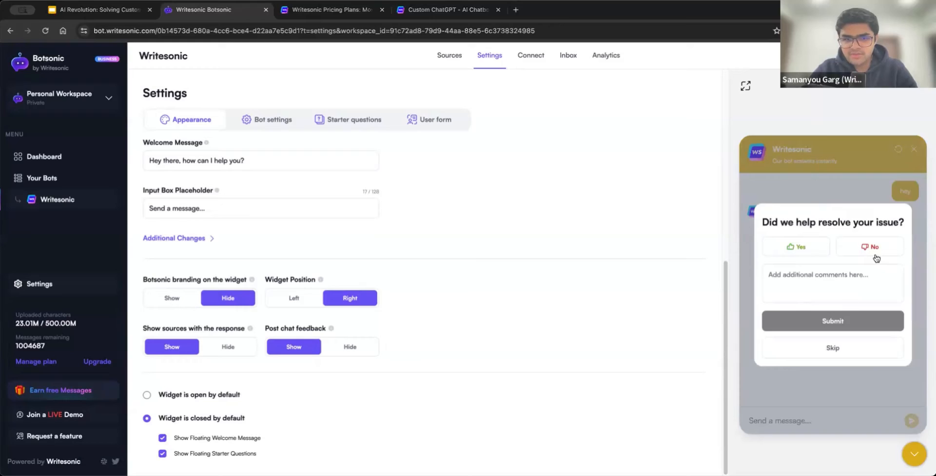
mouse_move(826, 290)
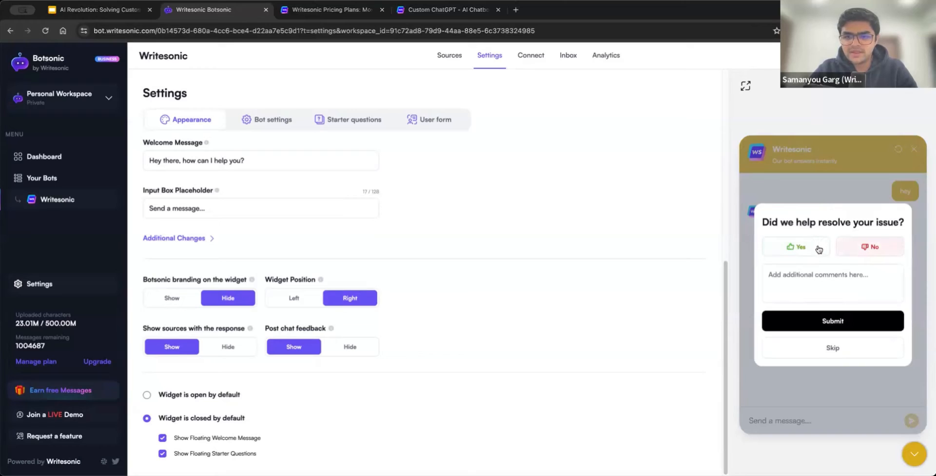
mouse_move(807, 247)
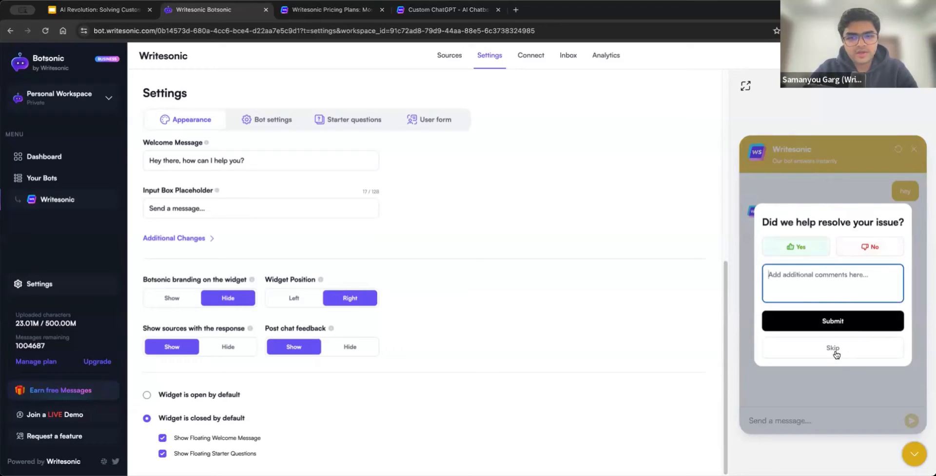
left_click(832, 348)
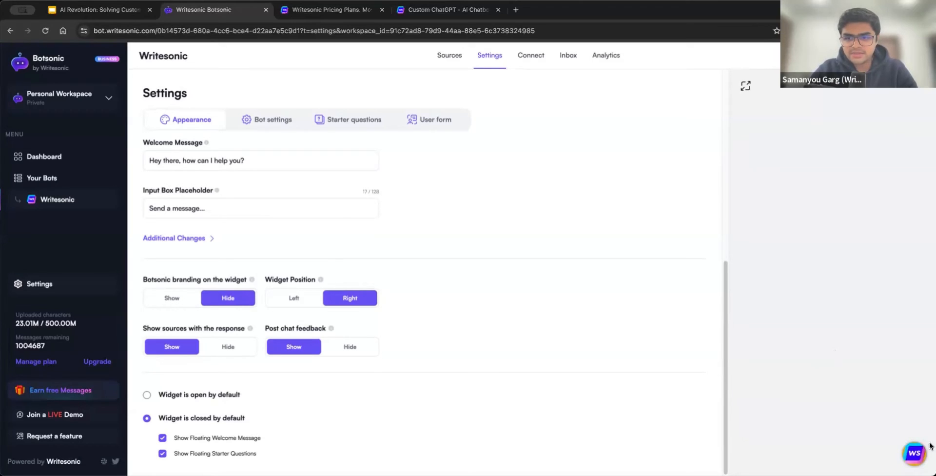
left_click(914, 452)
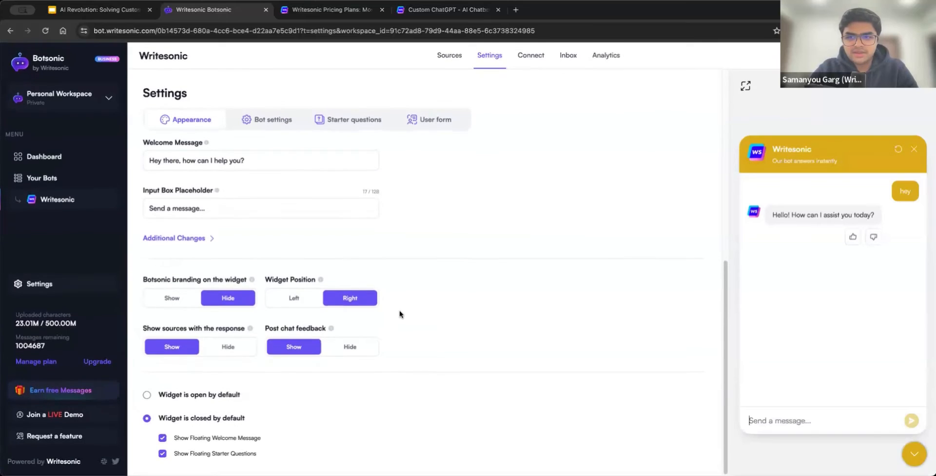
left_click(271, 119)
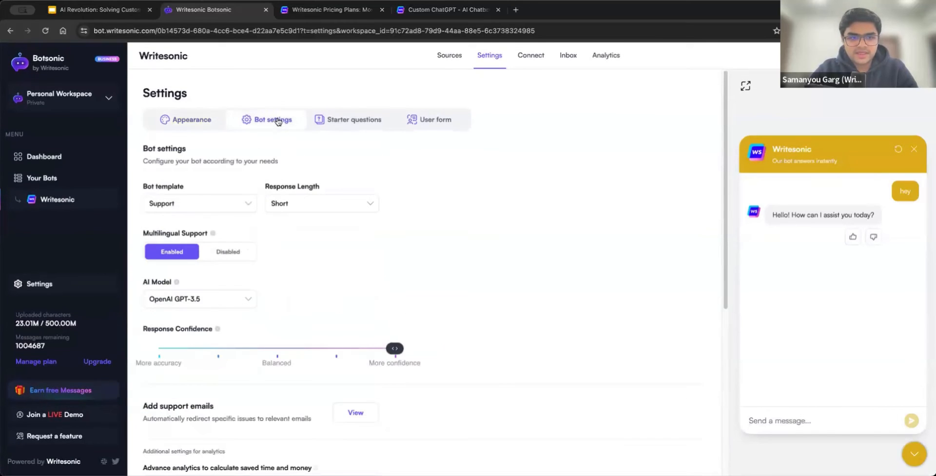
mouse_move(248, 204)
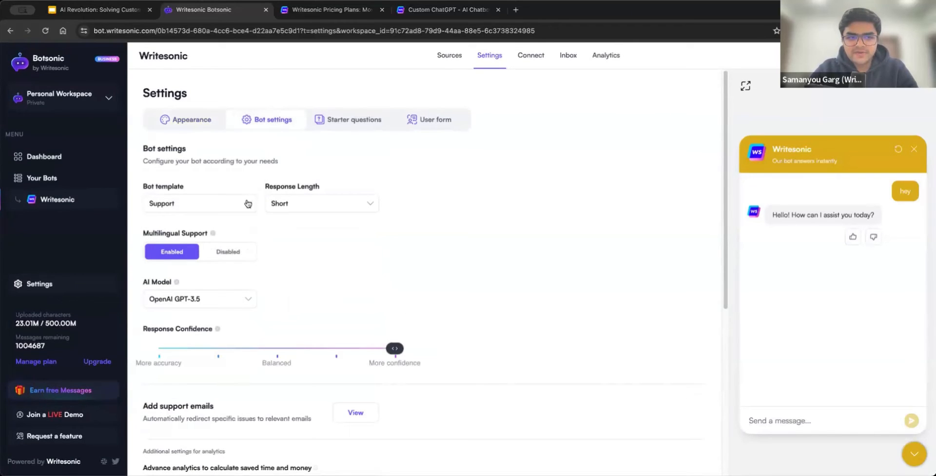
left_click(200, 203)
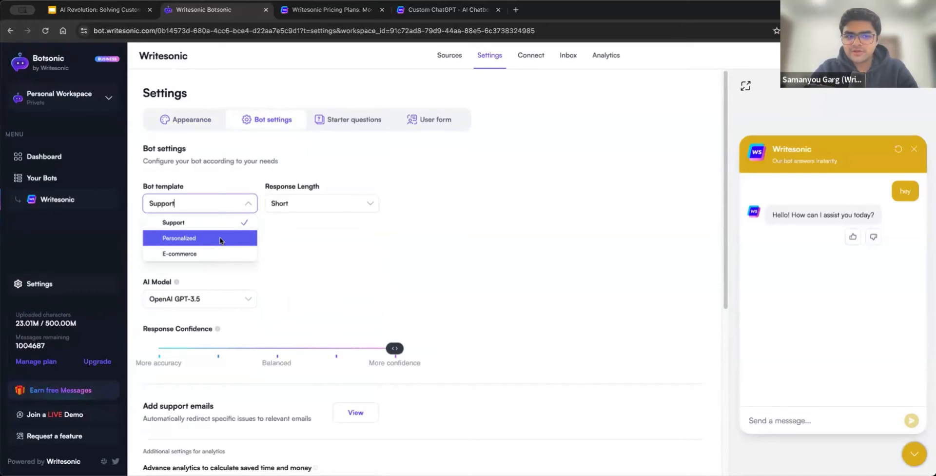
mouse_move(199, 253)
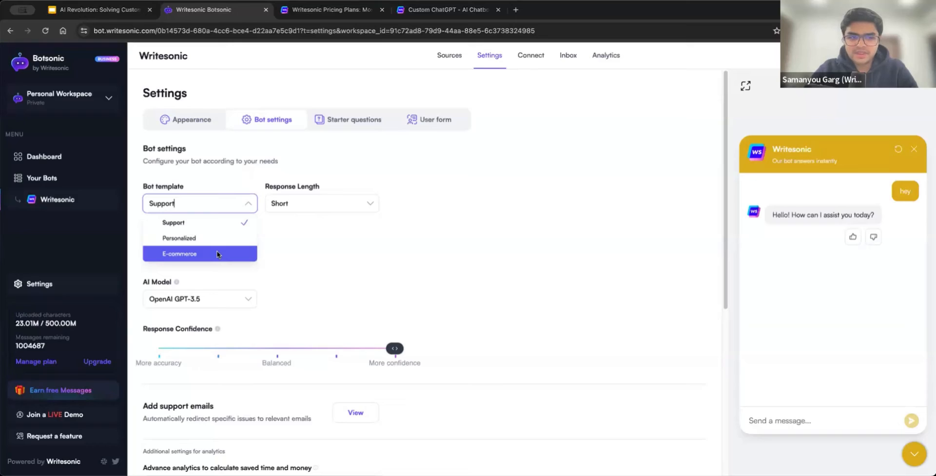
mouse_move(264, 207)
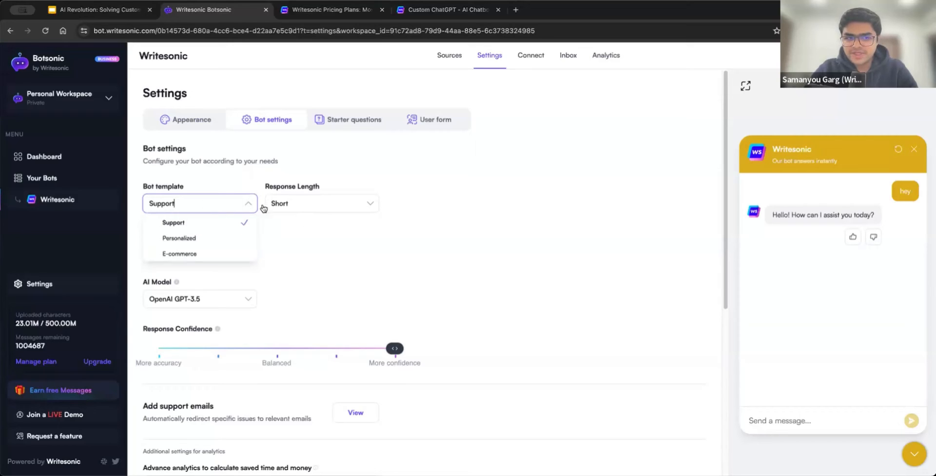
left_click(174, 223)
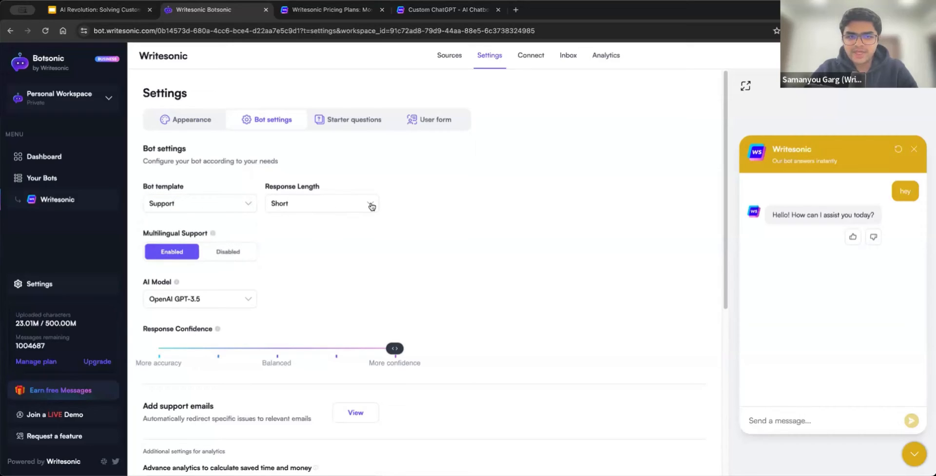
left_click(322, 203)
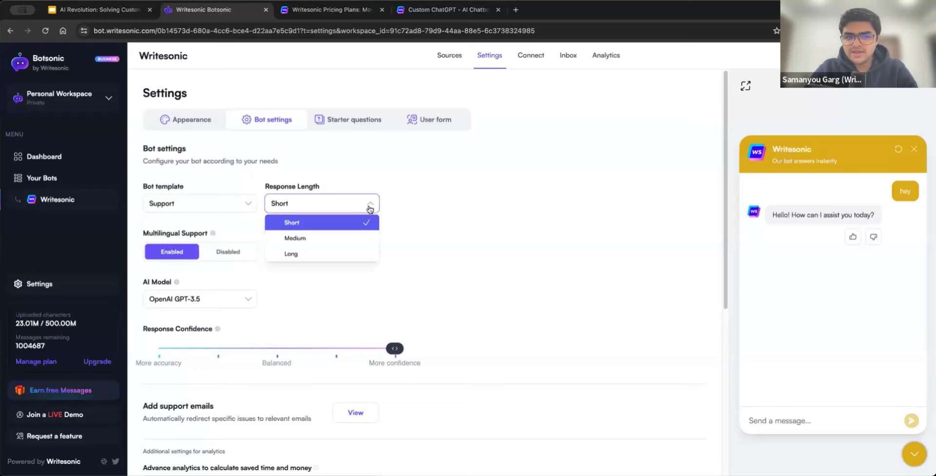
mouse_move(310, 222)
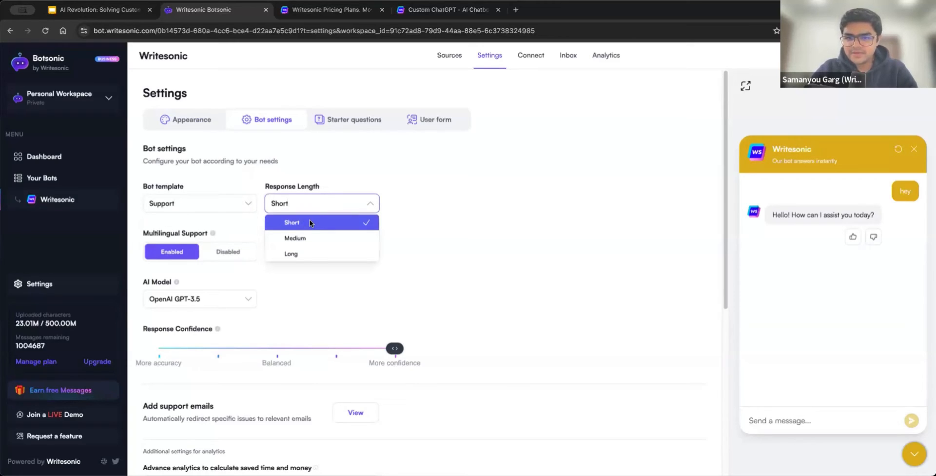
mouse_move(316, 238)
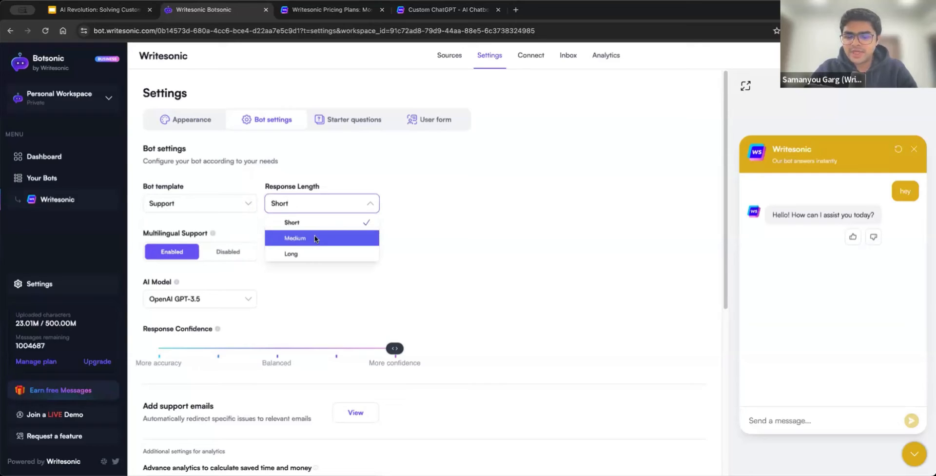
mouse_move(321, 253)
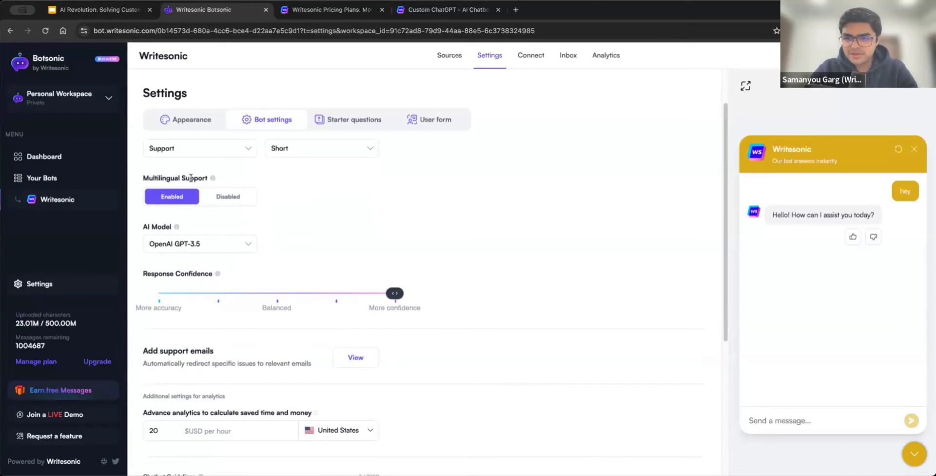
mouse_move(898, 149)
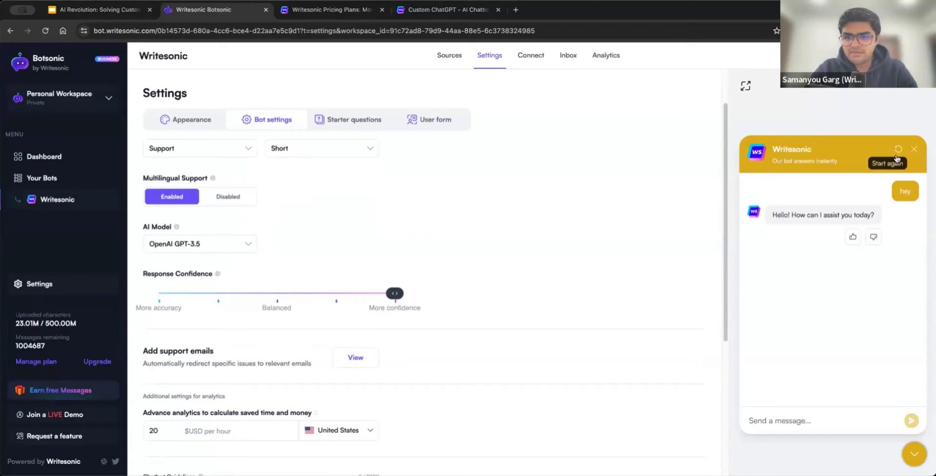
mouse_move(872, 164)
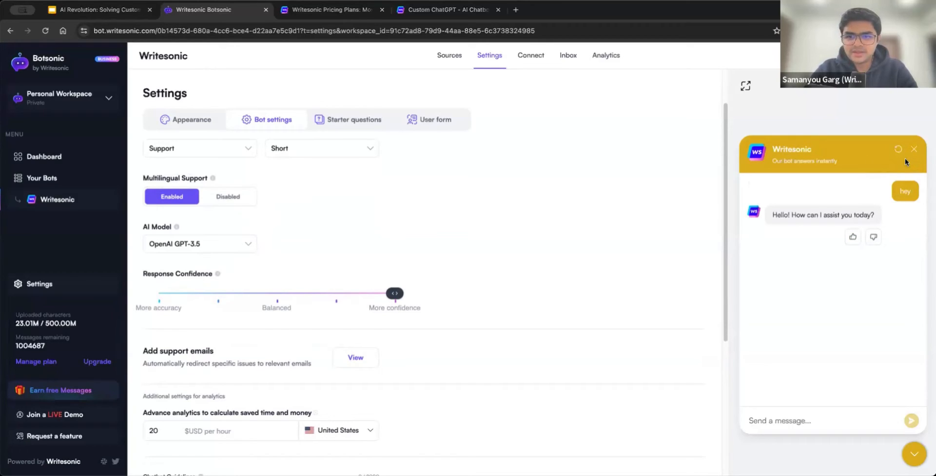
mouse_move(540, 263)
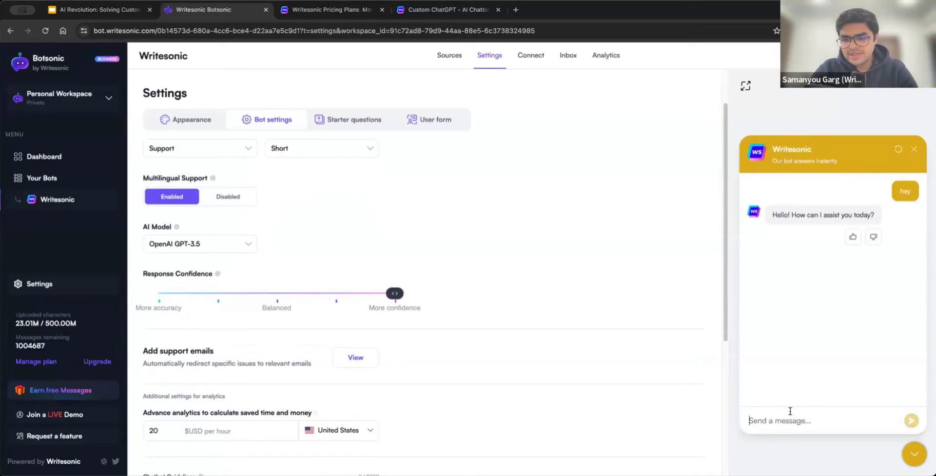
mouse_move(806, 401)
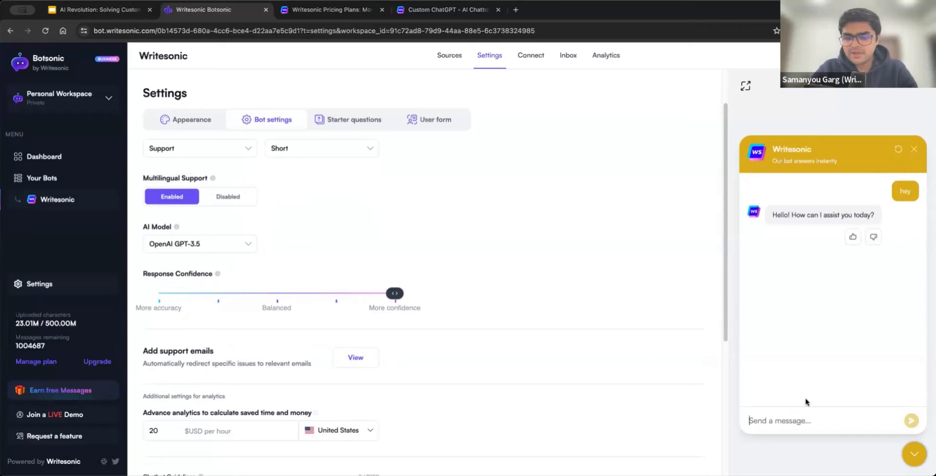
mouse_move(337, 261)
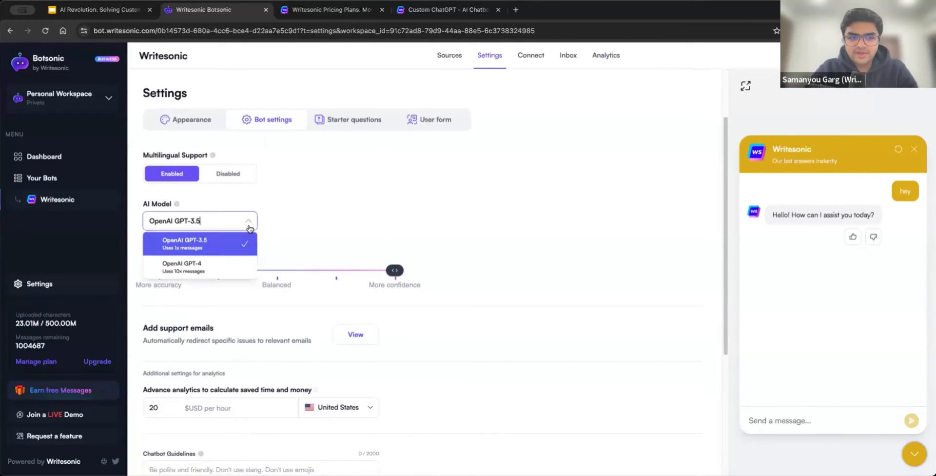
mouse_move(233, 250)
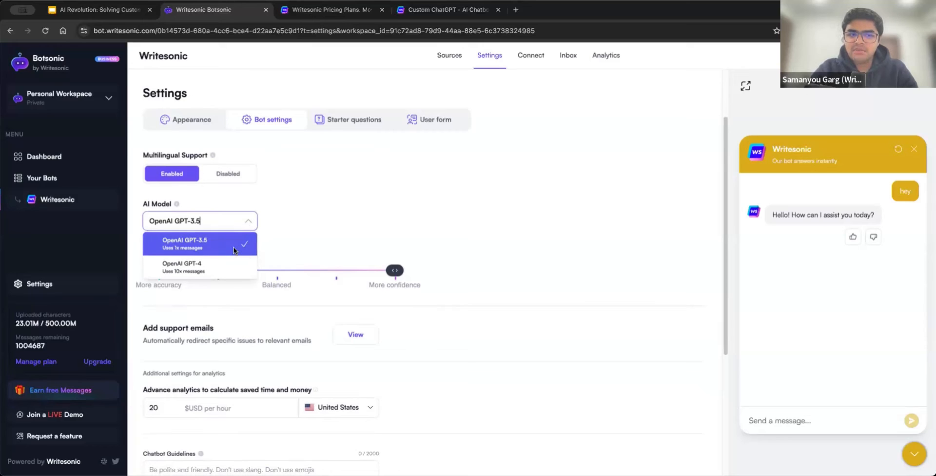
mouse_move(224, 246)
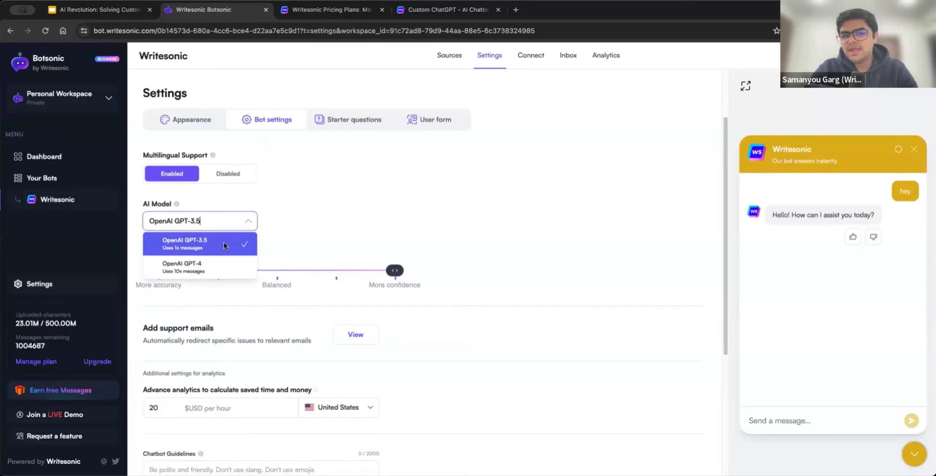
mouse_move(206, 245)
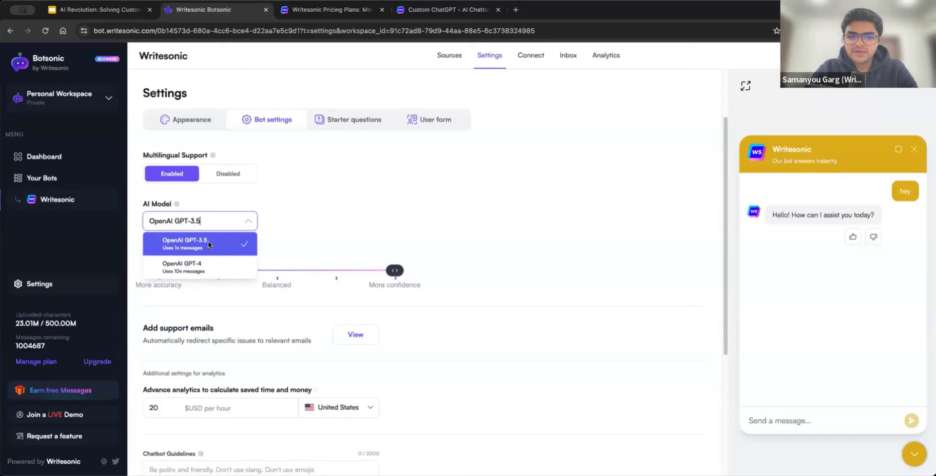
mouse_move(218, 244)
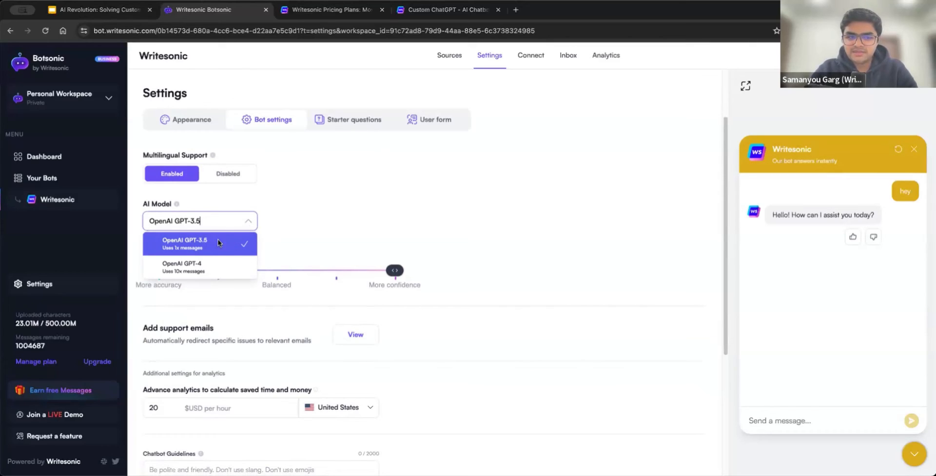
mouse_move(215, 240)
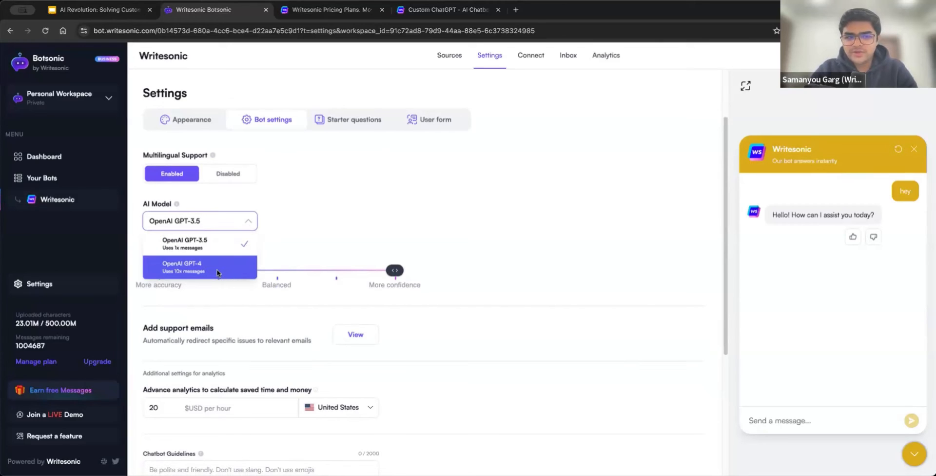
Step: Choose OpenAI GPT-4 as the AI model and reopen the dropdown to confirm it
left_click(182, 266)
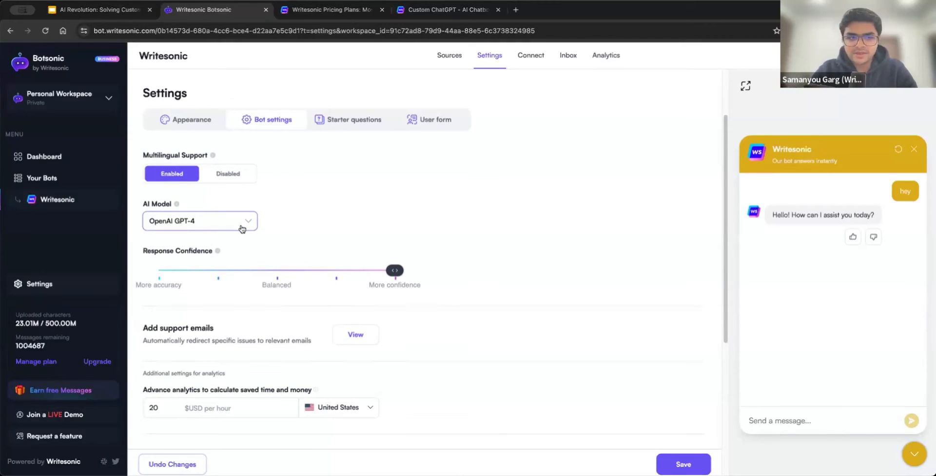
left_click(199, 220)
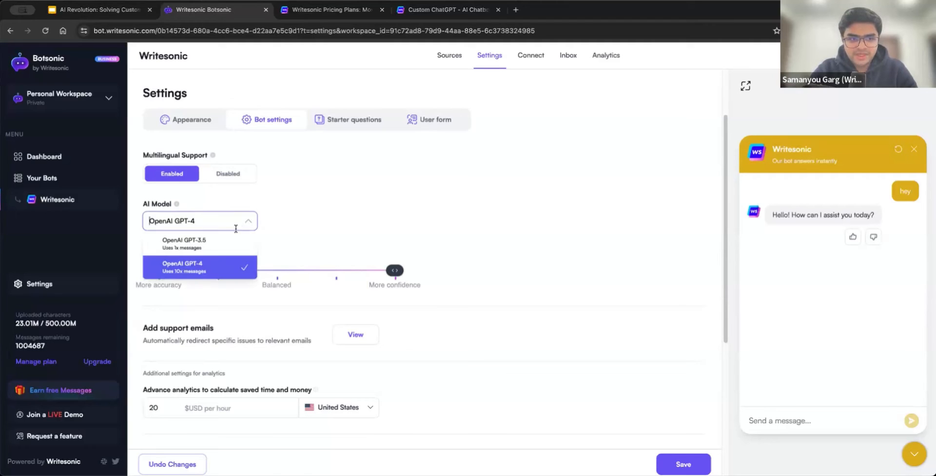
Step: Add the chatbot guideline 'Be polite and never be rude.'
scroll("down", 3)
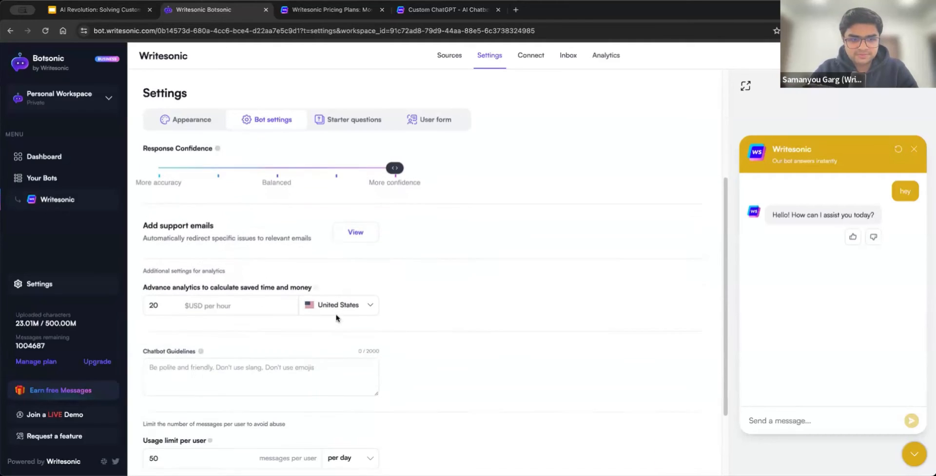
scroll("down", 3)
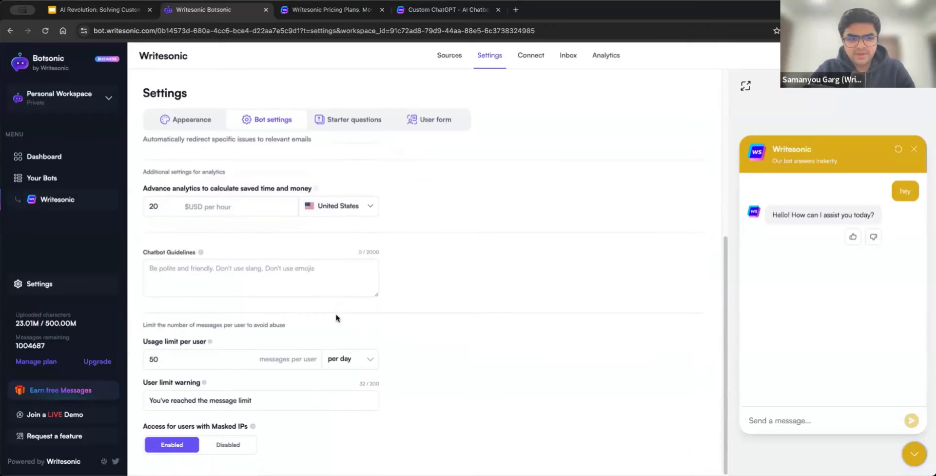
scroll("up", 3)
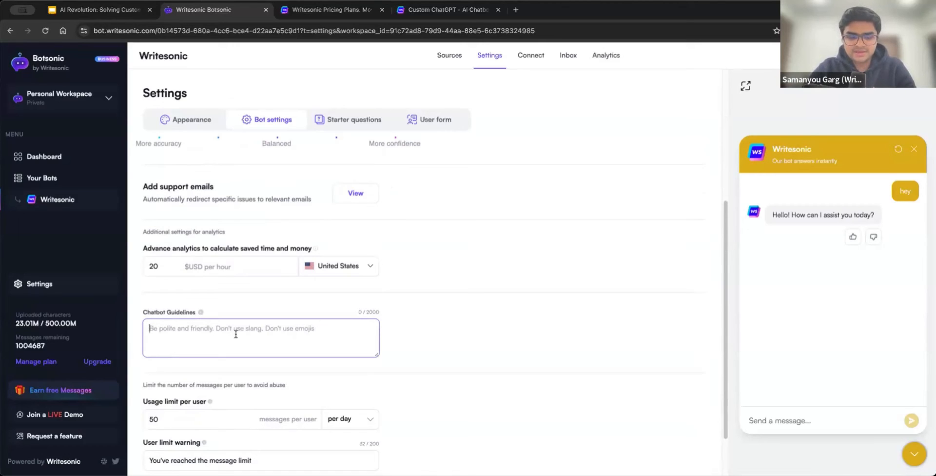
type("Be polite")
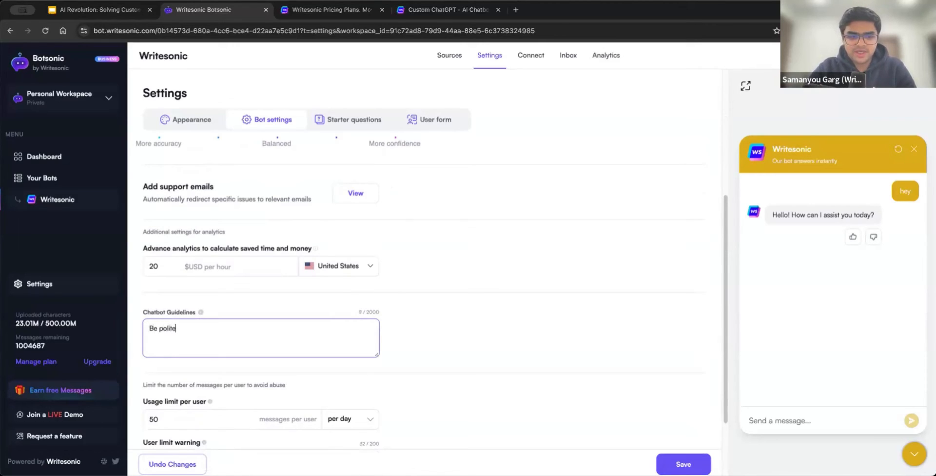
type("and nee")
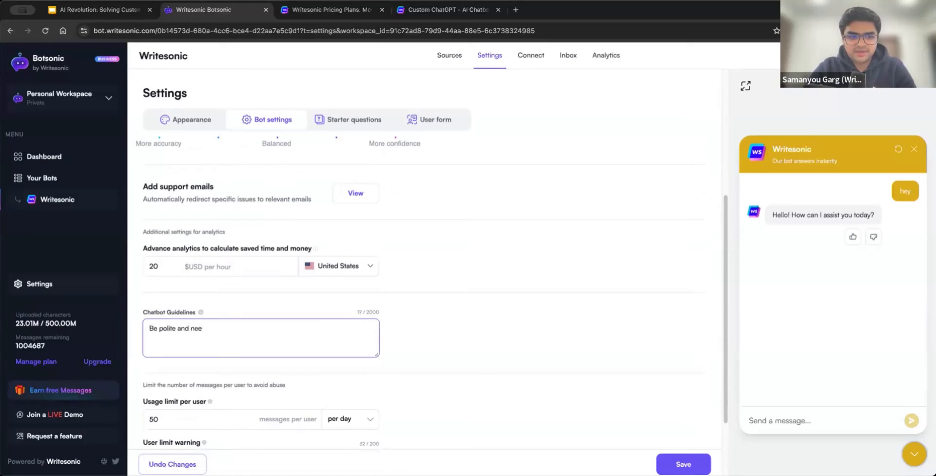
type("ver be")
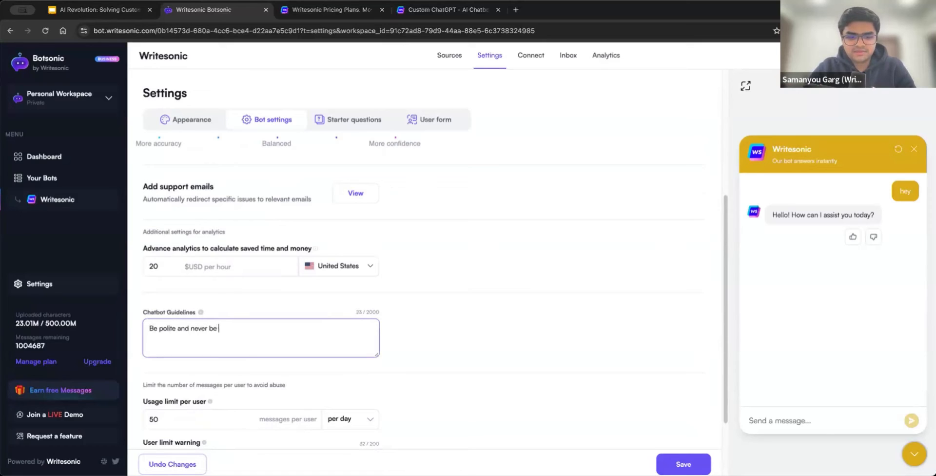
type("rude.")
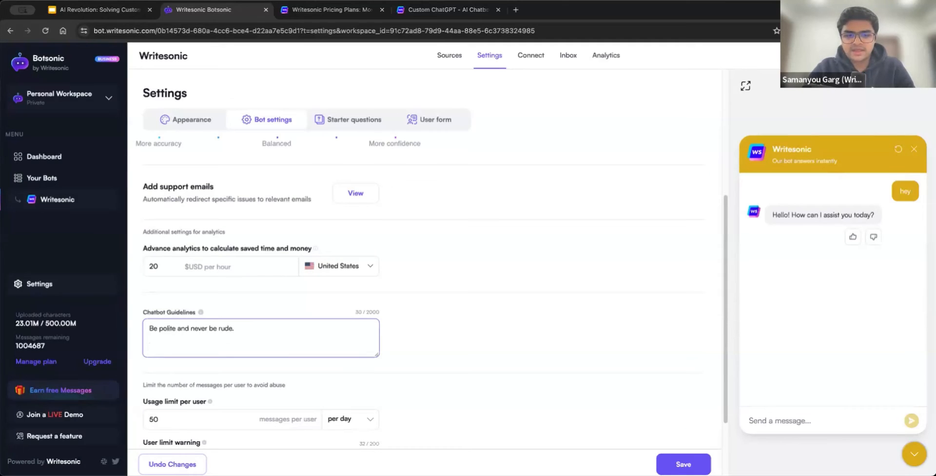
Step: Add a guideline sending enterprise-plan requests to sales, then save the bot settings
type("When the us")
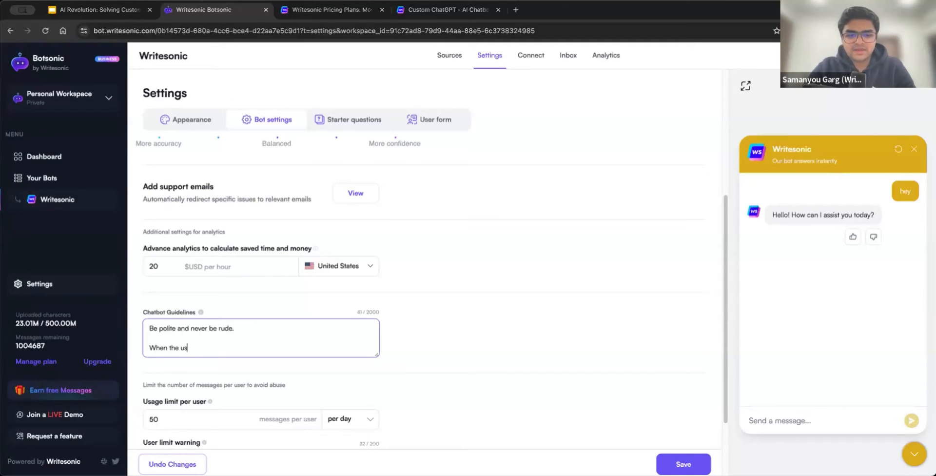
type("er asks for a")
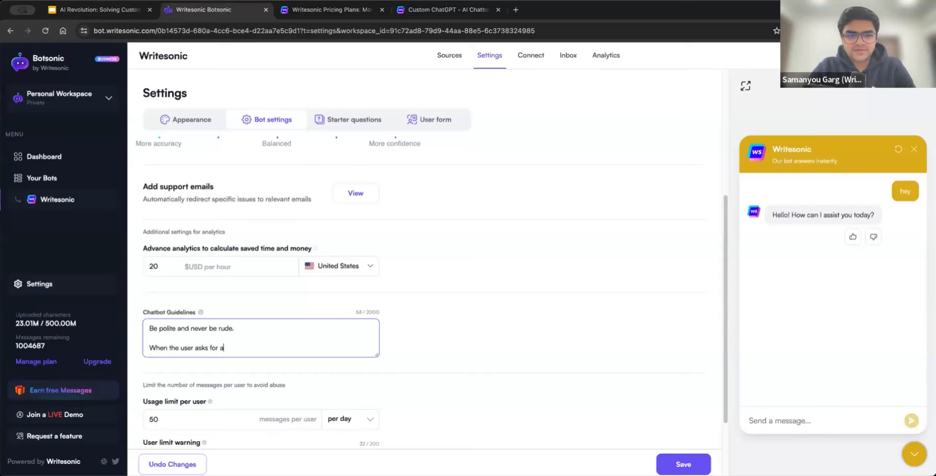
type("n enterprise plan, ask them to con")
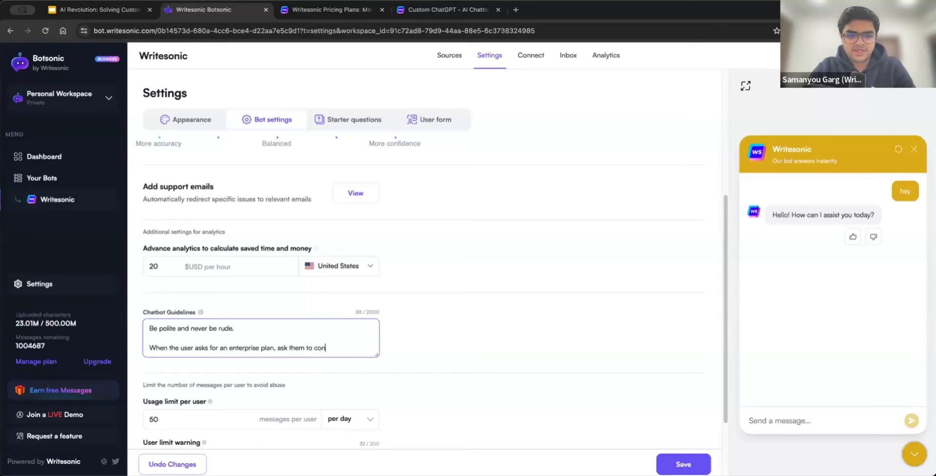
type("tact sup")
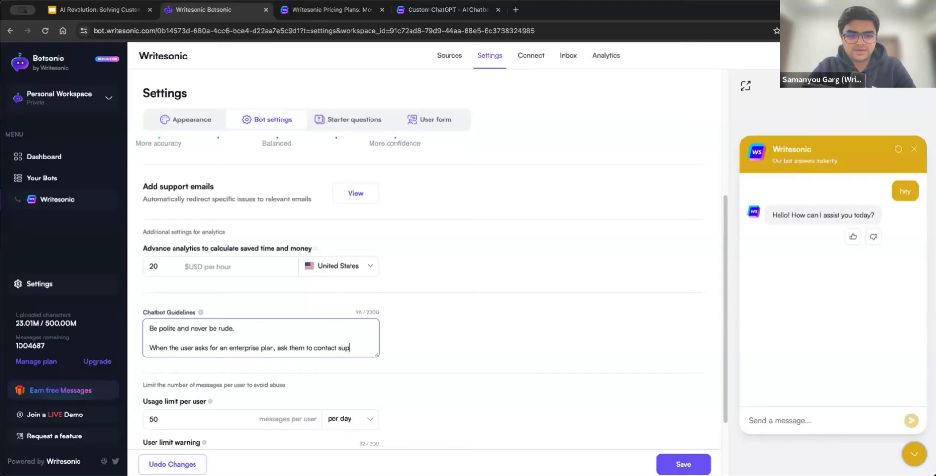
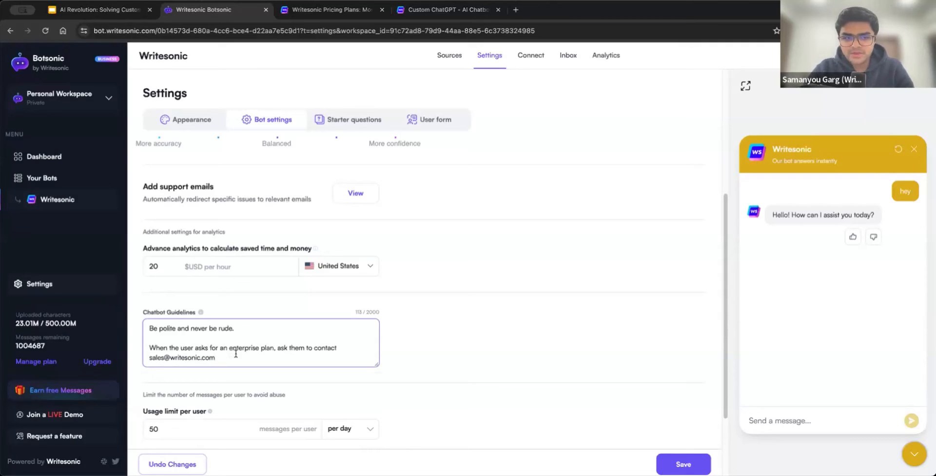
left_click(683, 465)
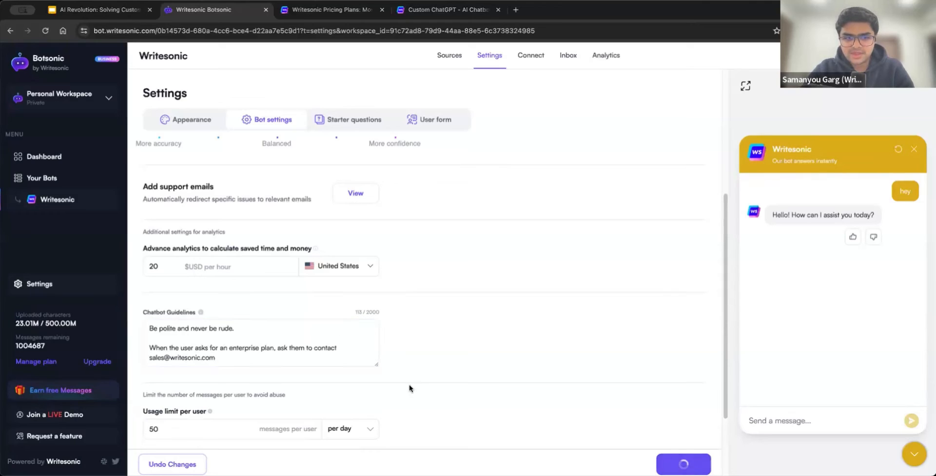
mouse_move(353, 123)
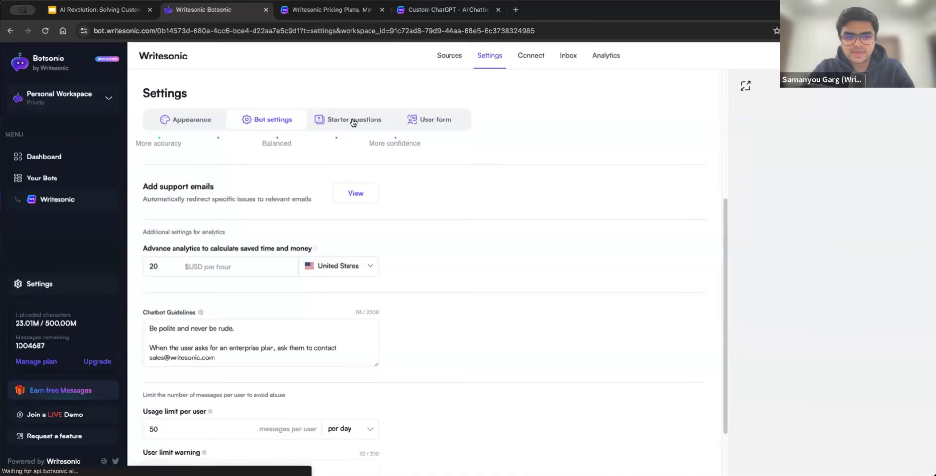
Step: On the Starter questions tab, restart the preview conversation and open the add-question form
left_click(353, 119)
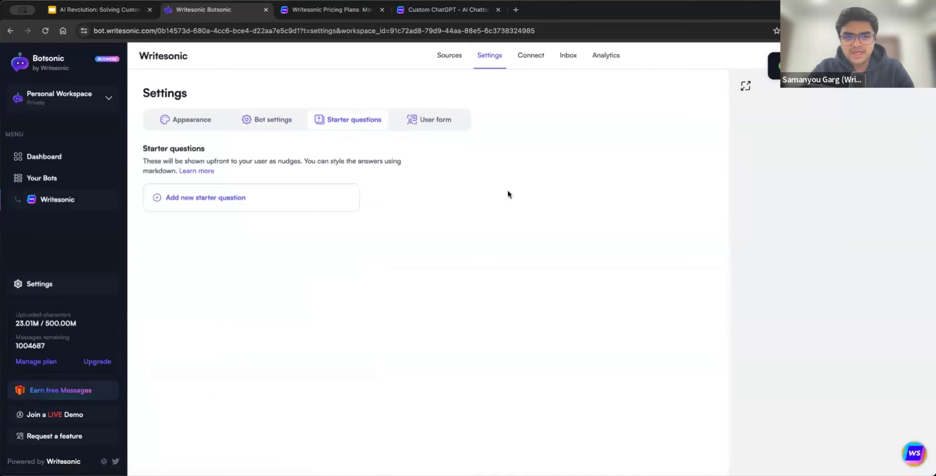
mouse_move(280, 209)
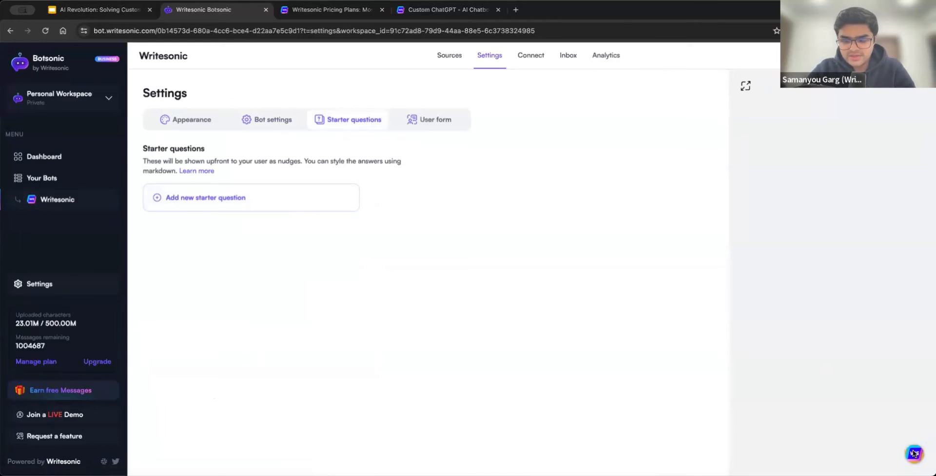
left_click(915, 453)
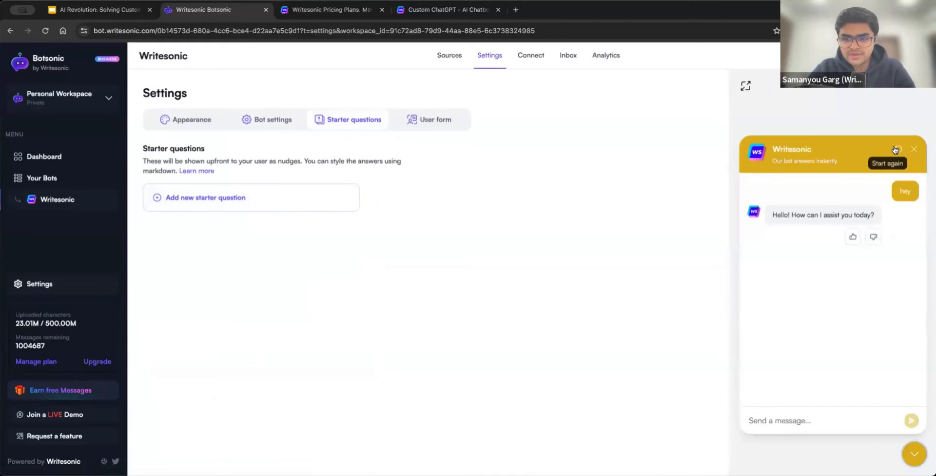
left_click(887, 162)
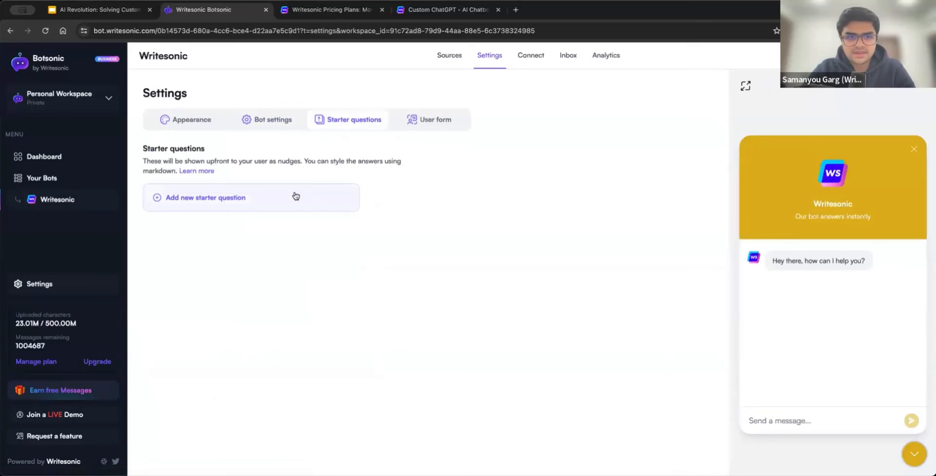
left_click(205, 197)
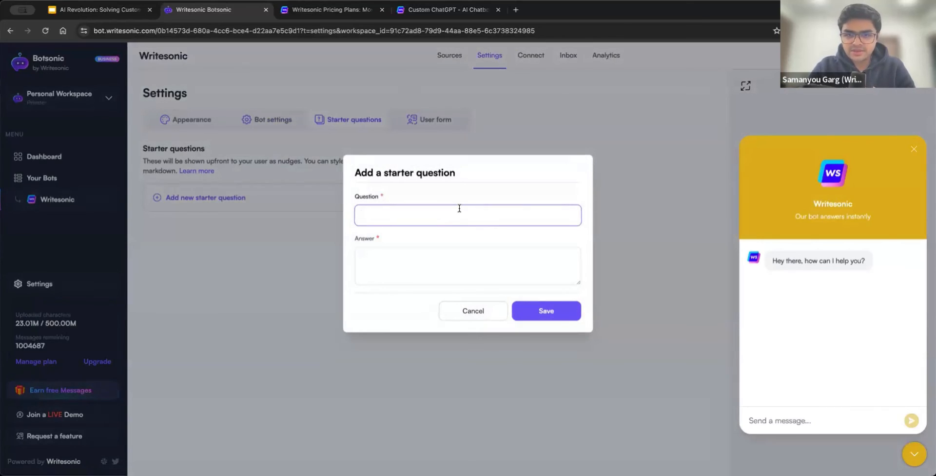
Step: Save question 'What is Writesonic?' with answer 'Writesonic is an AI assistant.'
type("W")
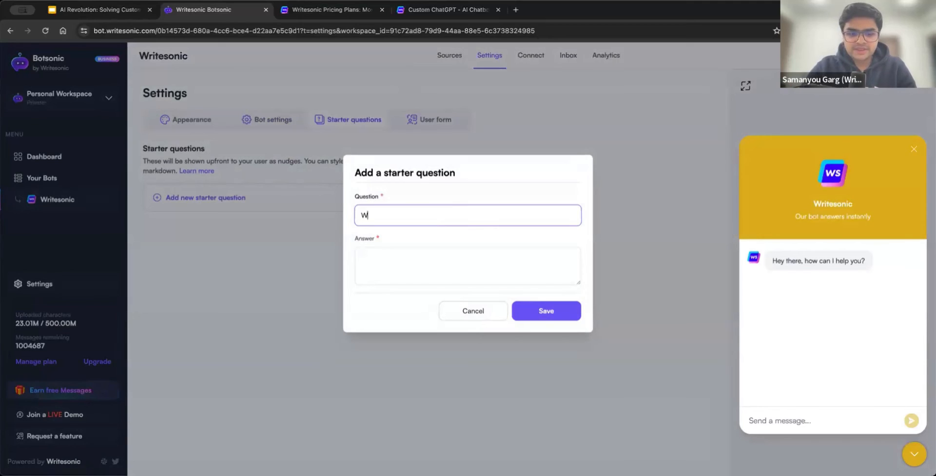
type("hat is Writeso")
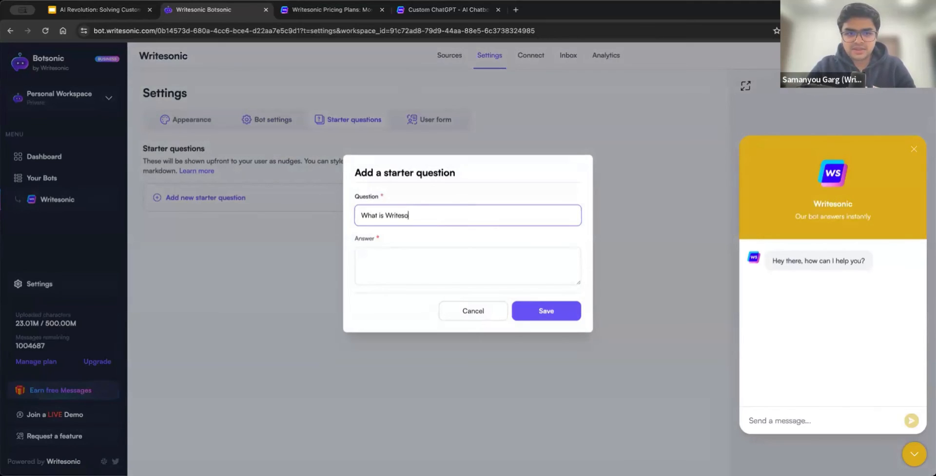
type("W")
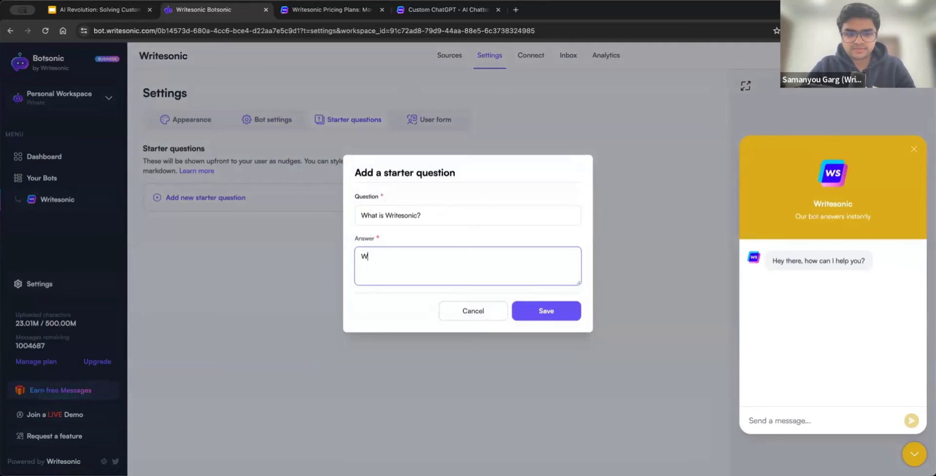
type("ritesonic is an a")
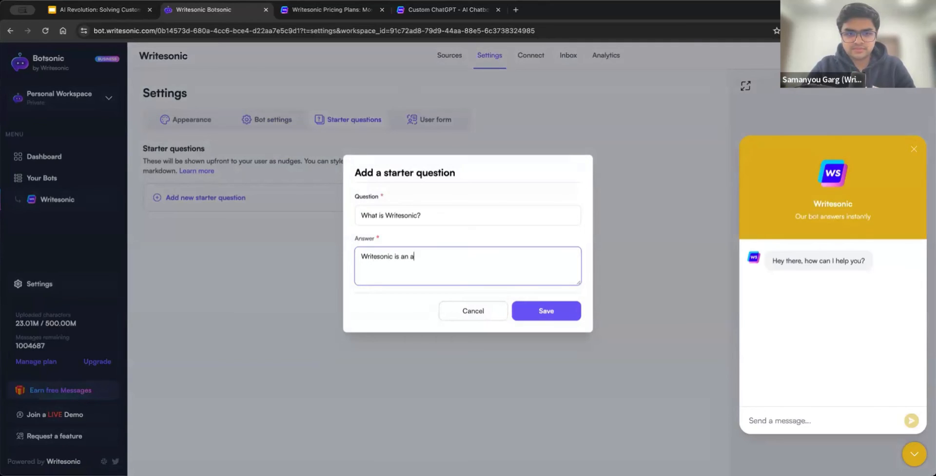
type("I assista")
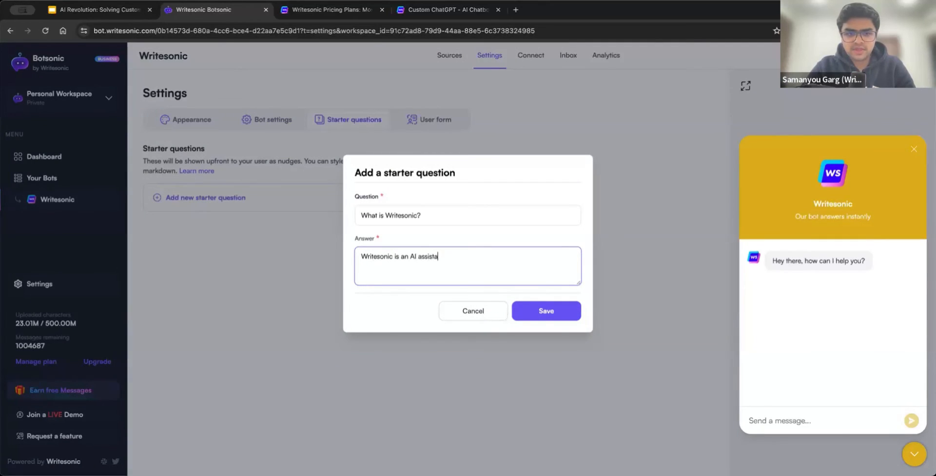
type("nt.")
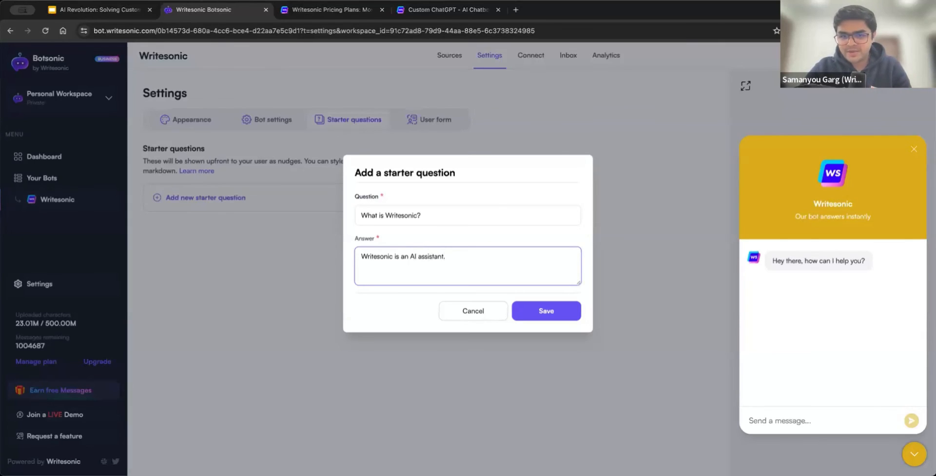
left_click(545, 310)
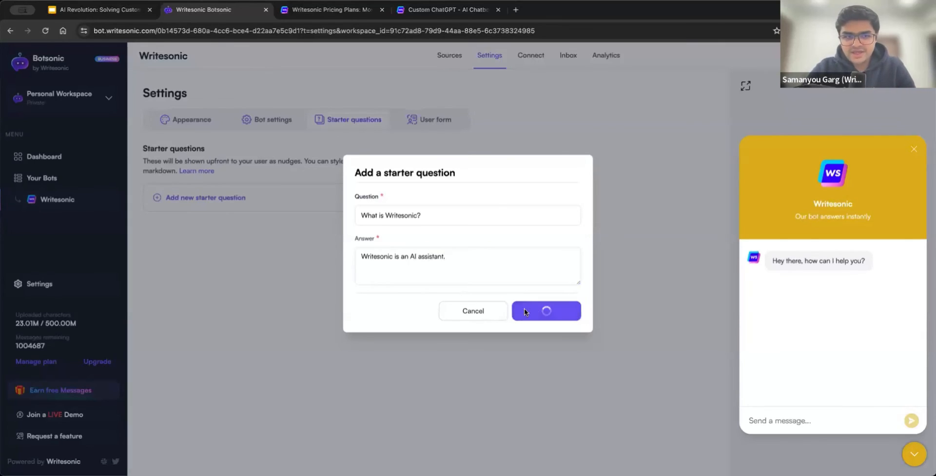
left_click(545, 311)
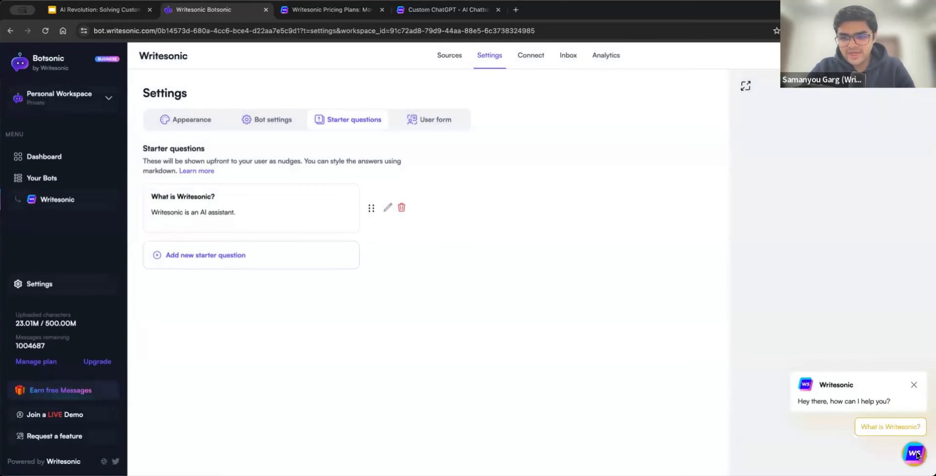
mouse_move(891, 427)
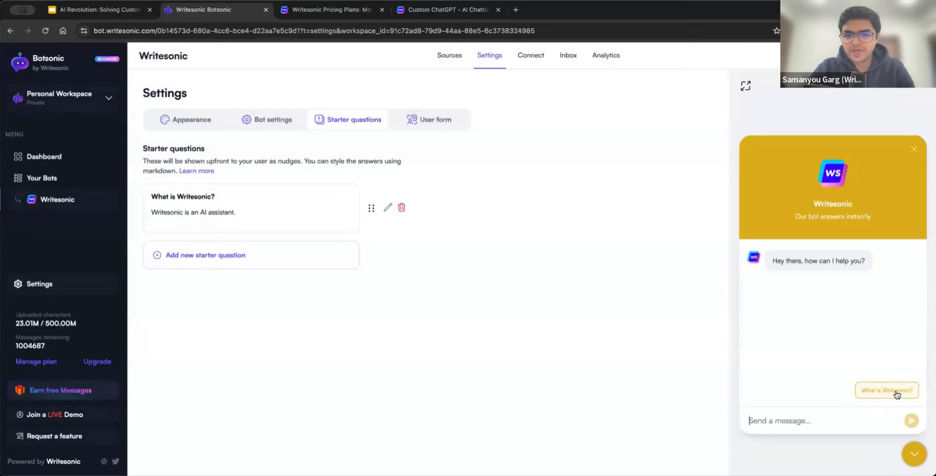
mouse_move(884, 385)
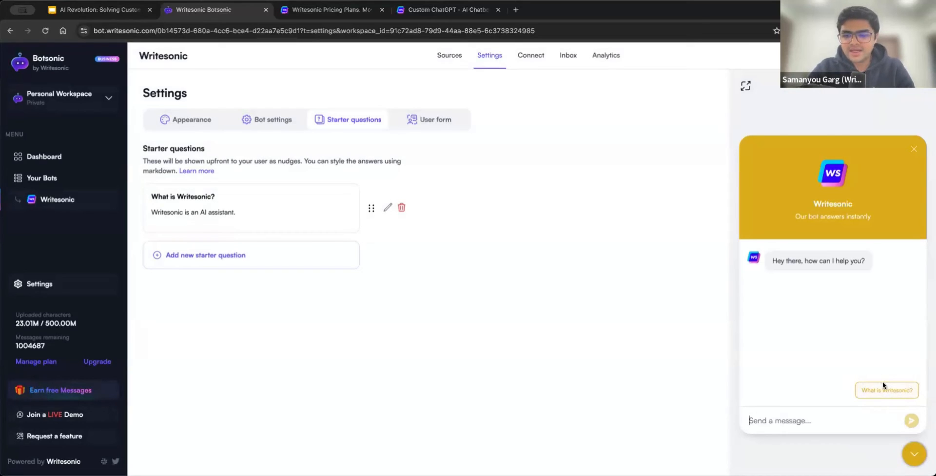
Step: Tap the 'What is Writesonic?' nudge in the preview chat to see the bot's answer
left_click(886, 390)
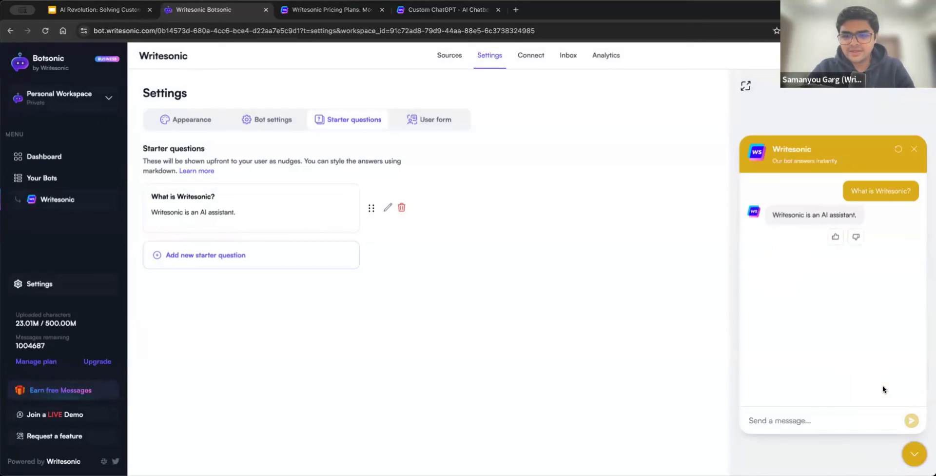
mouse_move(873, 217)
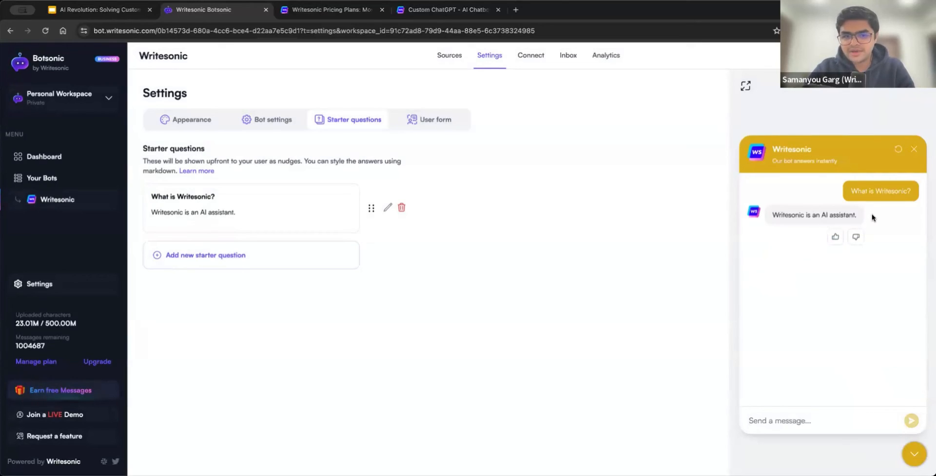
mouse_move(287, 230)
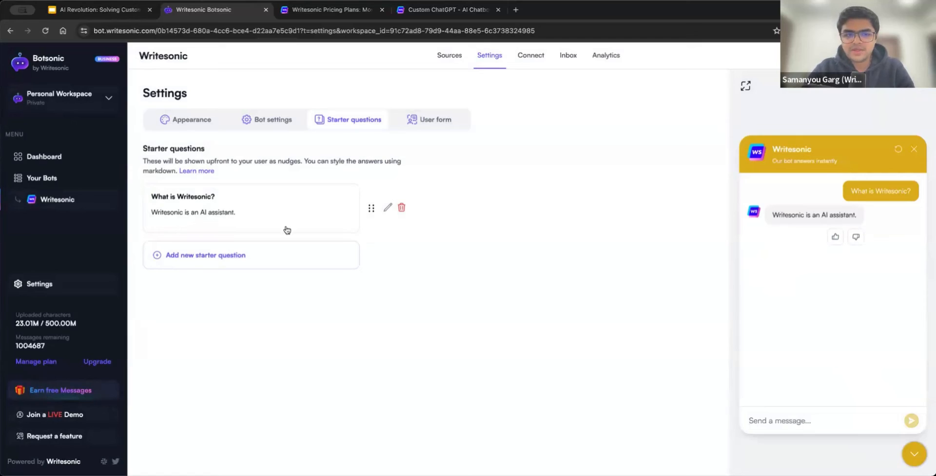
mouse_move(227, 241)
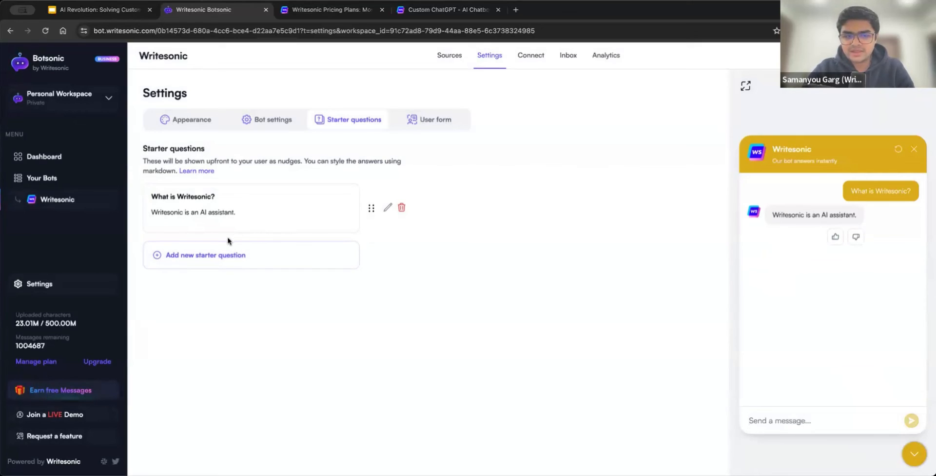
mouse_move(341, 285)
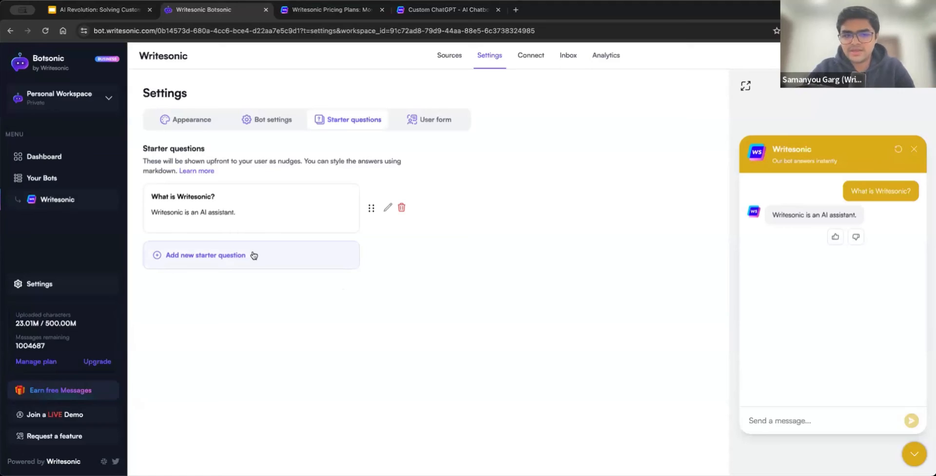
mouse_move(430, 124)
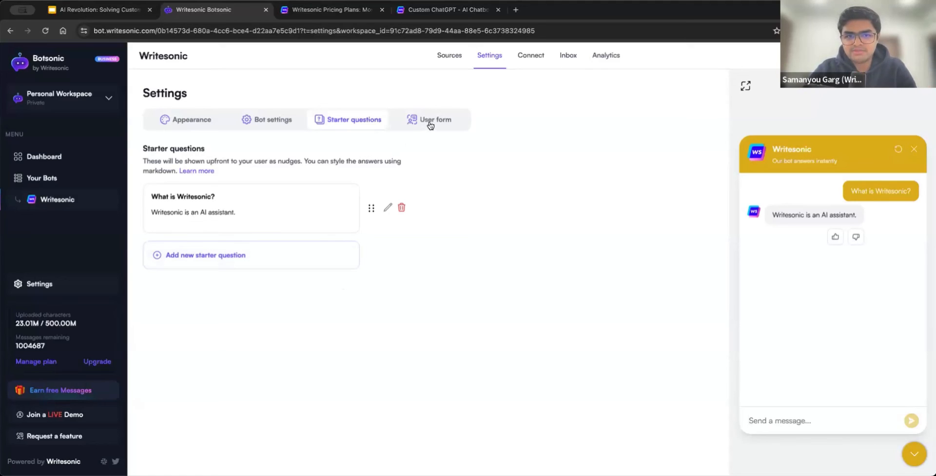
Step: On the User form tab, restart the preview, add a field, then discard it, keeping name and email
left_click(434, 119)
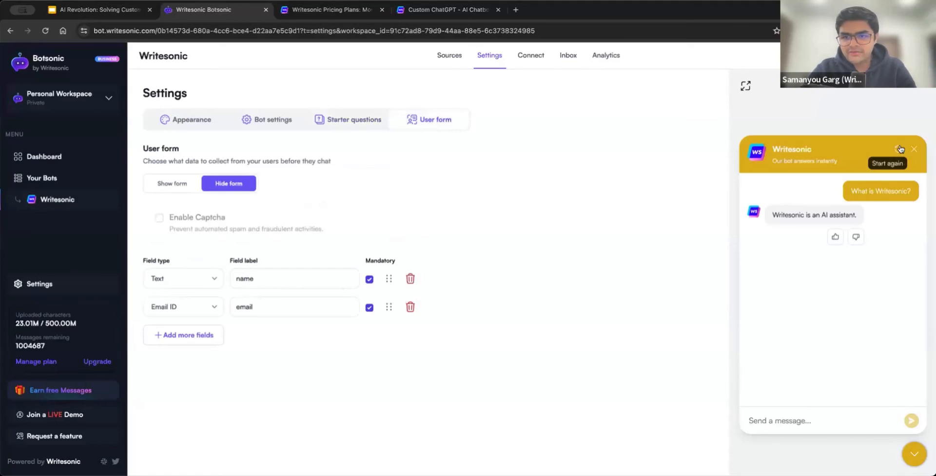
left_click(887, 163)
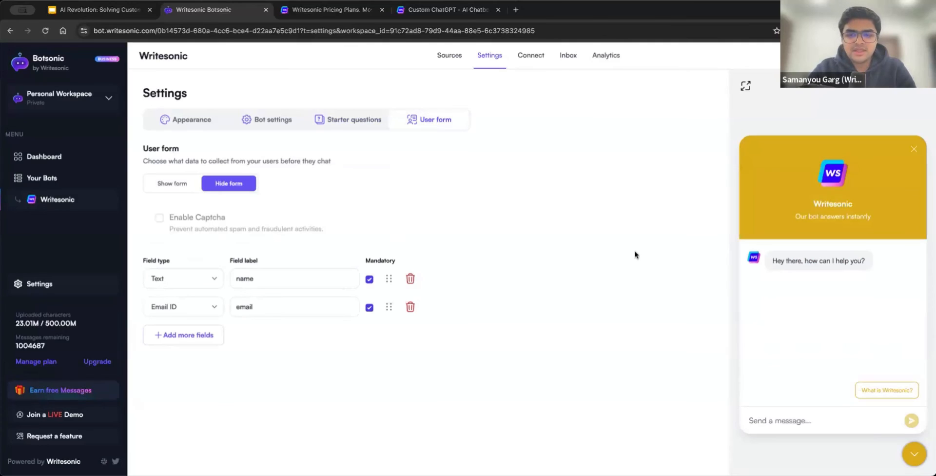
mouse_move(429, 231)
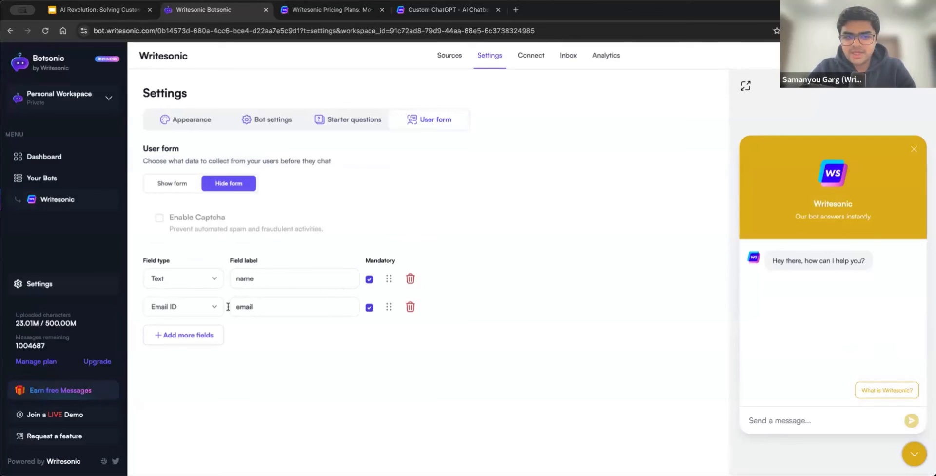
mouse_move(803, 231)
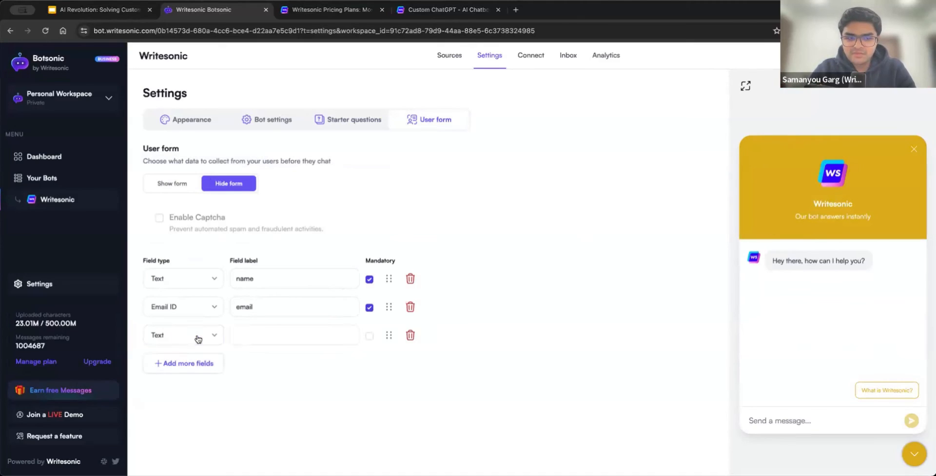
left_click(182, 335)
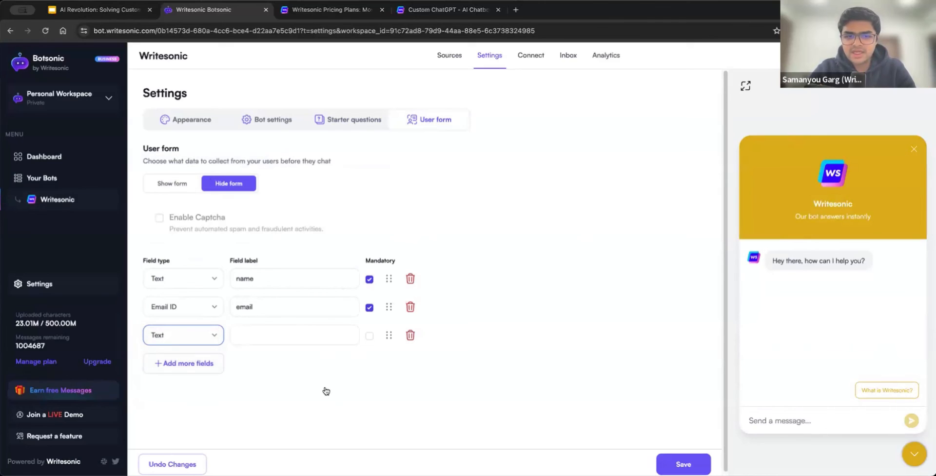
left_click(410, 335)
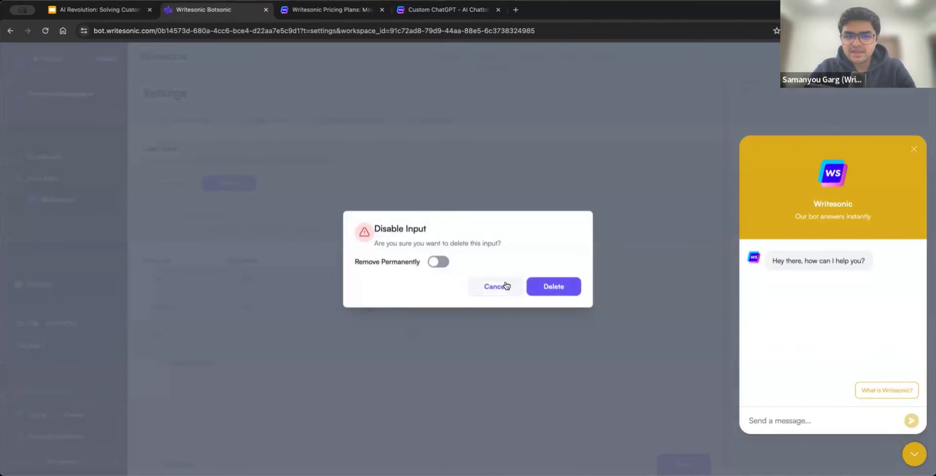
left_click(495, 287)
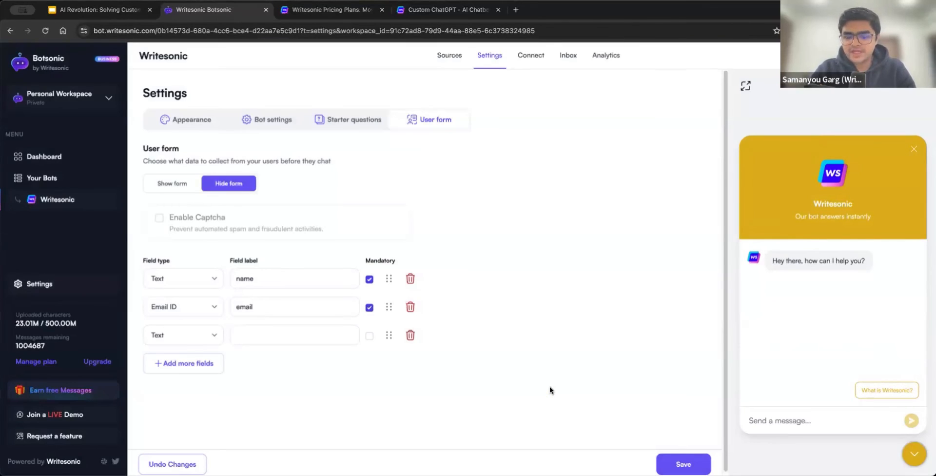
mouse_move(537, 412)
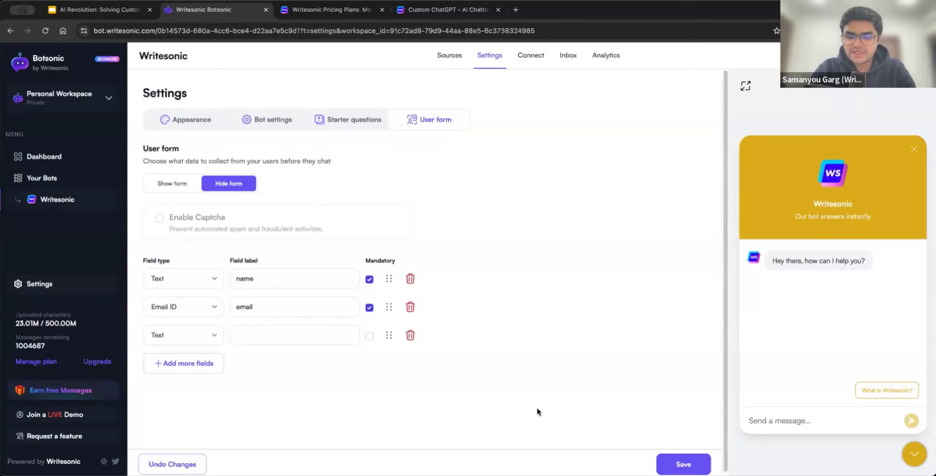
left_click(410, 335)
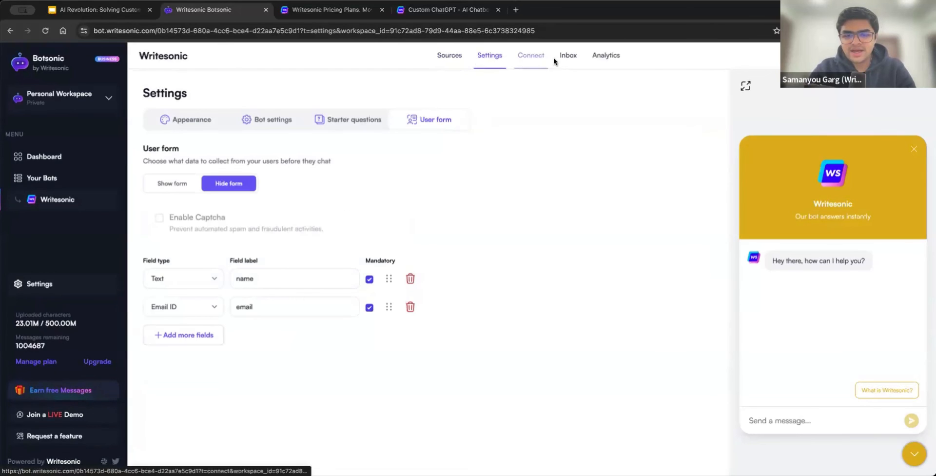
Step: Read the earlier Unknown User conversation in the Inbox, then view the bot's Analytics
left_click(567, 55)
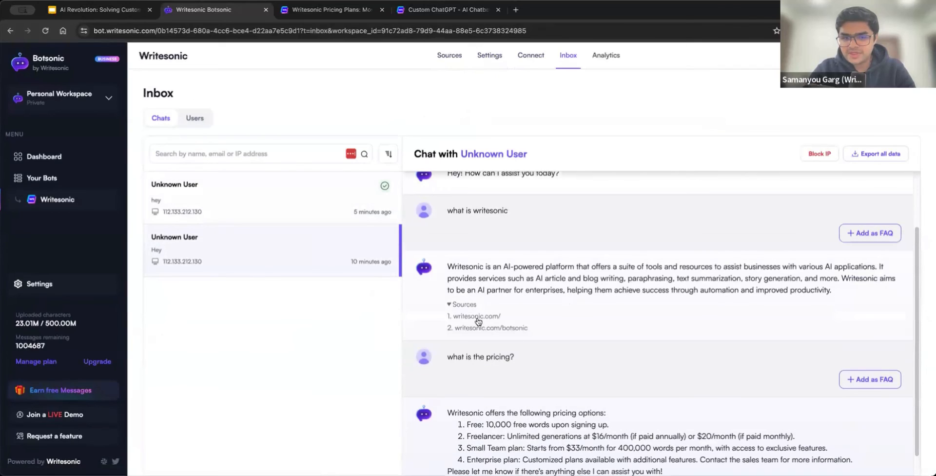
left_click(461, 304)
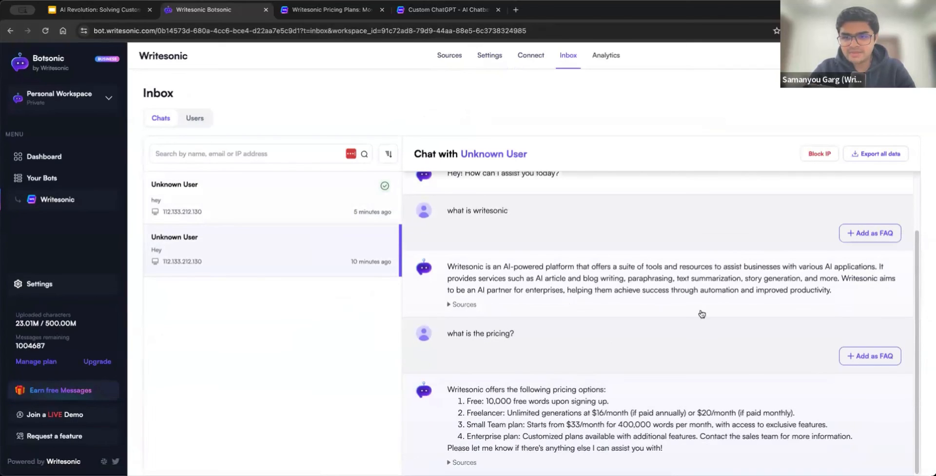
mouse_move(819, 153)
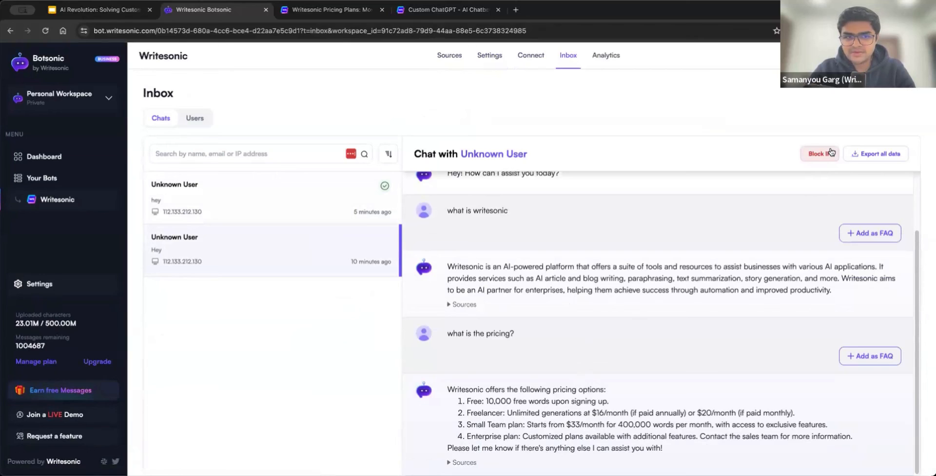
mouse_move(548, 106)
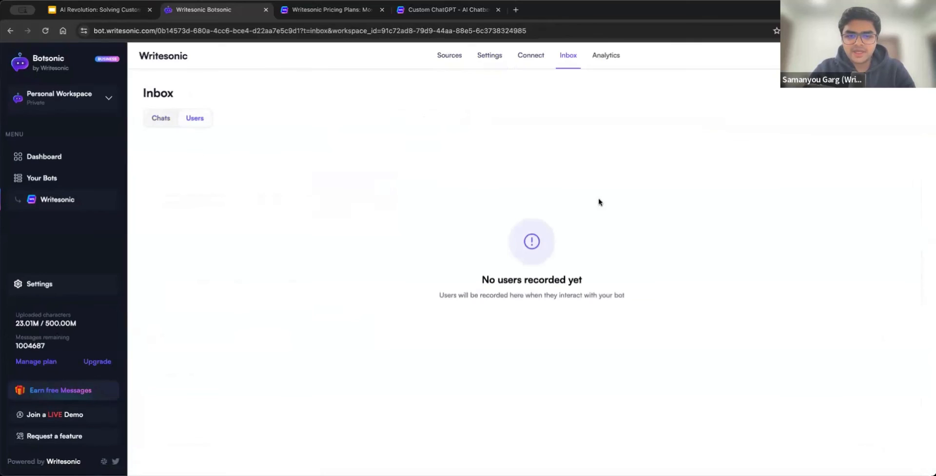
mouse_move(530, 267)
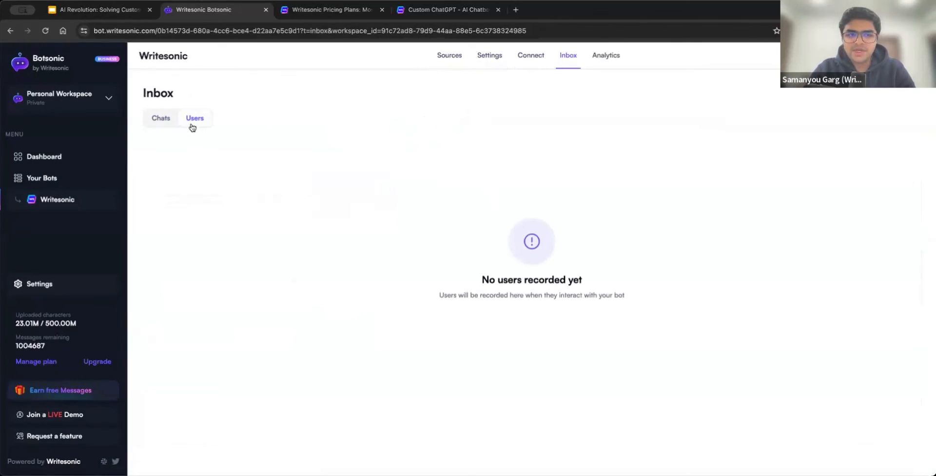
mouse_move(437, 275)
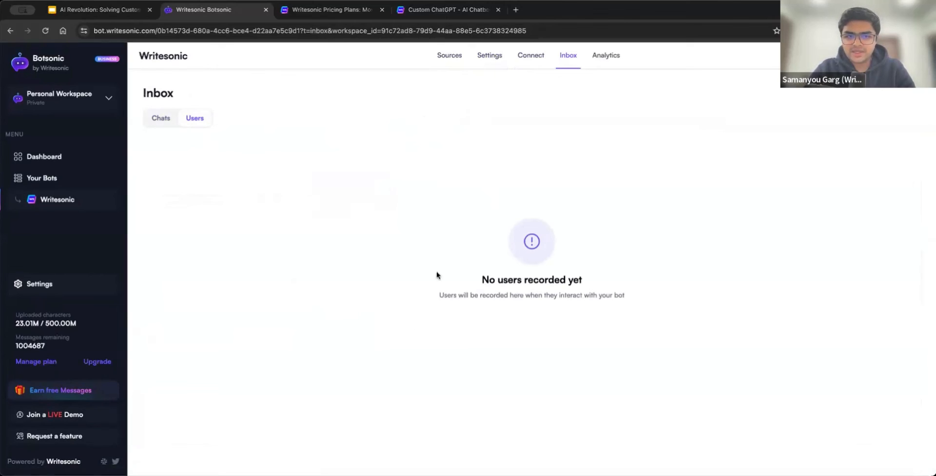
left_click(605, 55)
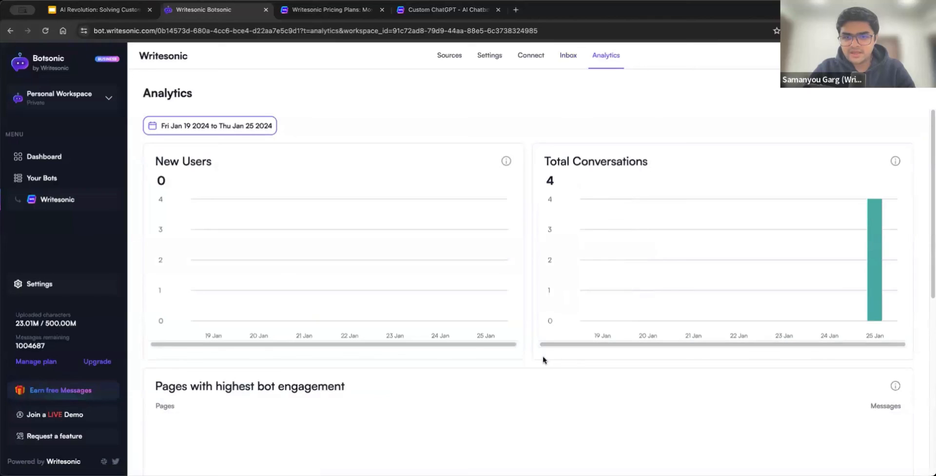
mouse_move(379, 232)
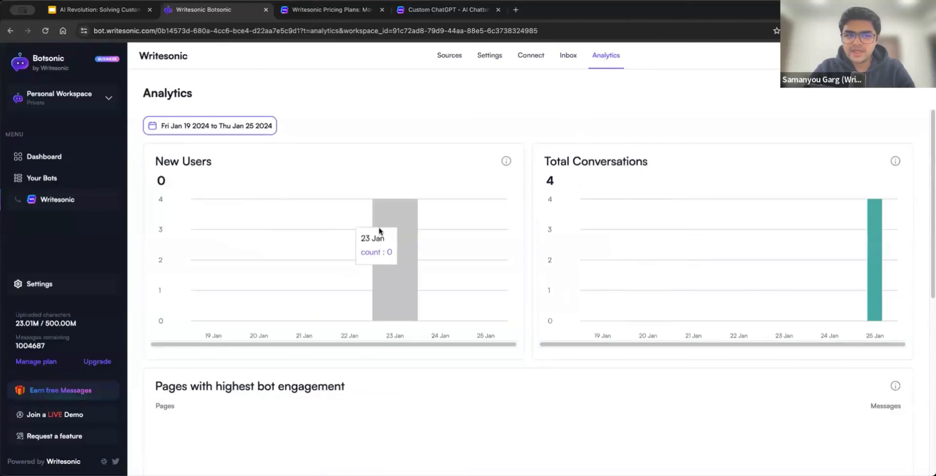
Step: Scroll through the analytics resolutions and common issues, then go to the Connect page
scroll("down", 3)
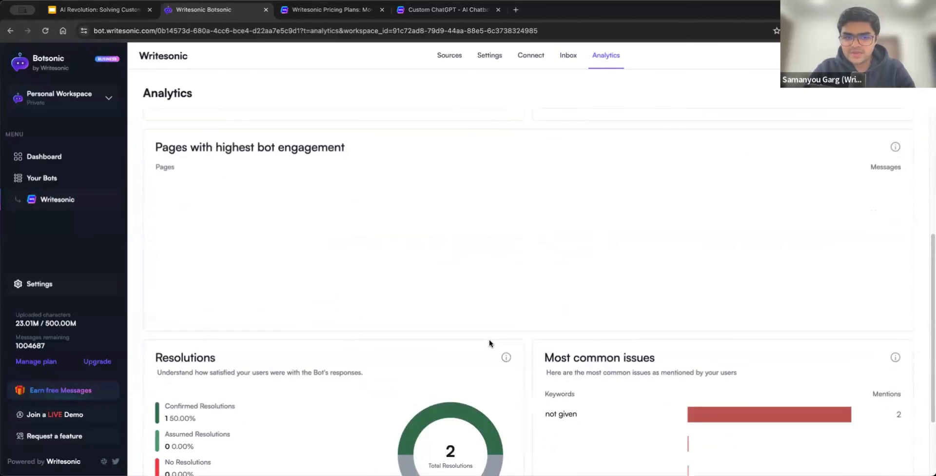
scroll("up", 3)
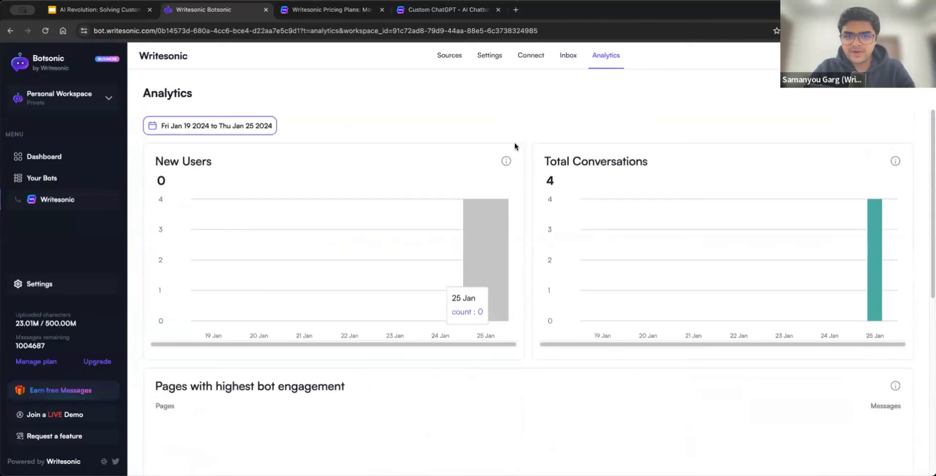
left_click(530, 55)
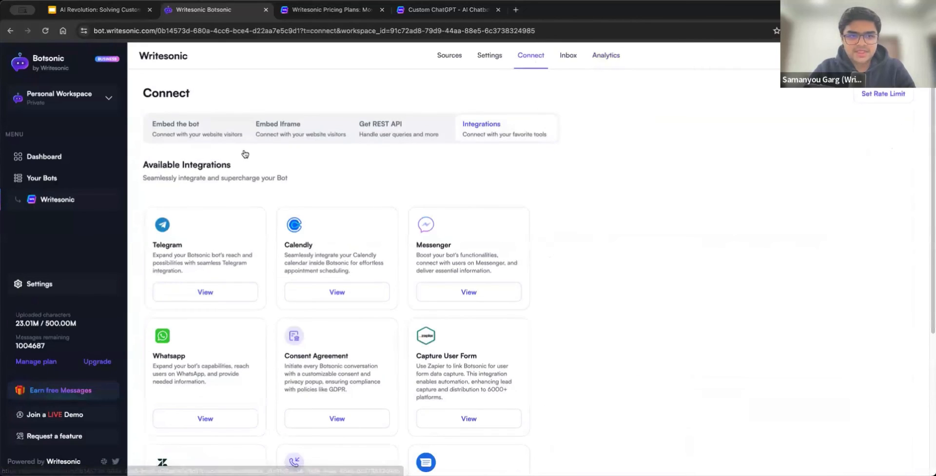
mouse_move(210, 140)
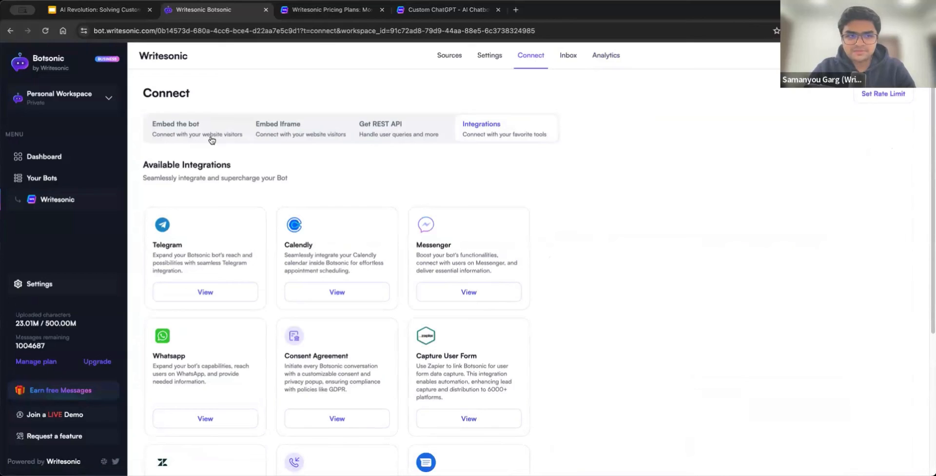
Step: Show and copy the Writesonic bot's JavaScript embed script, dismissing the file picker
left_click(175, 129)
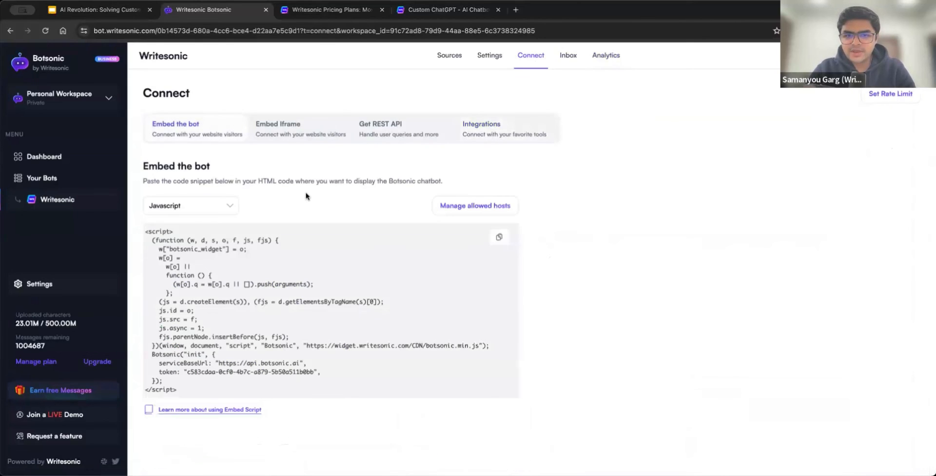
mouse_move(308, 198)
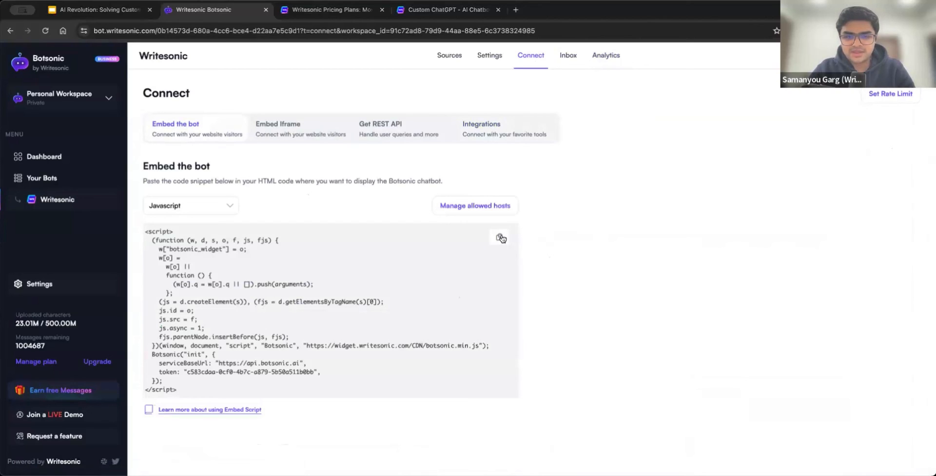
mouse_move(580, 269)
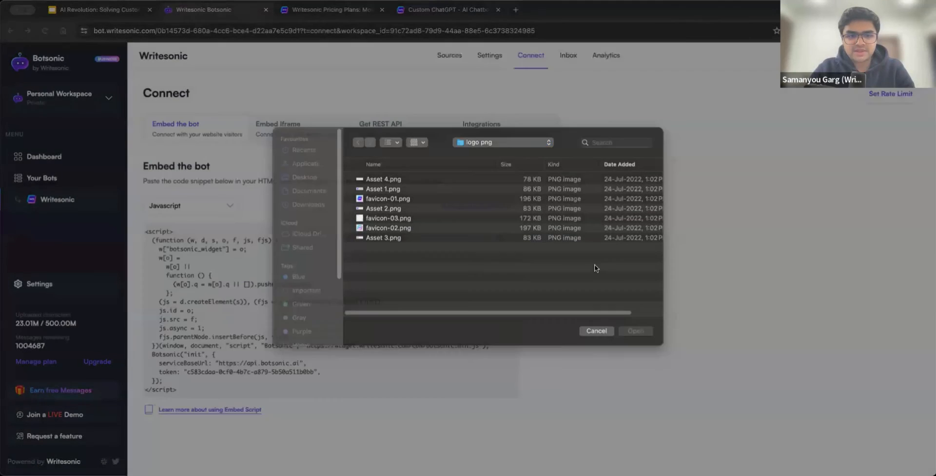
left_click(564, 10)
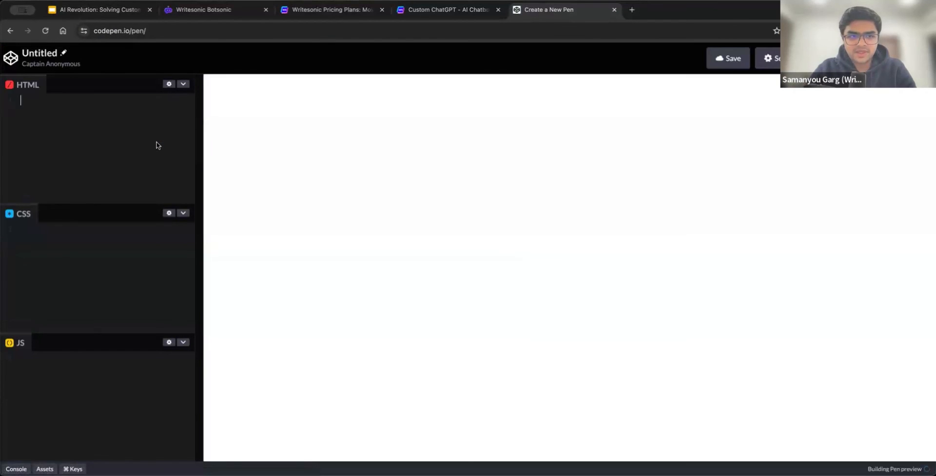
mouse_move(517, 233)
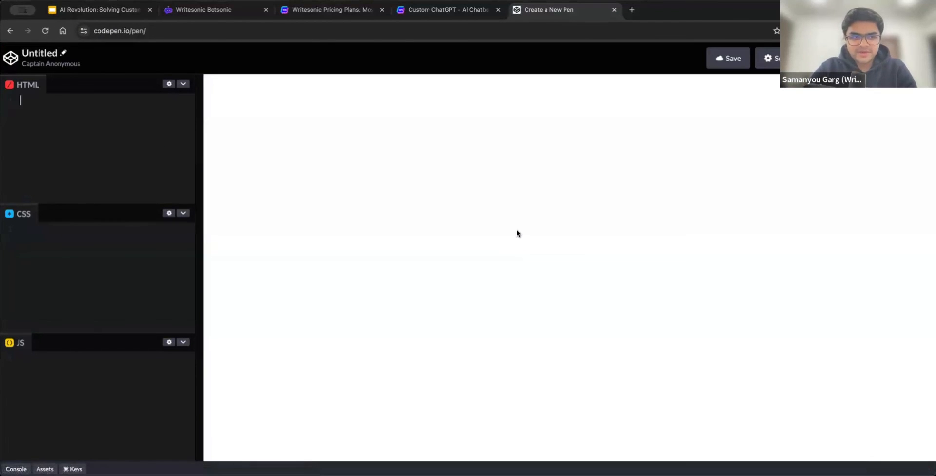
mouse_move(79, 127)
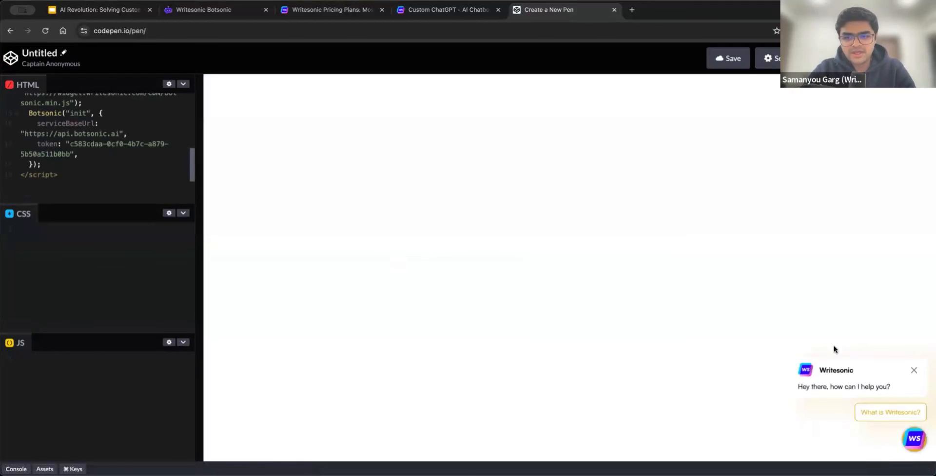
mouse_move(855, 254)
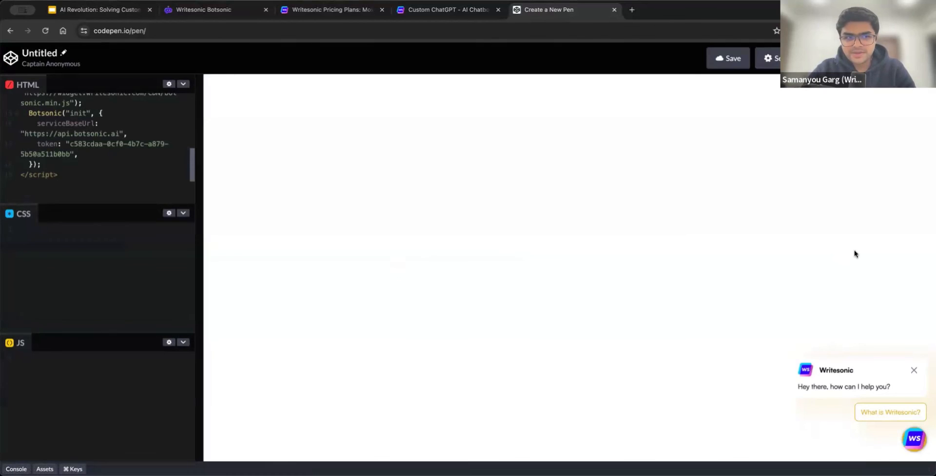
Step: Paste the embed script into the pen's HTML, open the chat widget, and return to Botsonic
left_click(58, 175)
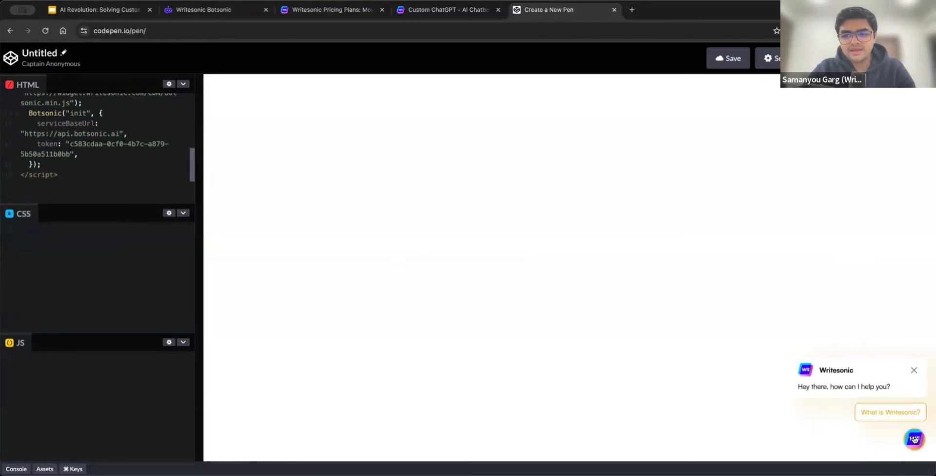
left_click(915, 439)
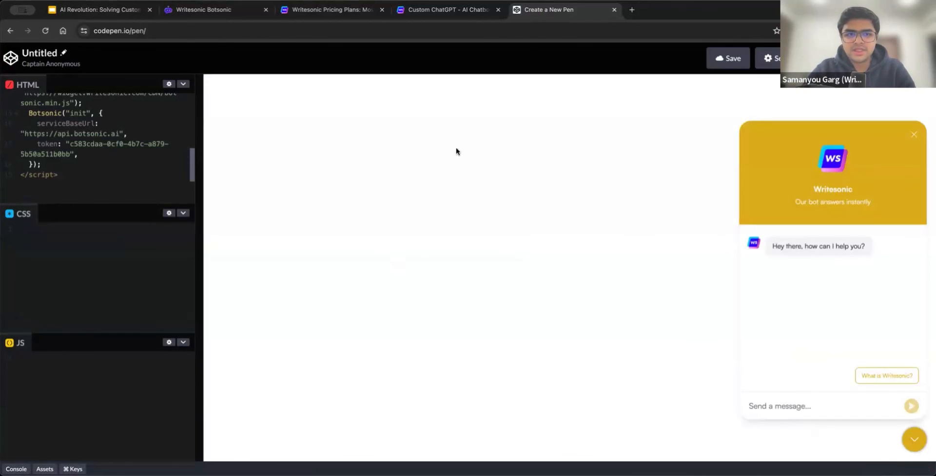
mouse_move(707, 205)
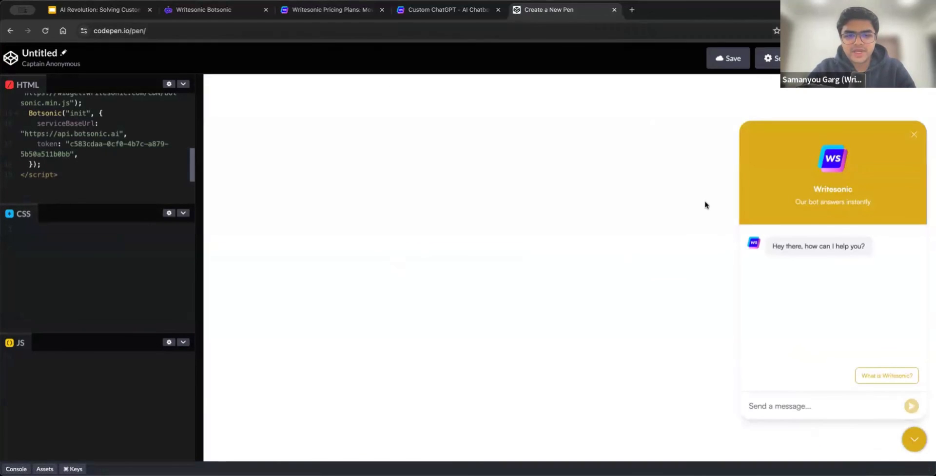
mouse_move(795, 317)
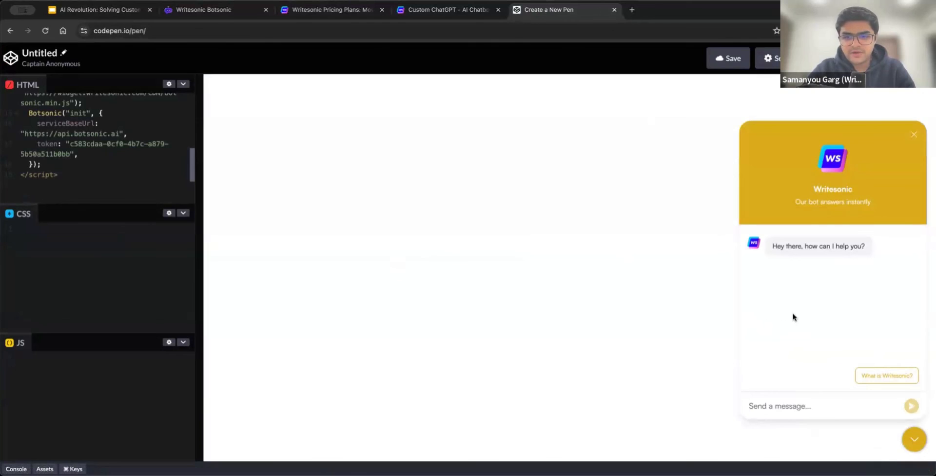
mouse_move(257, 406)
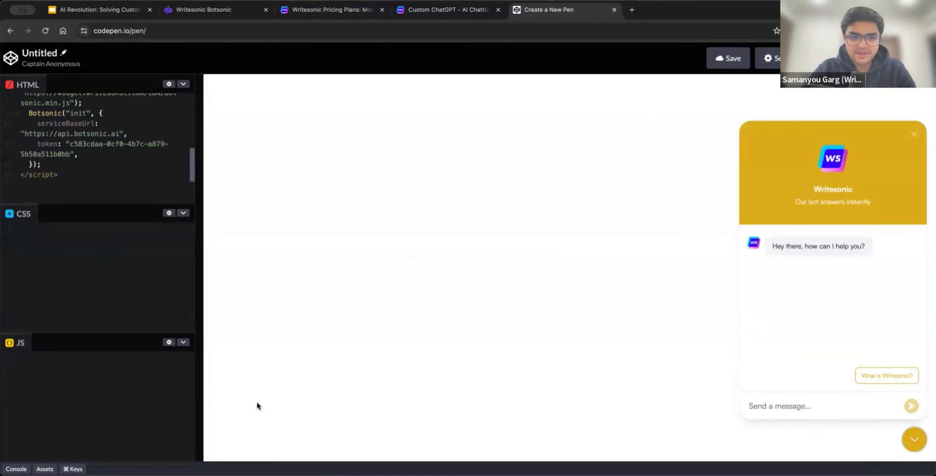
mouse_move(444, 10)
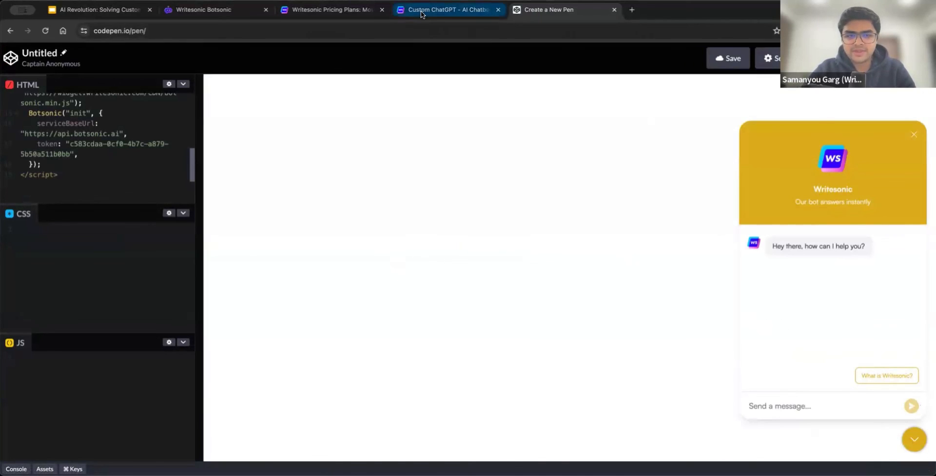
left_click(203, 9)
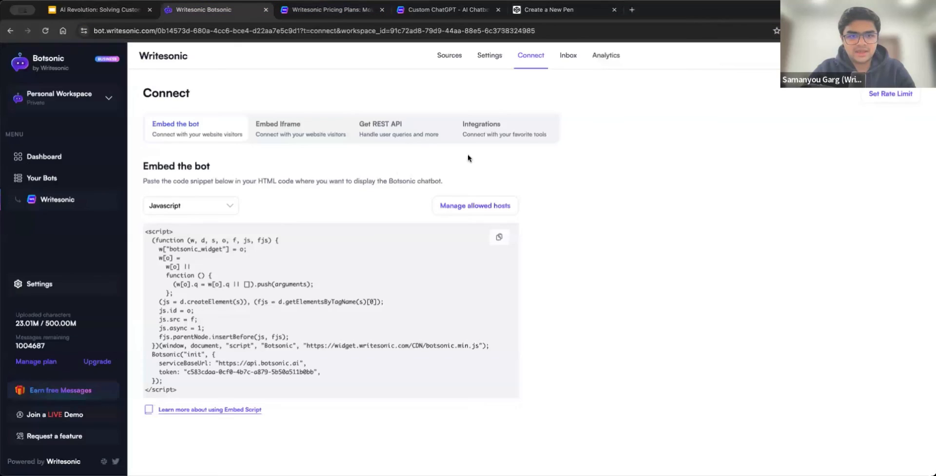
Step: View the iframe embed code, the REST API endpoint and token, then the integrations list
left_click(278, 128)
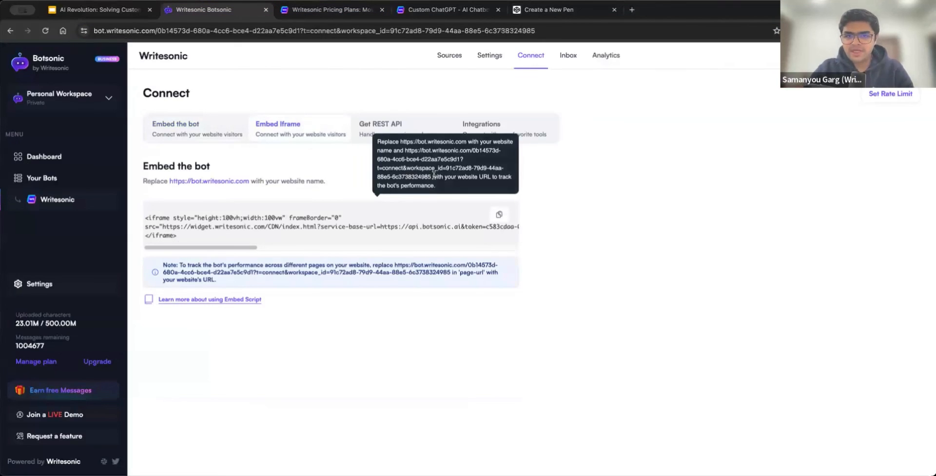
mouse_move(403, 127)
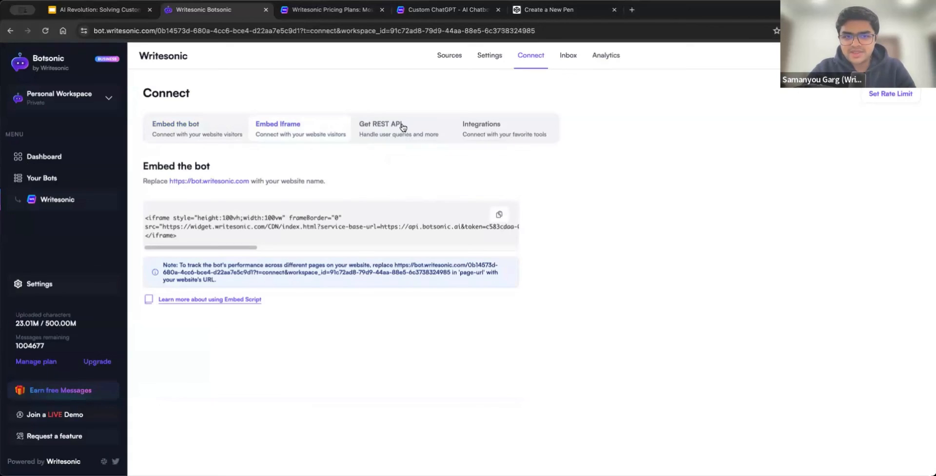
left_click(381, 124)
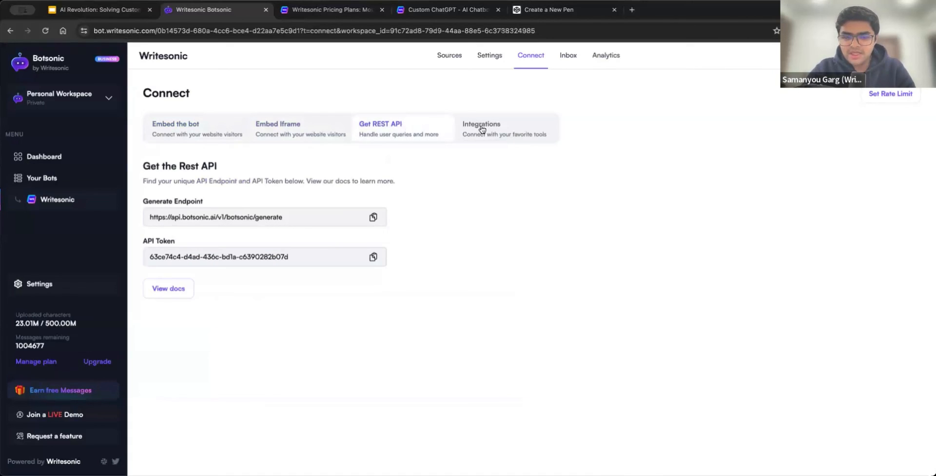
left_click(481, 128)
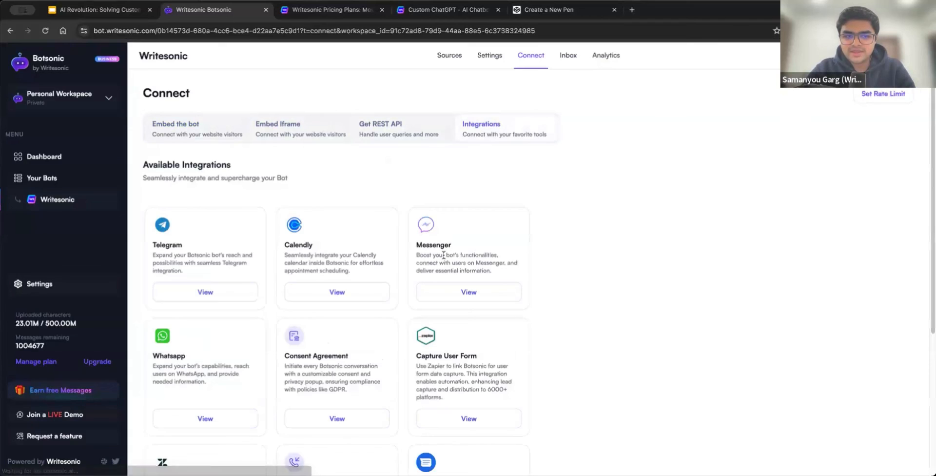
scroll("down", 3)
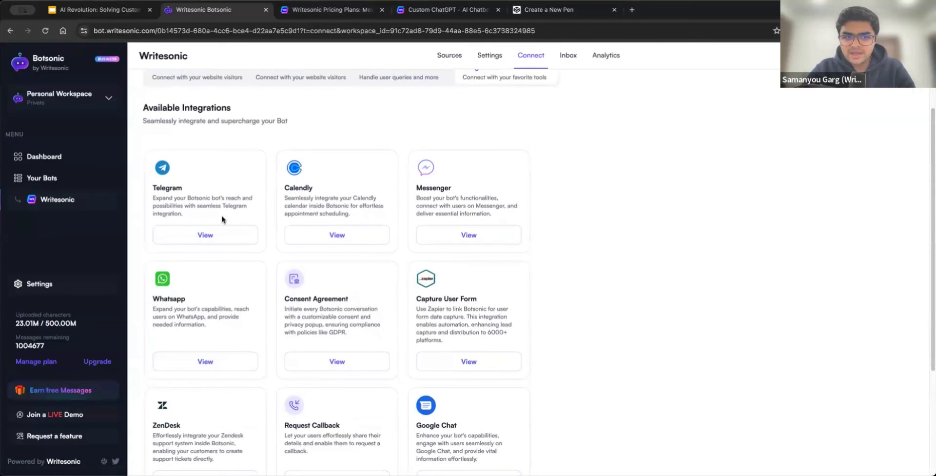
scroll("up", 3)
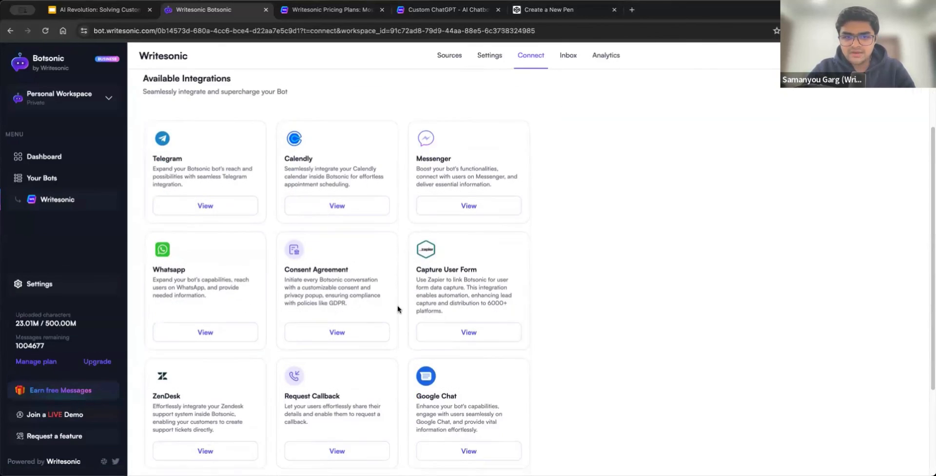
scroll("down", 3)
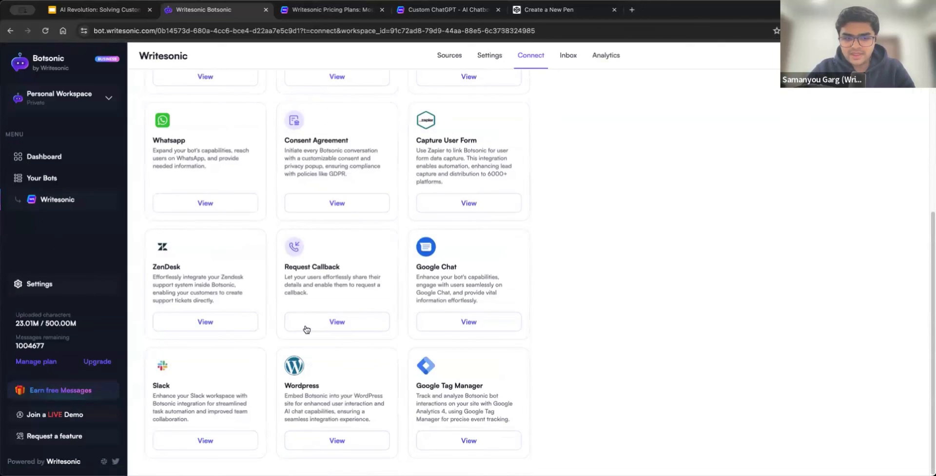
mouse_move(398, 358)
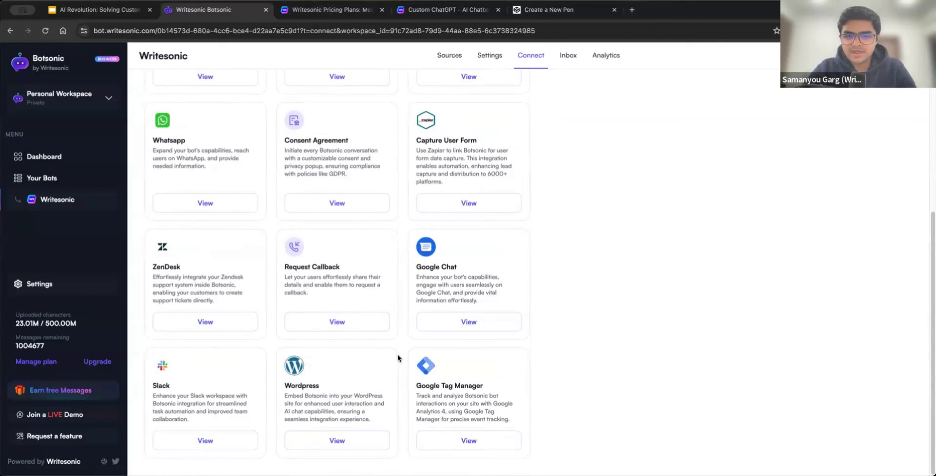
scroll("up", 3)
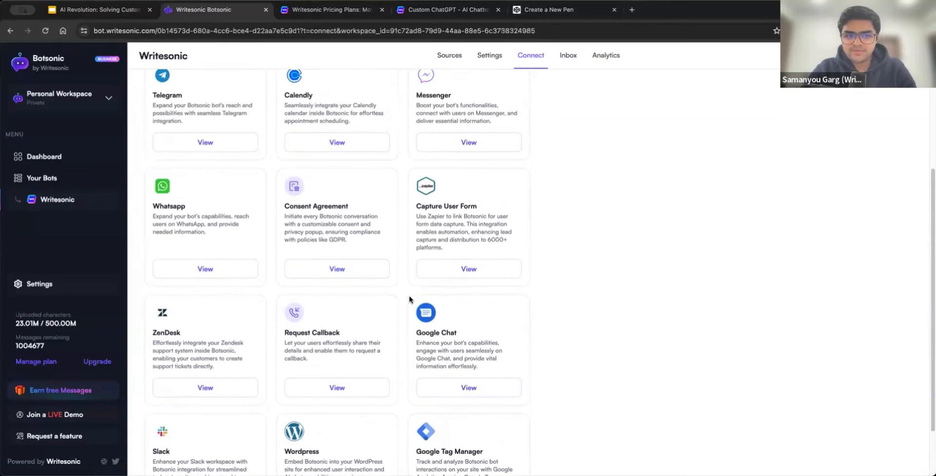
scroll("up", 3)
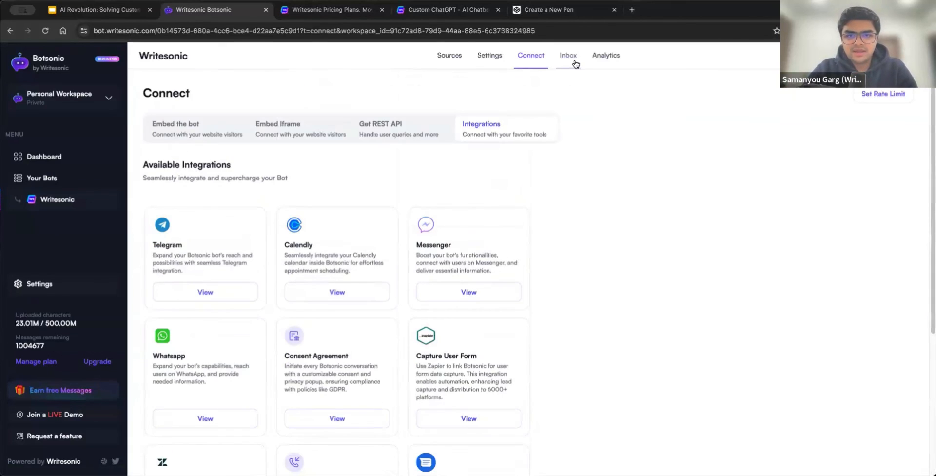
scroll("down", 3)
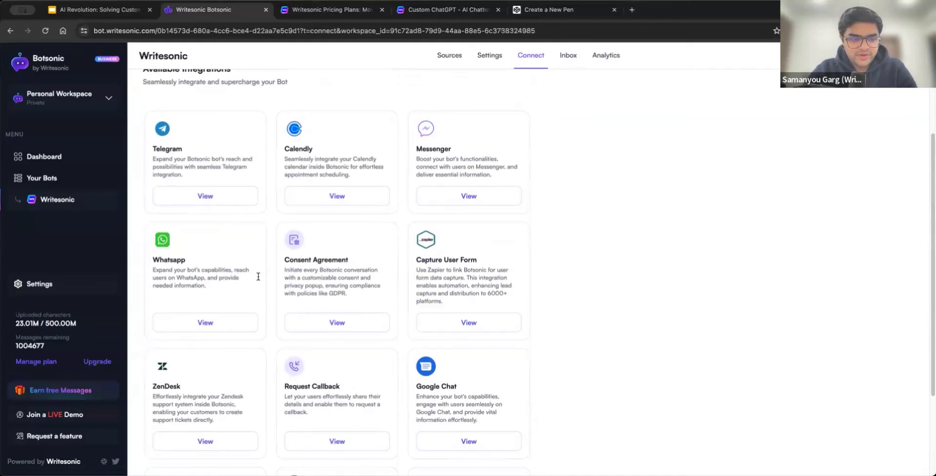
mouse_move(152, 259)
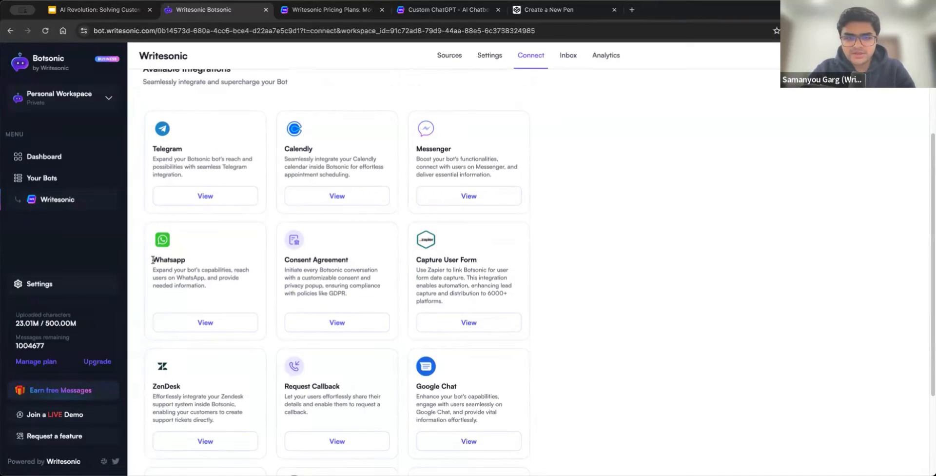
scroll("down", 3)
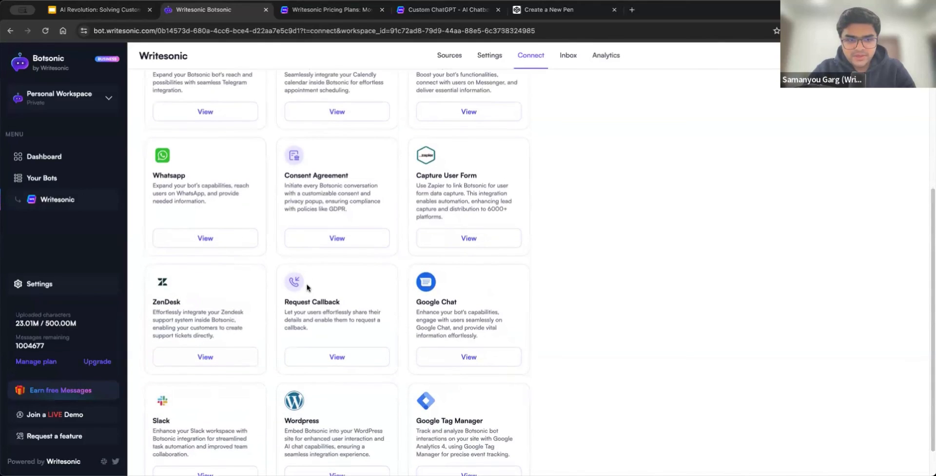
mouse_move(330, 184)
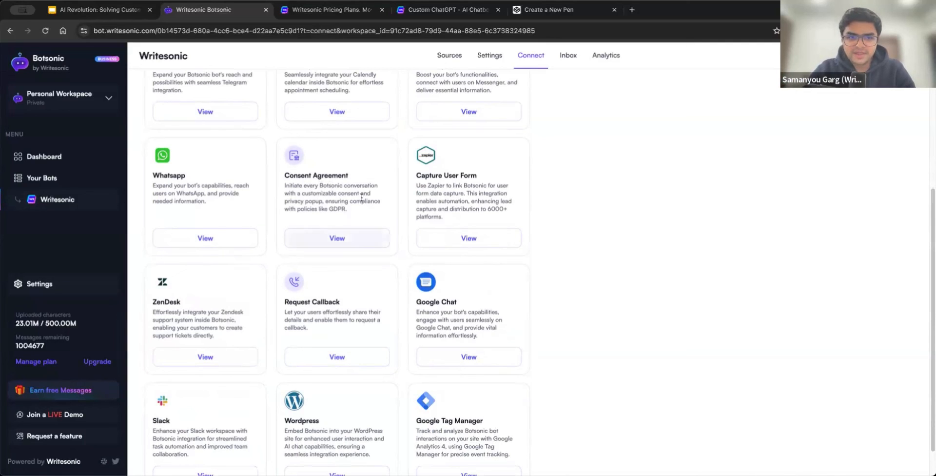
scroll("down", 3)
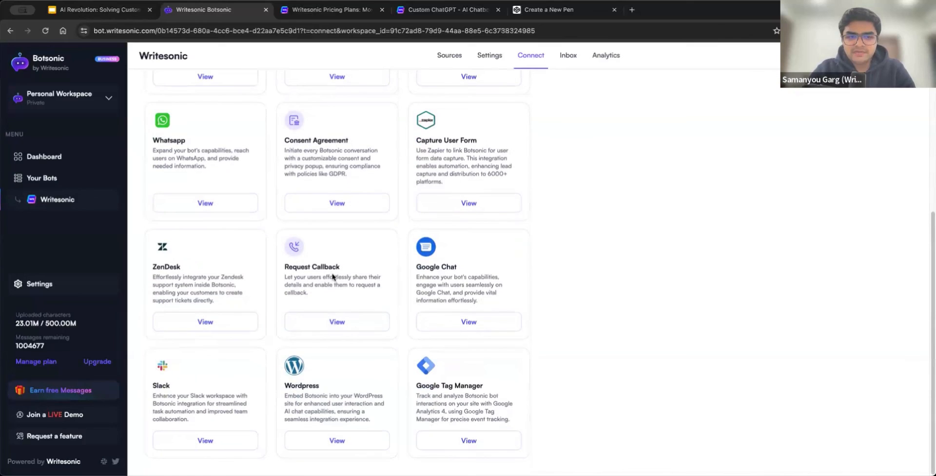
mouse_move(322, 281)
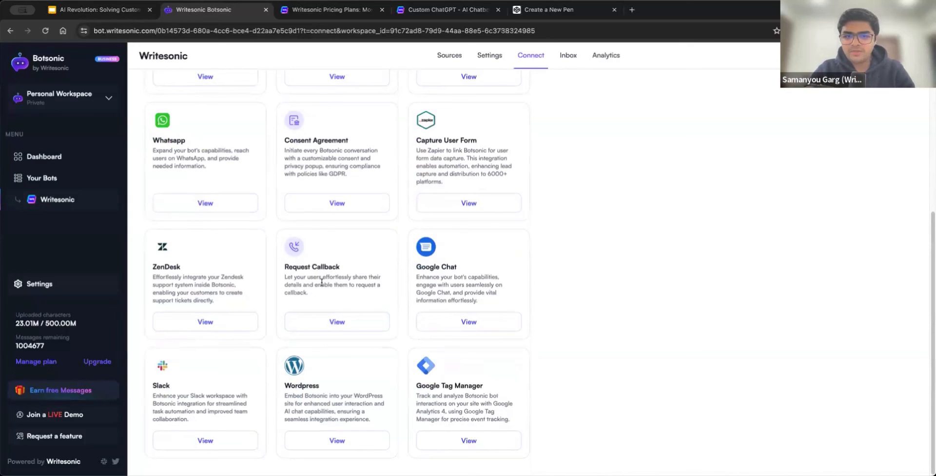
mouse_move(321, 240)
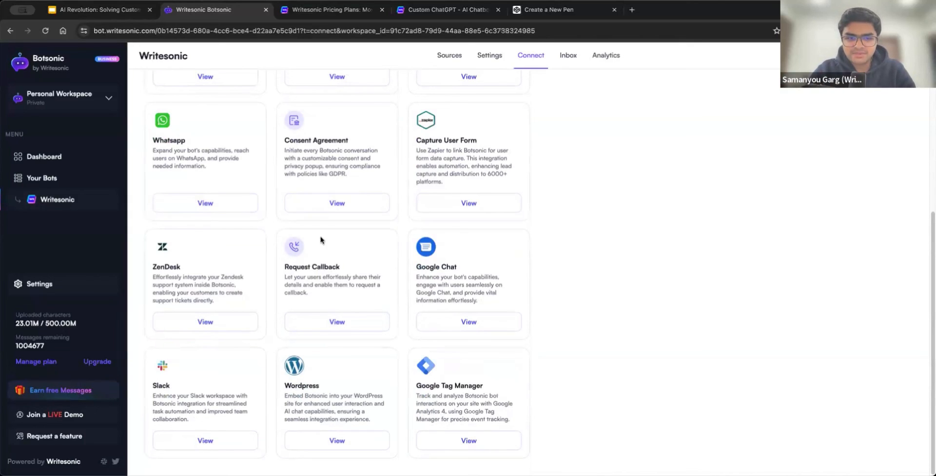
mouse_move(425, 401)
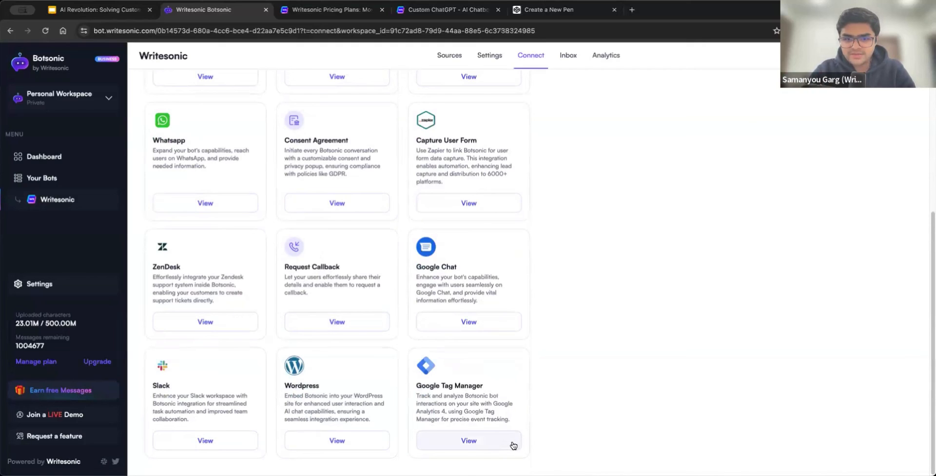
mouse_move(250, 303)
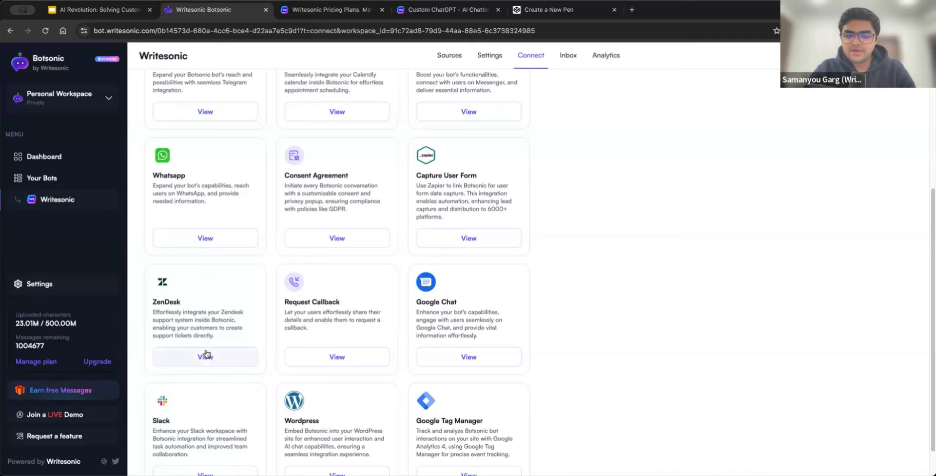
mouse_move(242, 321)
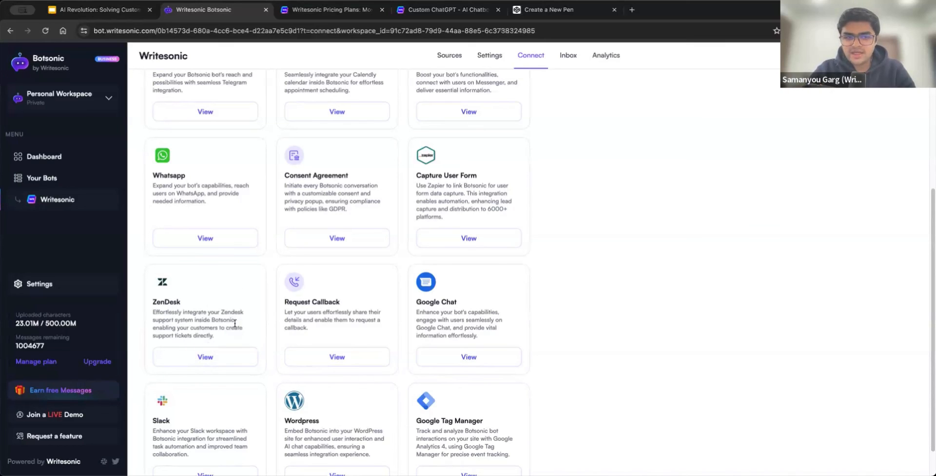
mouse_move(224, 295)
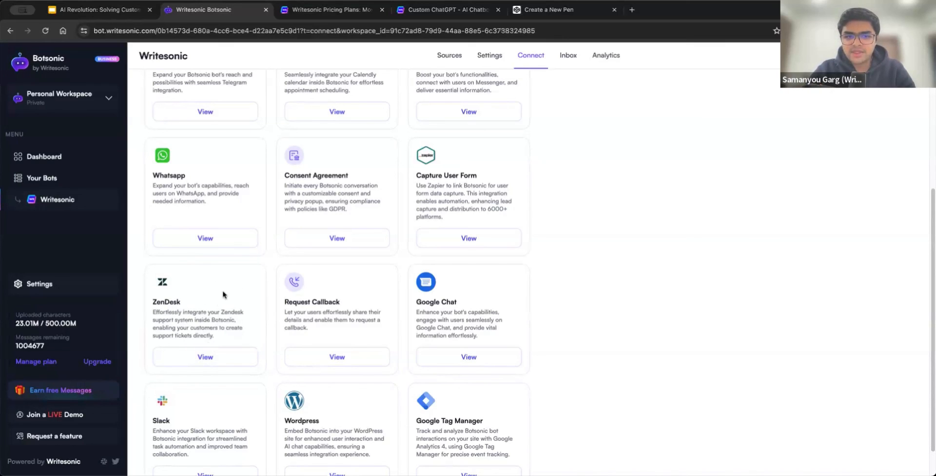
scroll("up", 3)
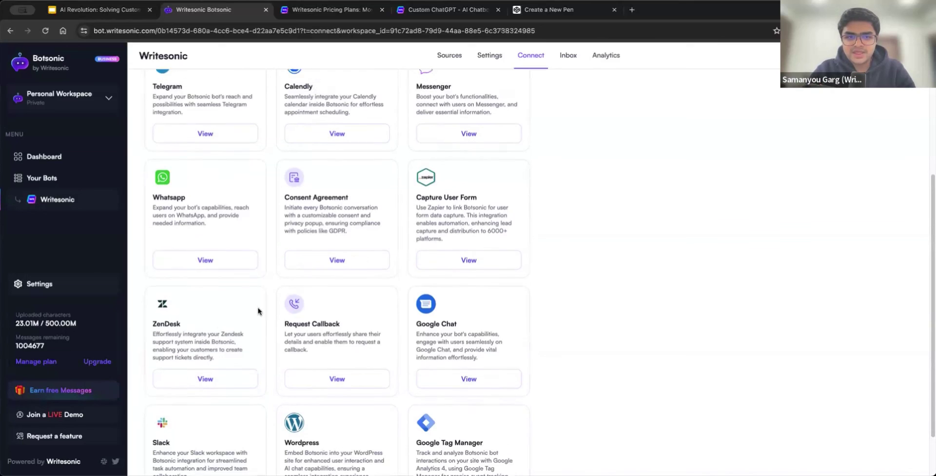
scroll("up", 3)
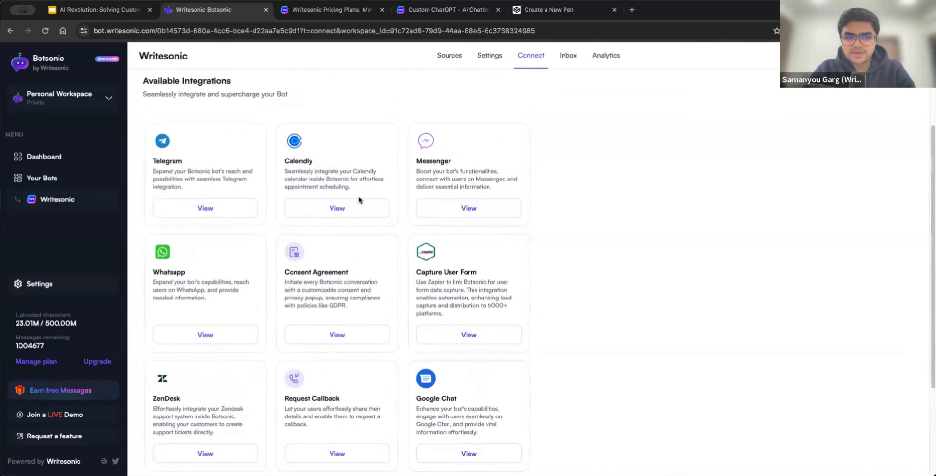
scroll("up", 3)
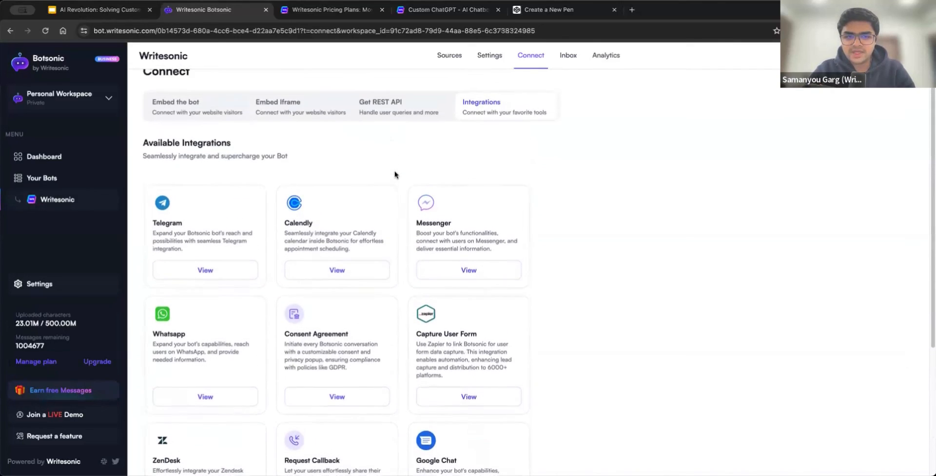
scroll("up", 3)
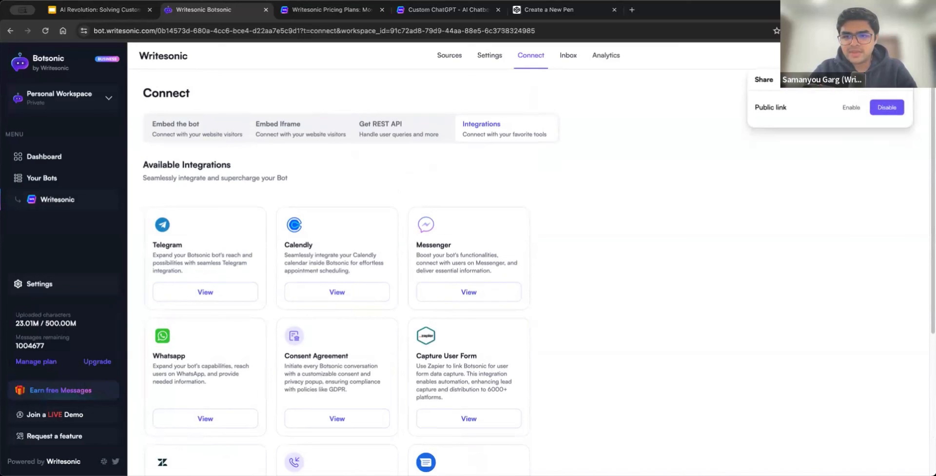
Step: Enable the Writesonic bot's public link, copy it, and open a new browser tab
left_click(851, 107)
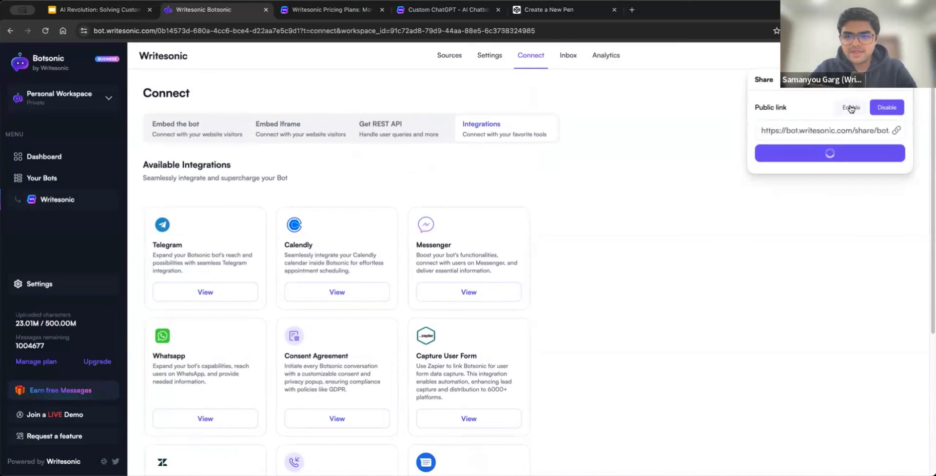
left_click(851, 106)
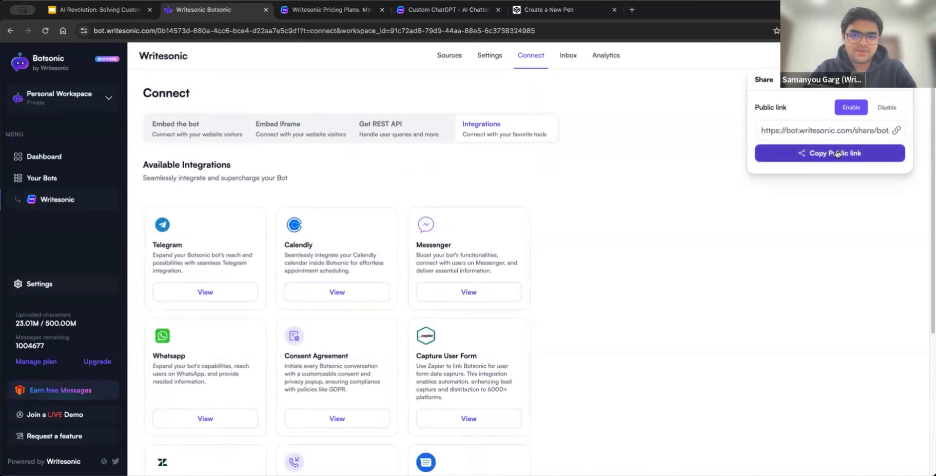
left_click(829, 153)
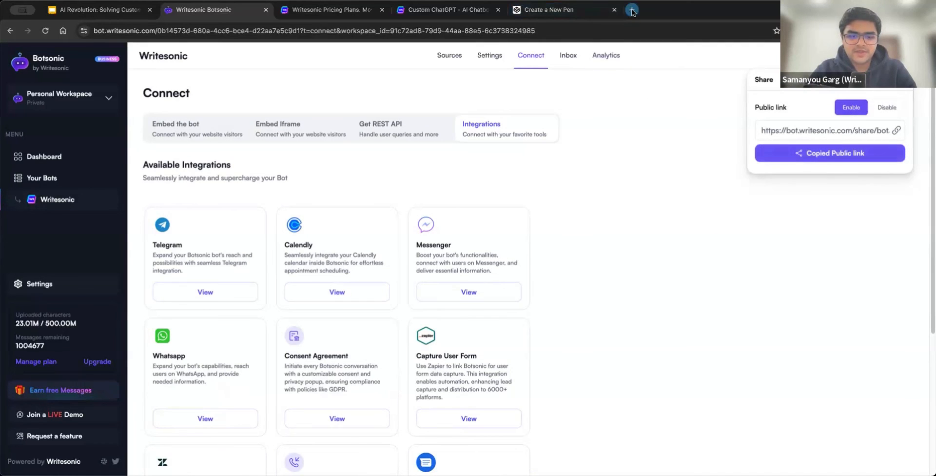
left_click(632, 9)
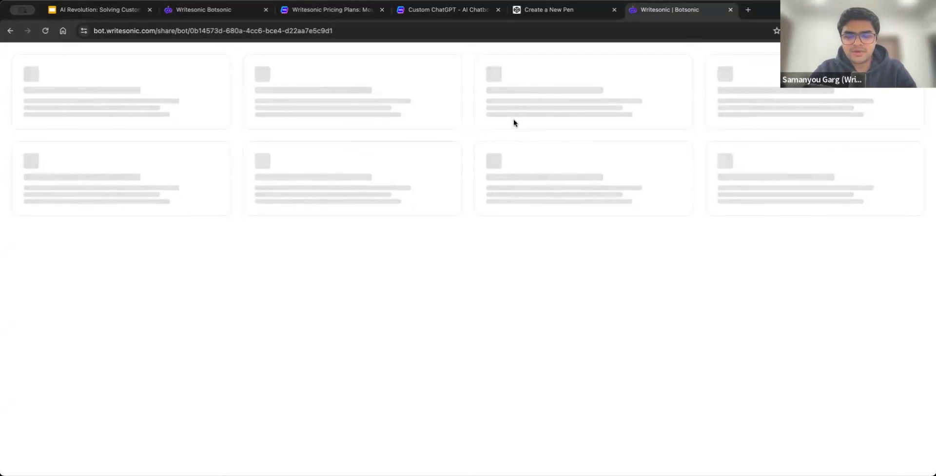
mouse_move(387, 98)
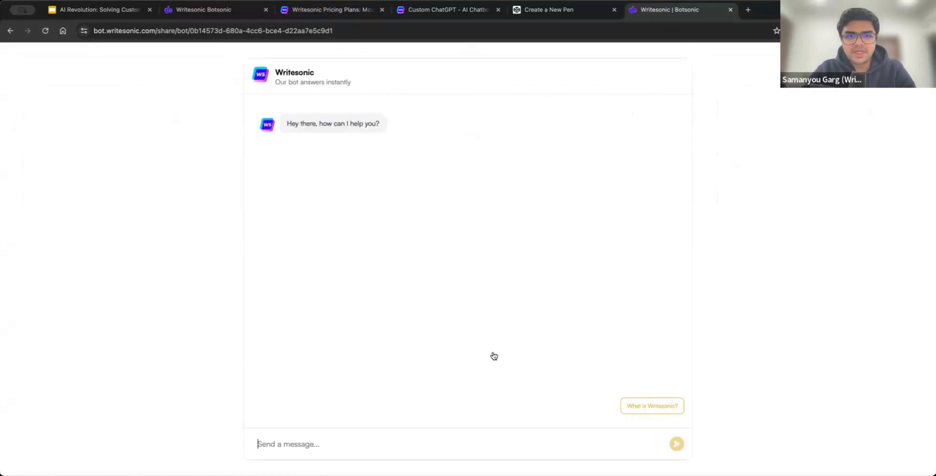
Step: Return from the shared chat page to the Botsonic Connect settings
left_click(651, 405)
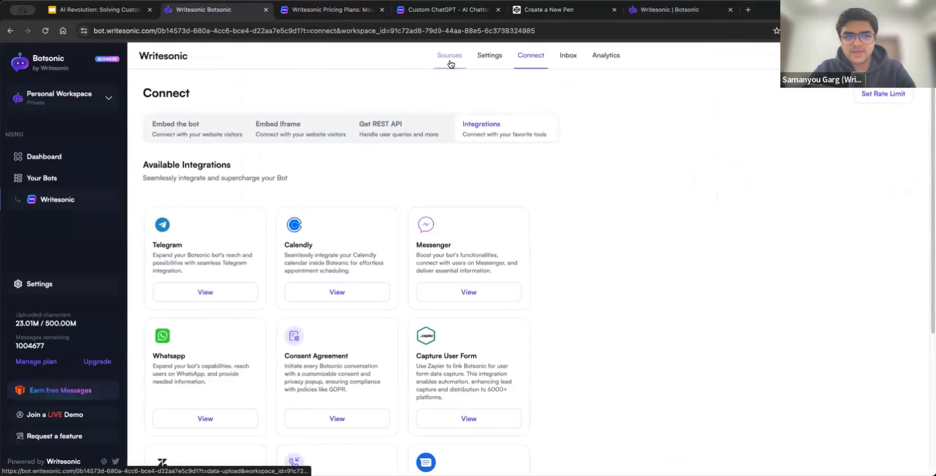
Step: View the bot's trained writesonic.com source URLs, then return to the Botsonic dashboard
left_click(449, 55)
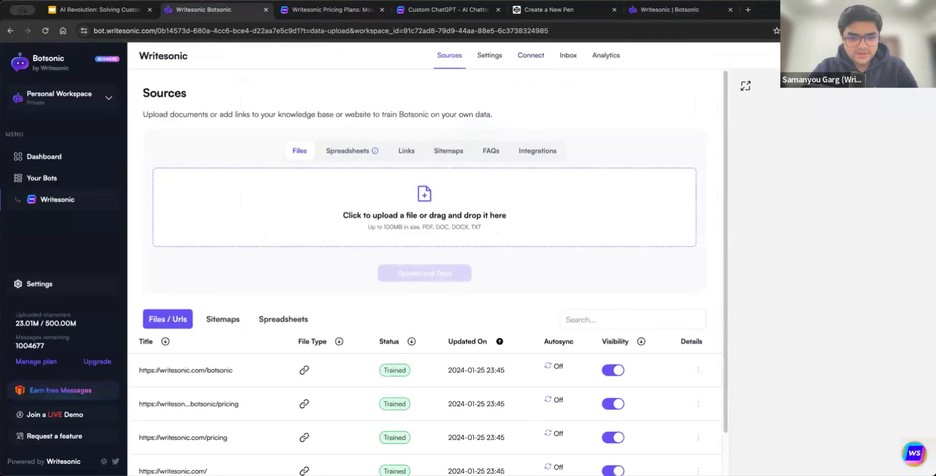
mouse_move(444, 164)
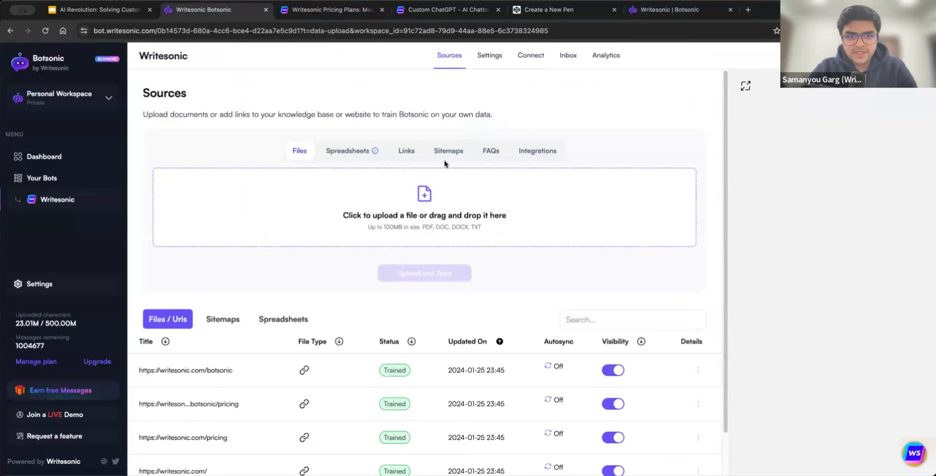
mouse_move(388, 249)
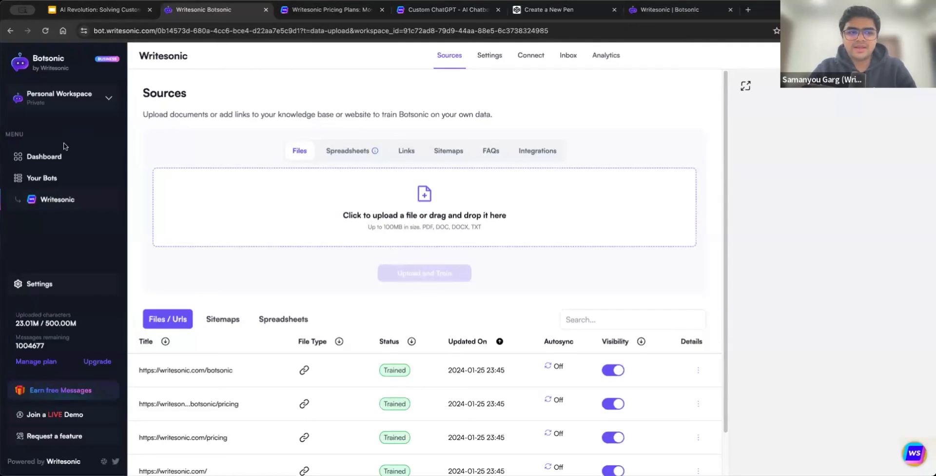
left_click(44, 156)
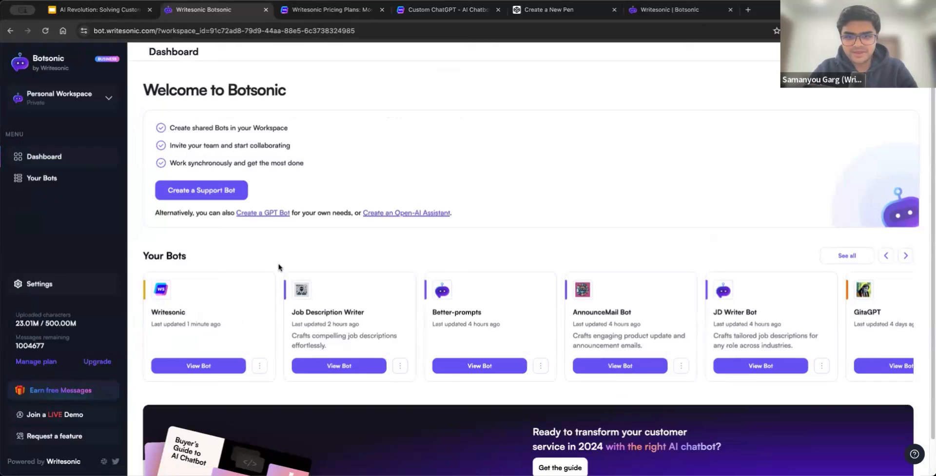
mouse_move(415, 293)
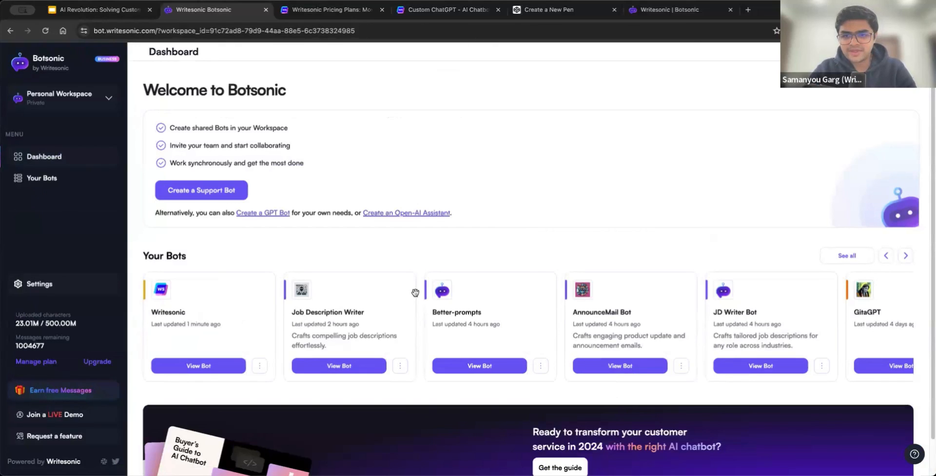